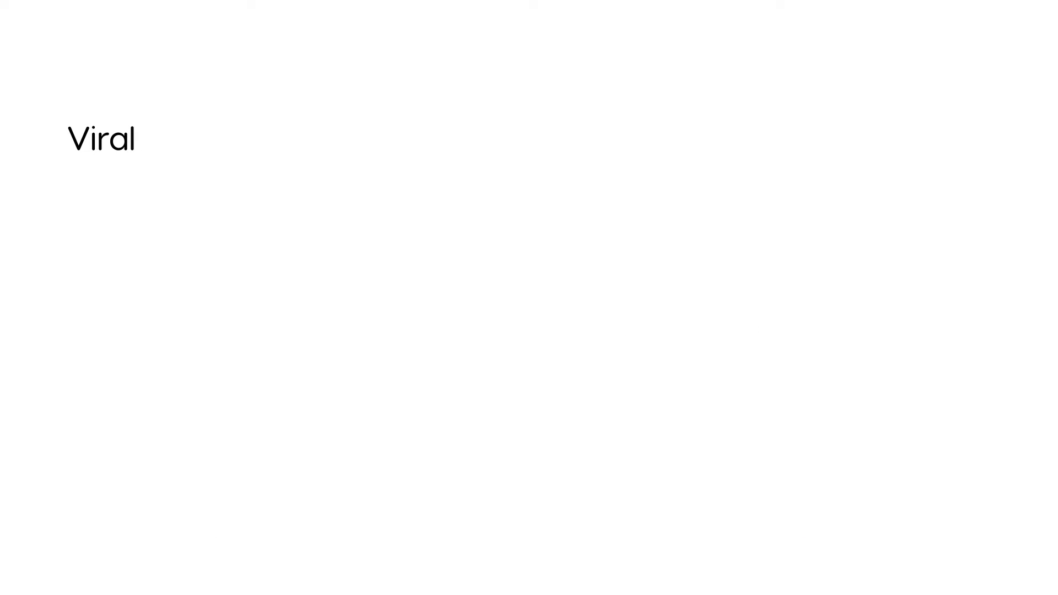
- Write 'Viral Encephalitis', 'Bite infected, Saliva' and an arrow to peripheral nerves, spinal cord, brain
text(Encep)
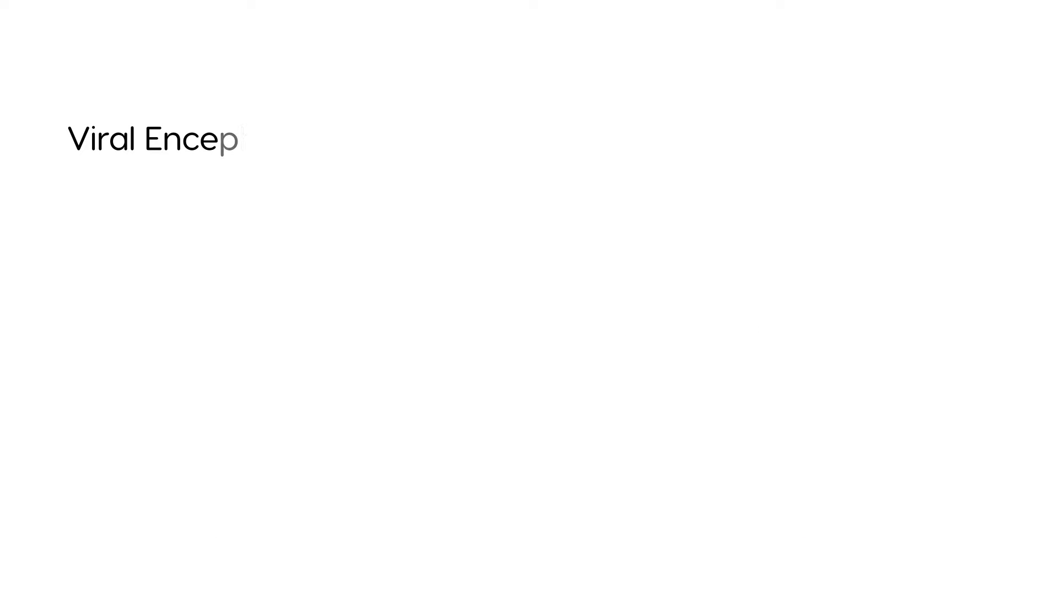
text(halit)
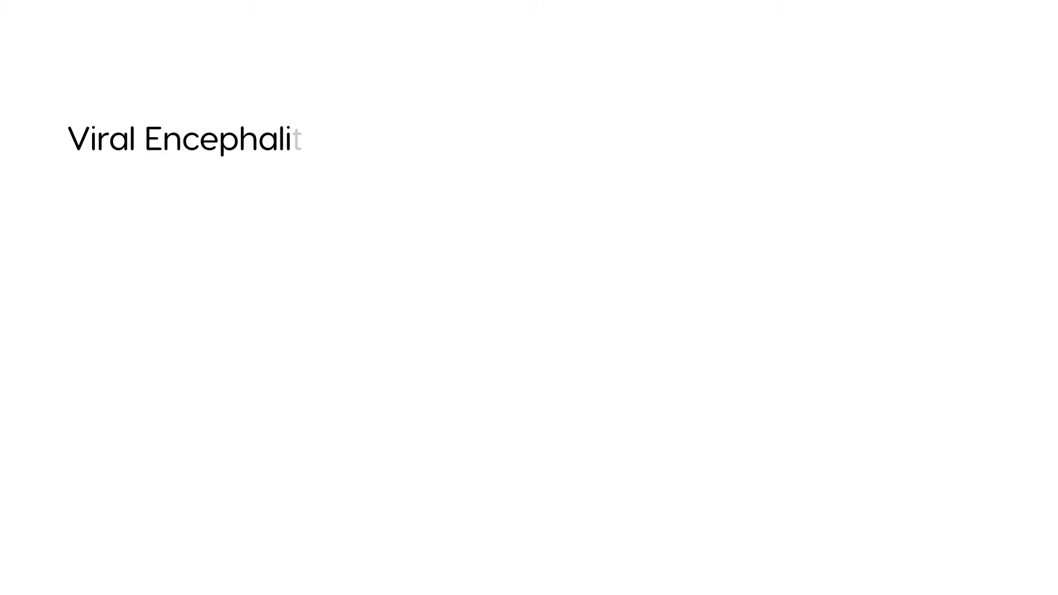
text(is)
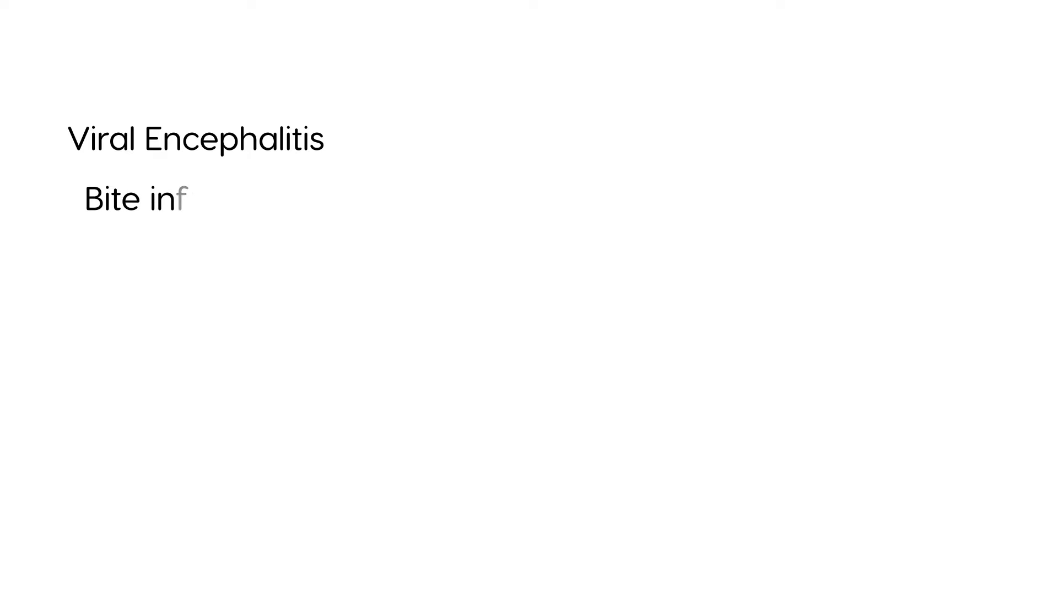
text(ected)
text(Perip)
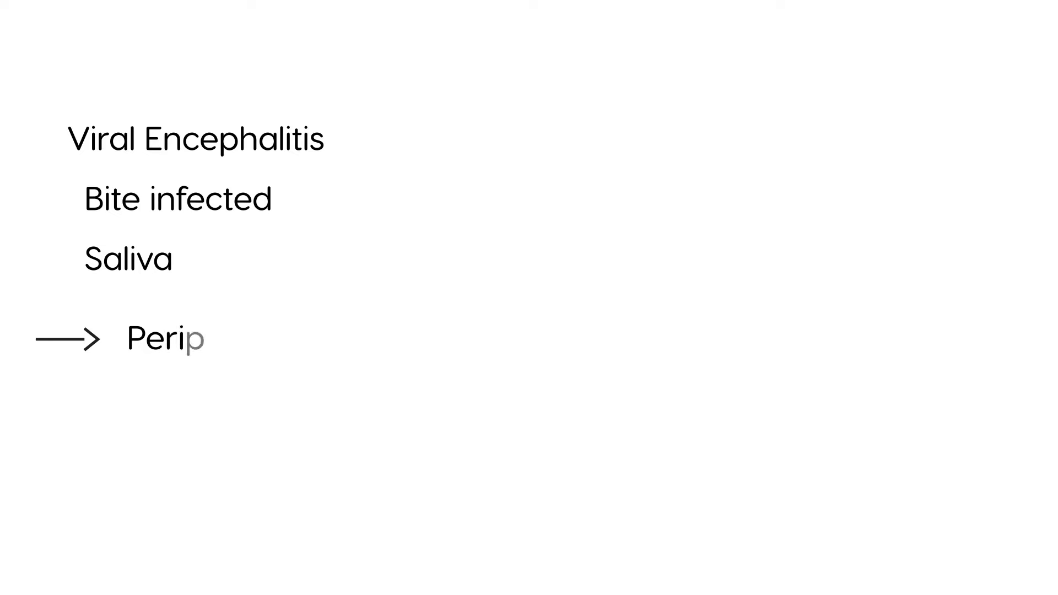
text(heral nerves)
text(Spinal cord)
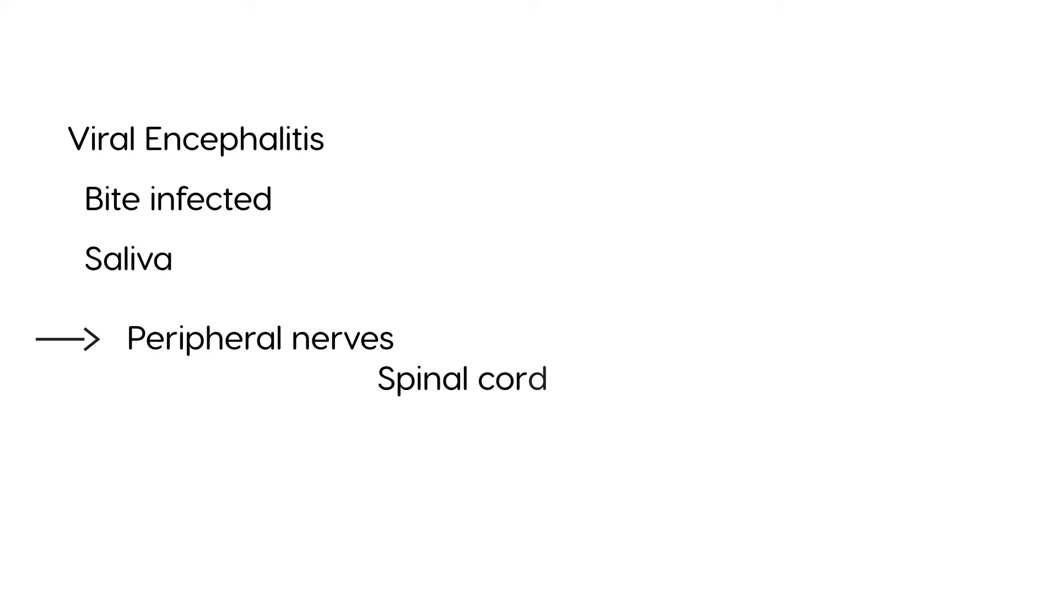
text(, brain)
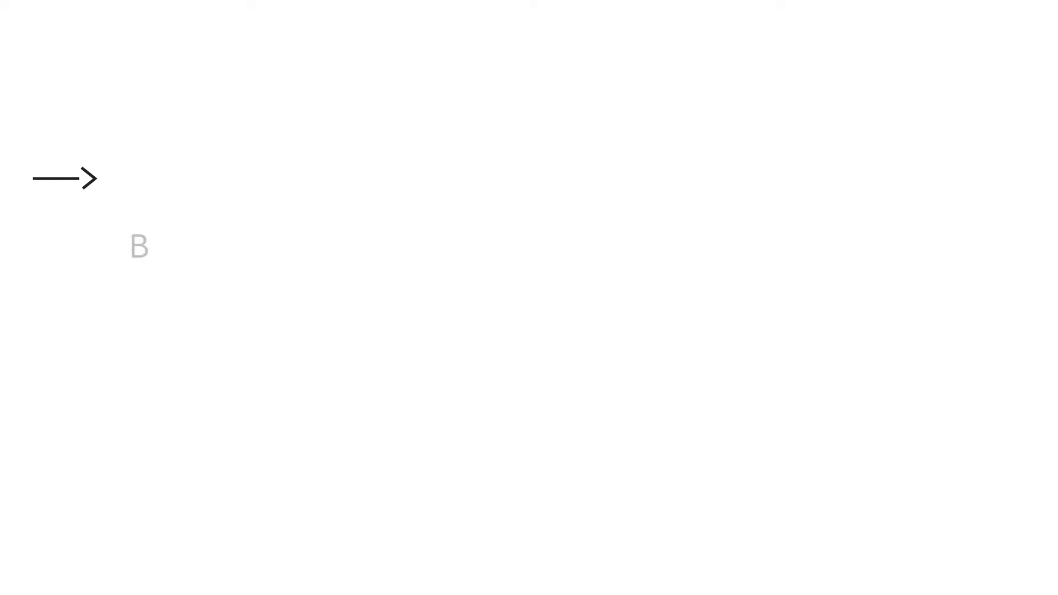
- List the rabies carriers: bats, raccoons, skunks, foxes and coyotes
text(ats)
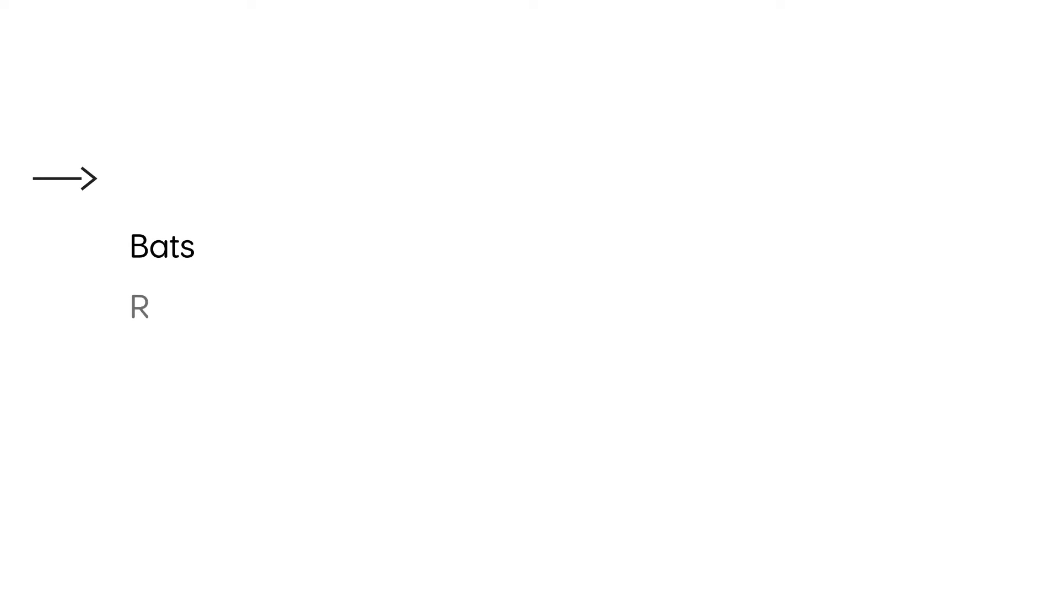
text(accoon)
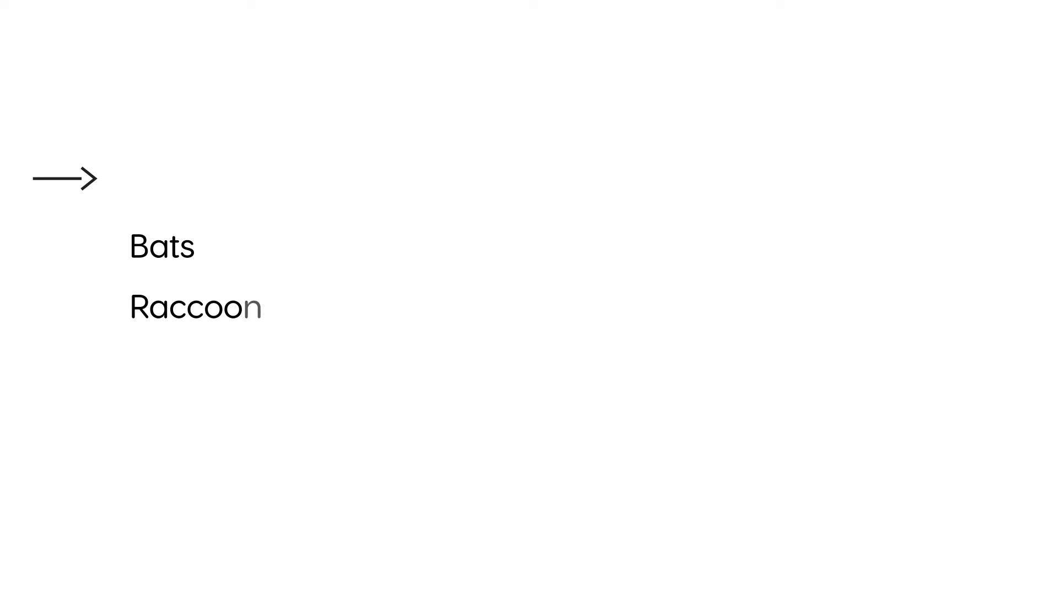
text(s)
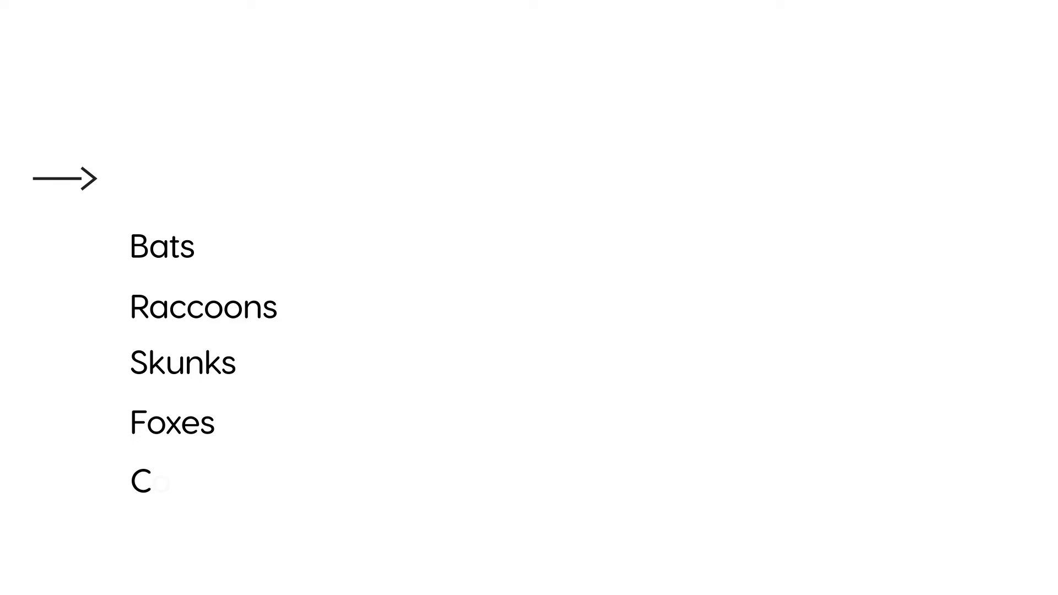
text(oyotes)
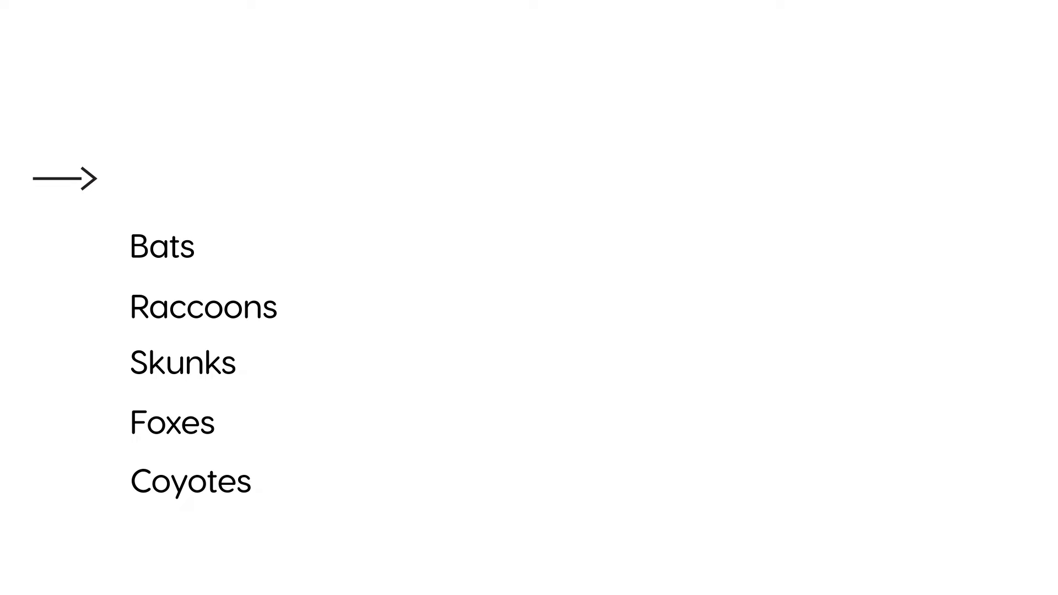
- Add 'Domesticated dogs' with Canada and U.S. (pets) beside it
text(Do)
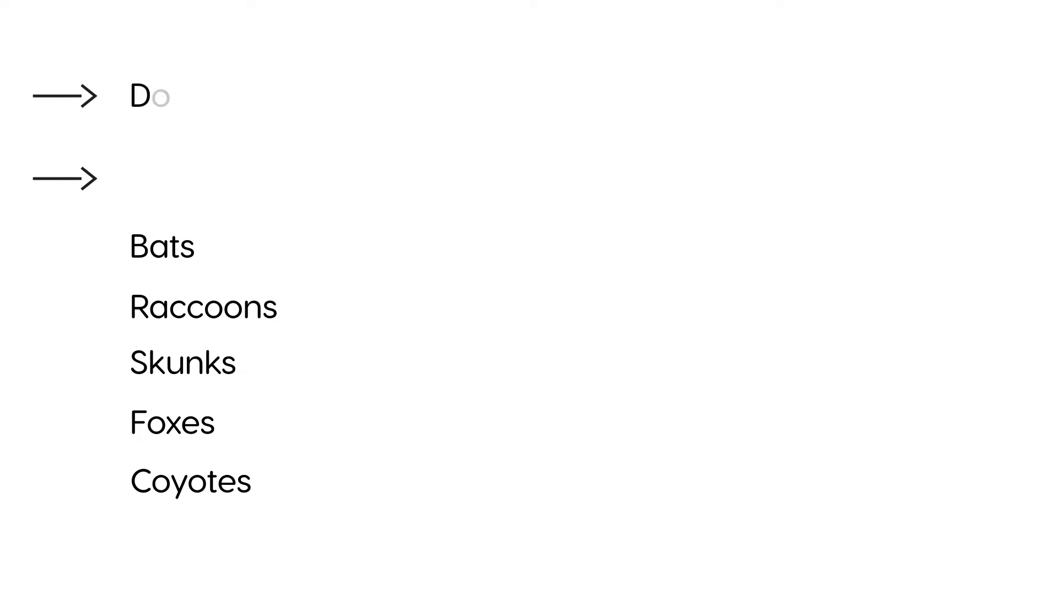
text(omestica)
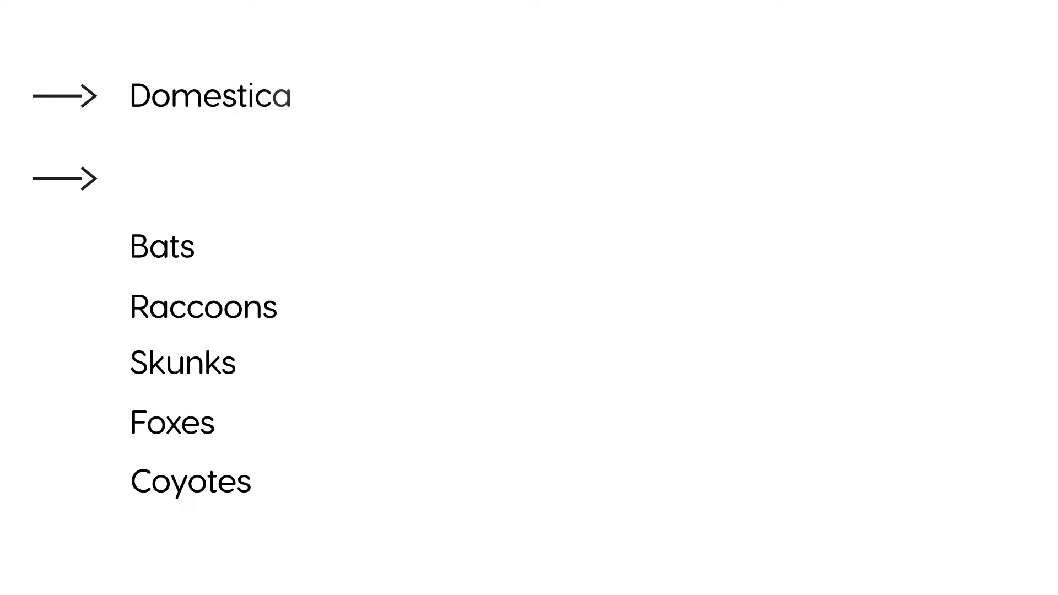
text(ted d)
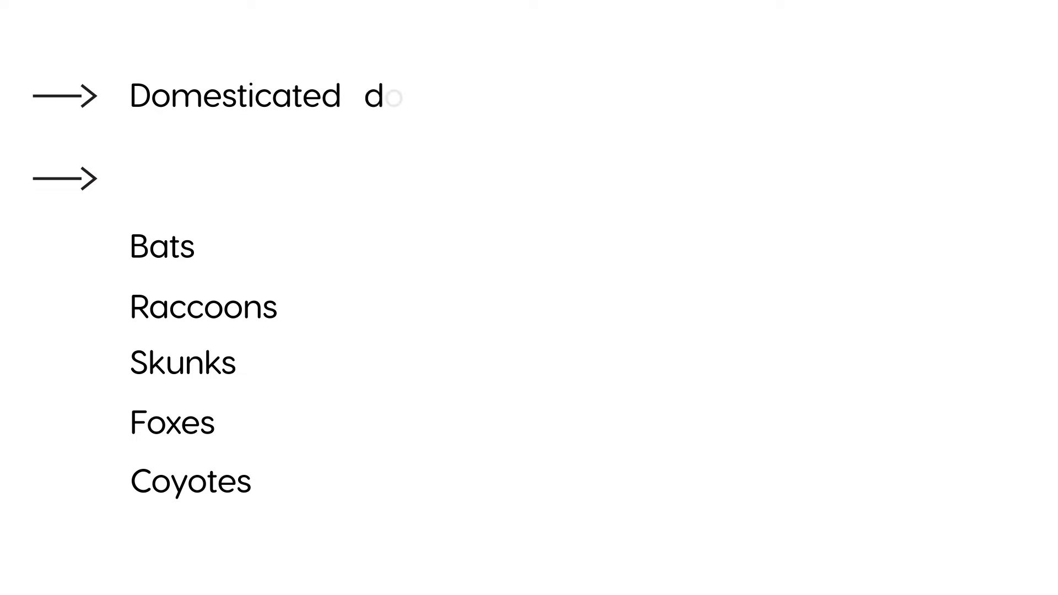
text(ogs)
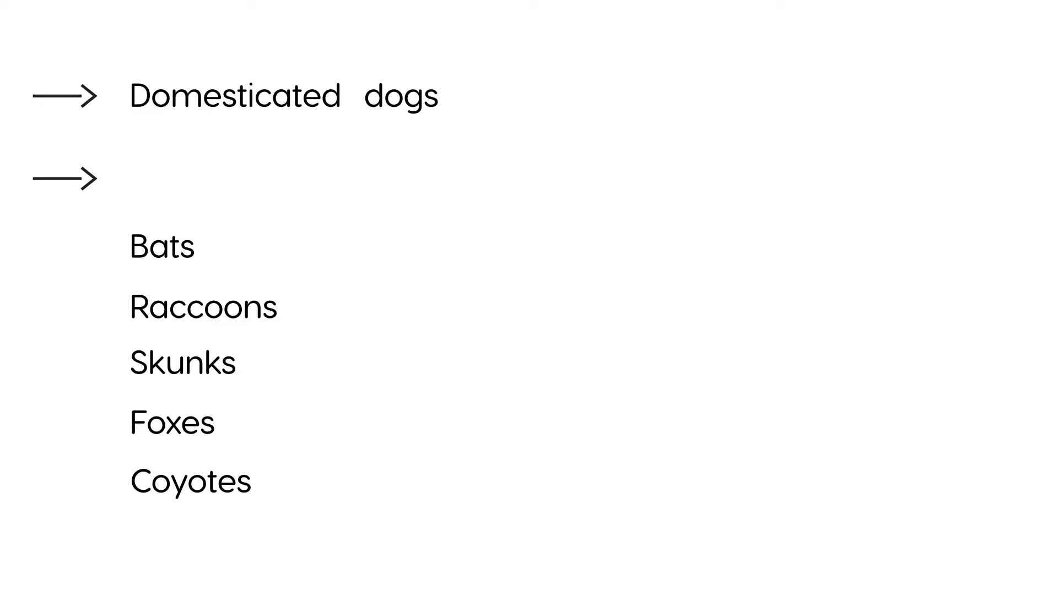
text(Canada)
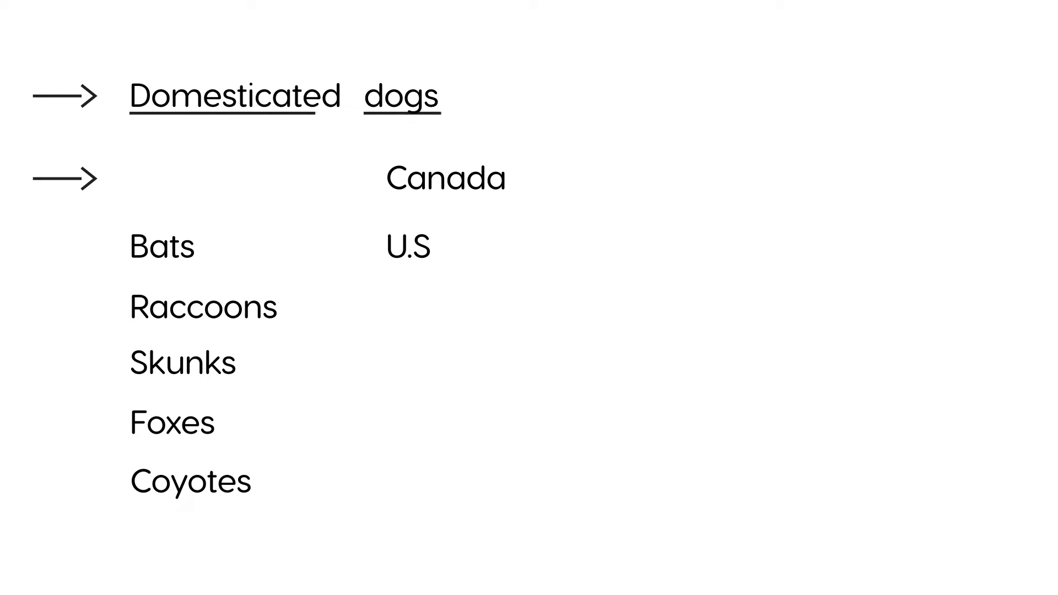
text((pe)
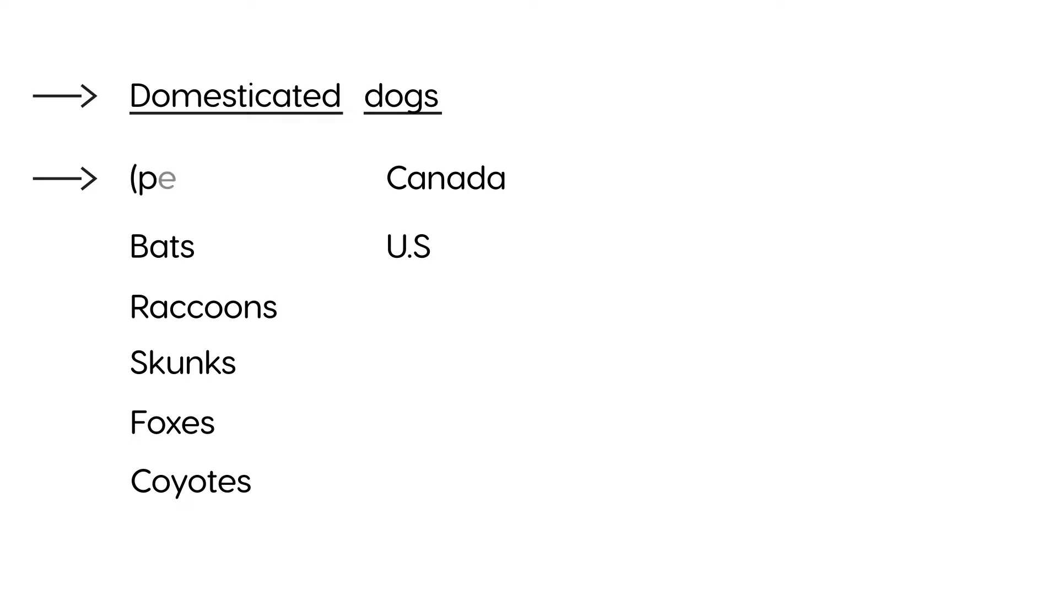
text(ts))
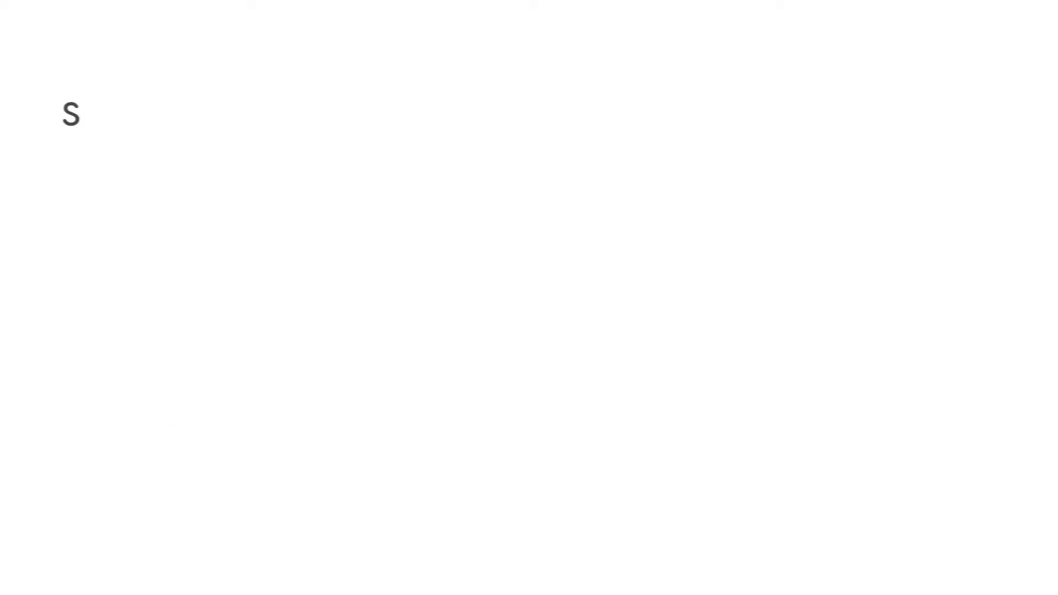
- Start the SX heading with '- Pain site of bite' and 'Fever, HA'
text(X)
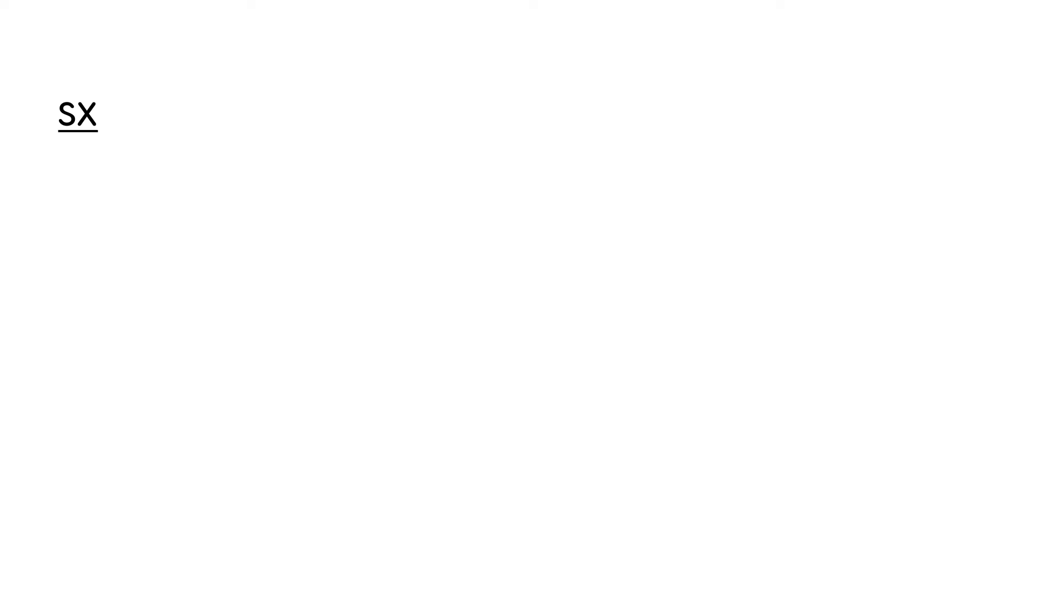
text(- Pa)
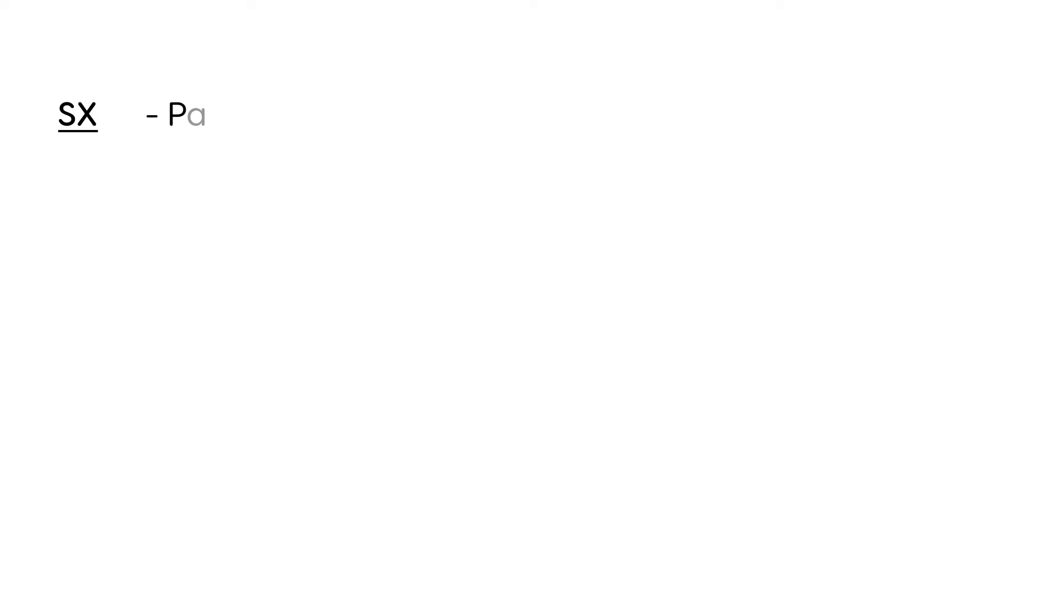
text(in si)
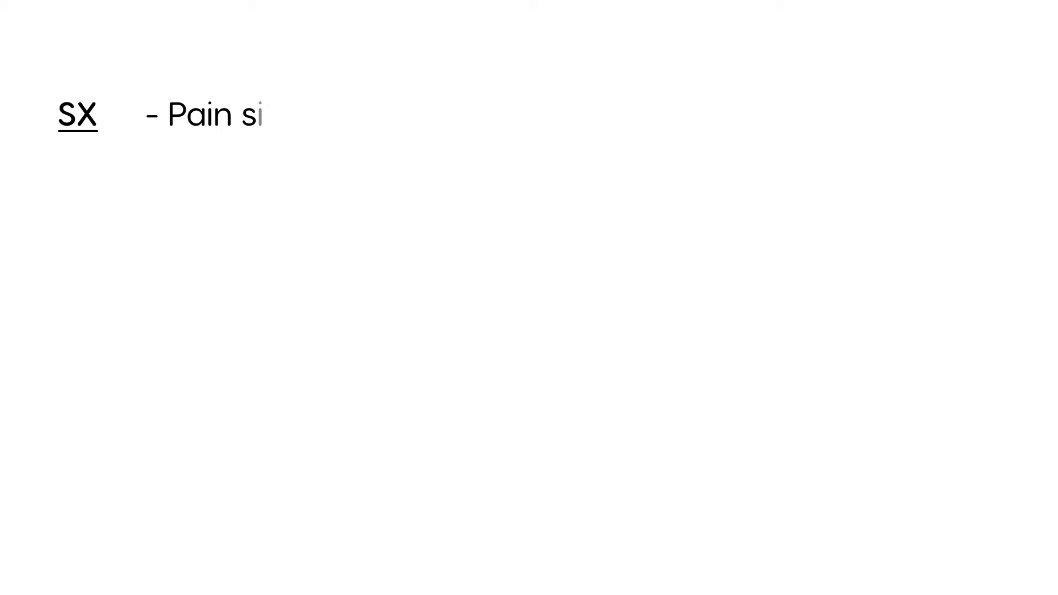
text(te of)
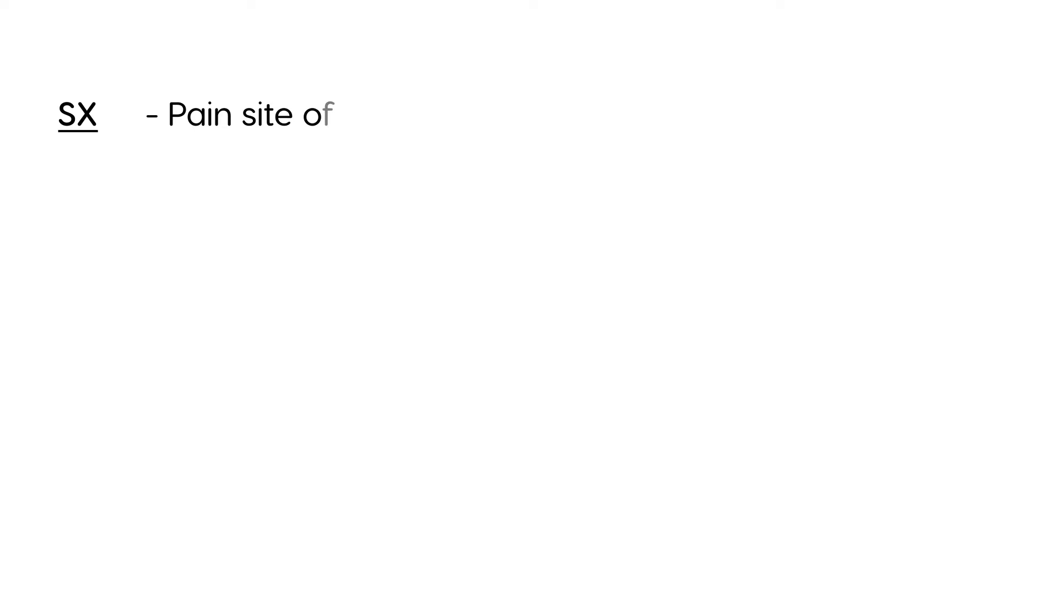
text(bite)
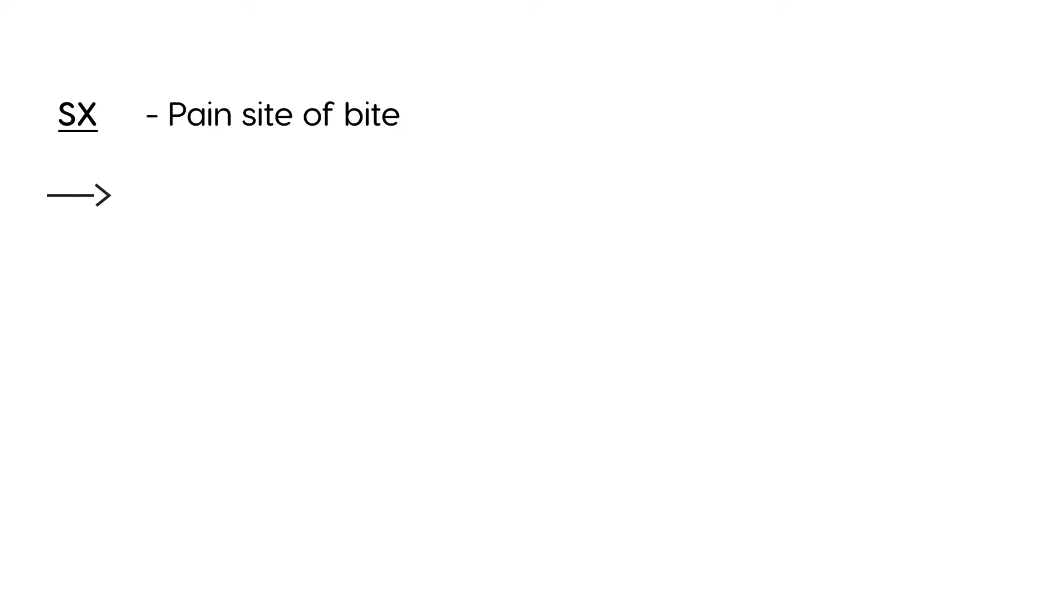
text(Fev)
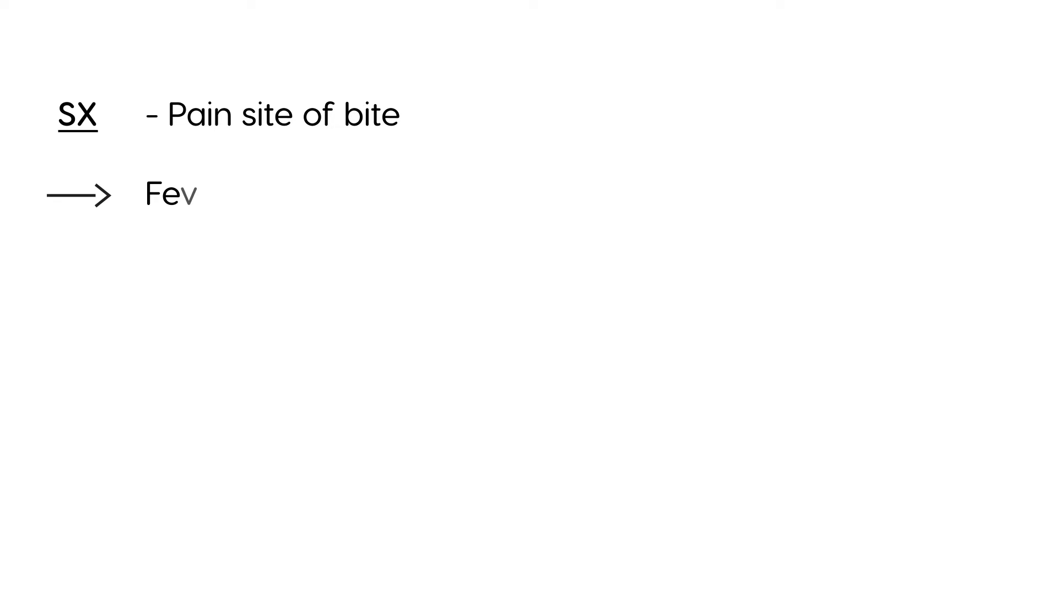
text(er, HA)
text(Enc)
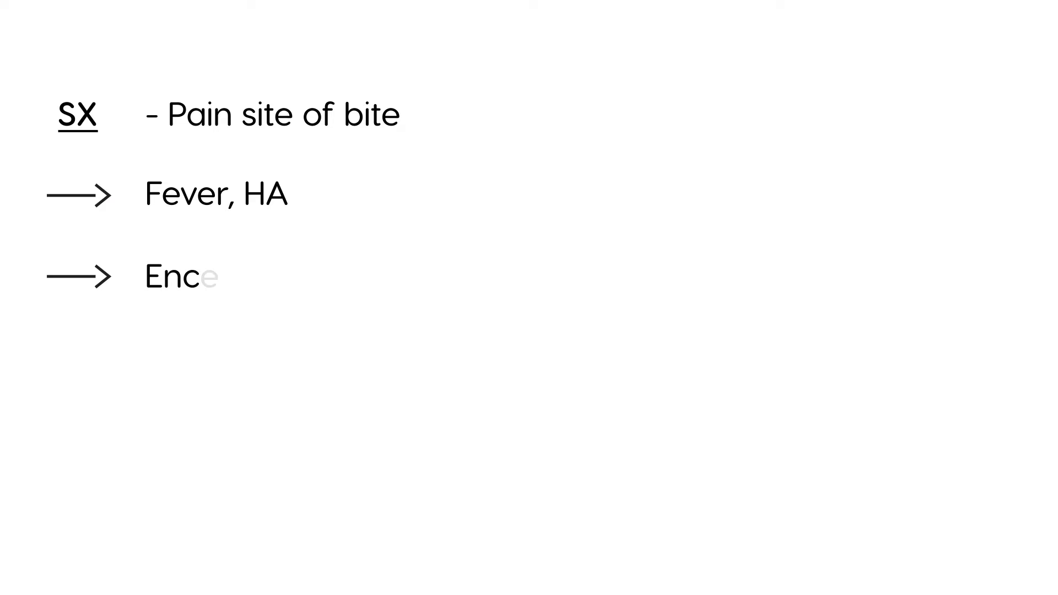
- Add encephalitis, confusion, hallucinations, hydrophobia and paralysis to the symptom list
text(ephal)
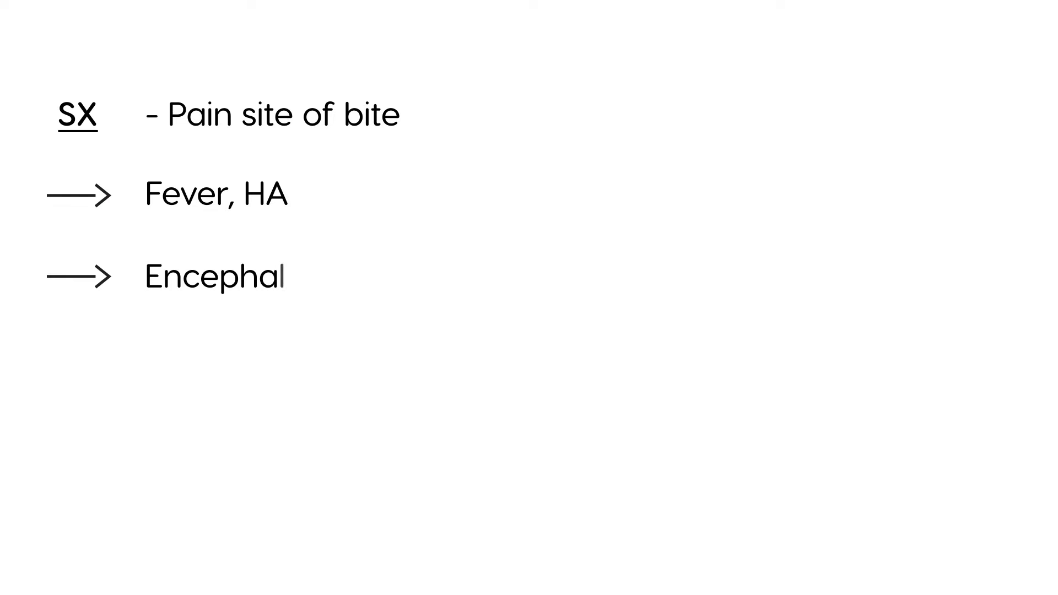
text(itis)
text(Confusion, h)
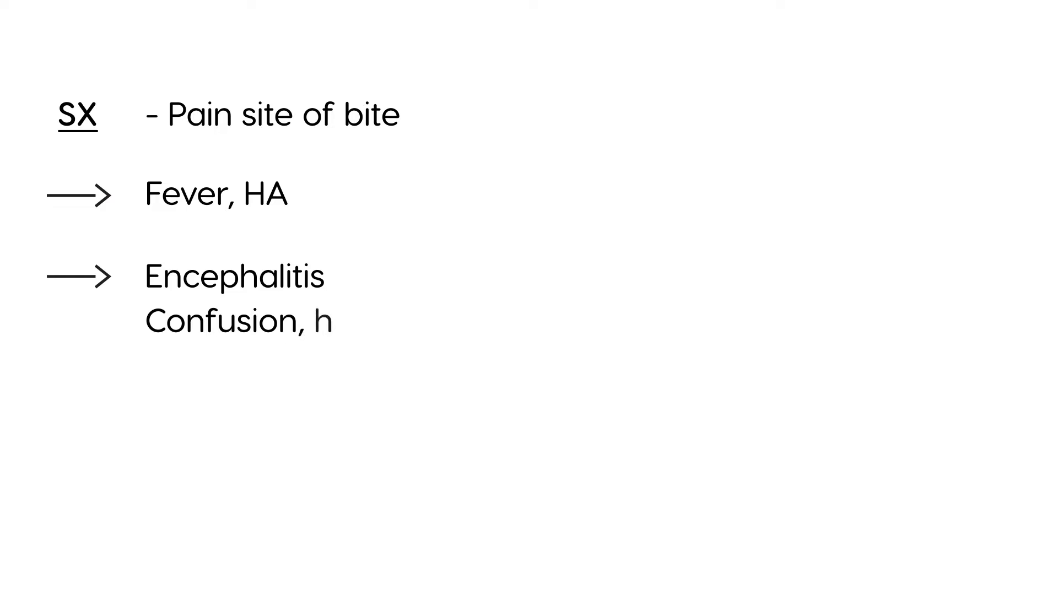
text(alluci)
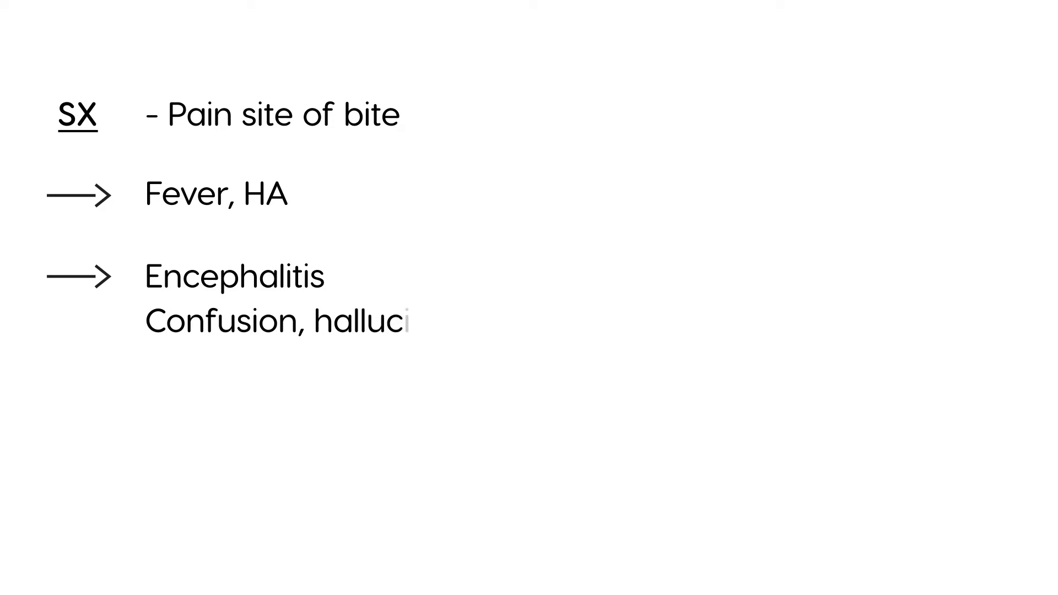
text(natio)
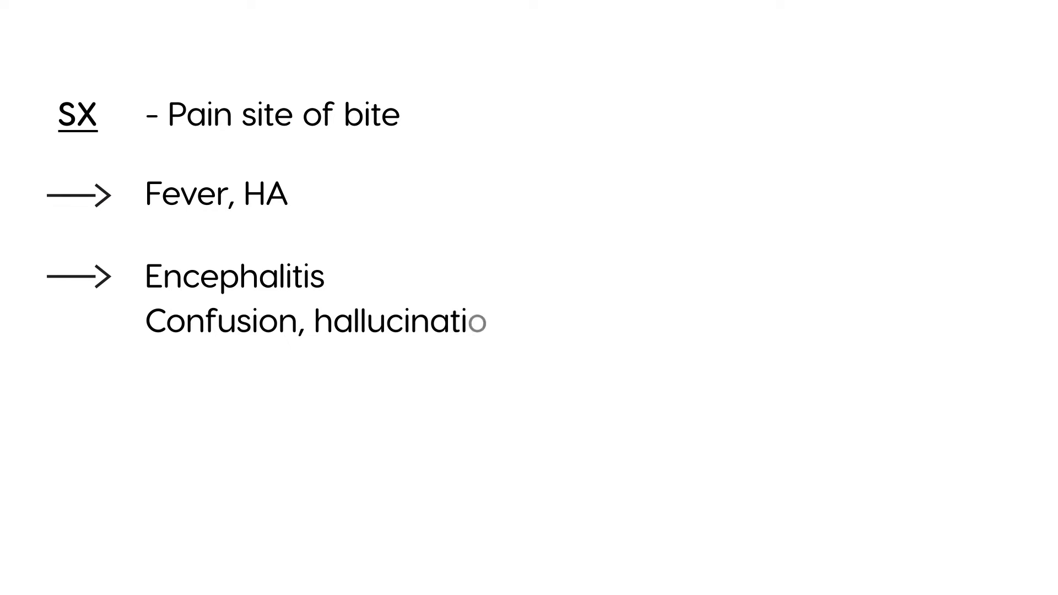
text(ns)
text(Hydr)
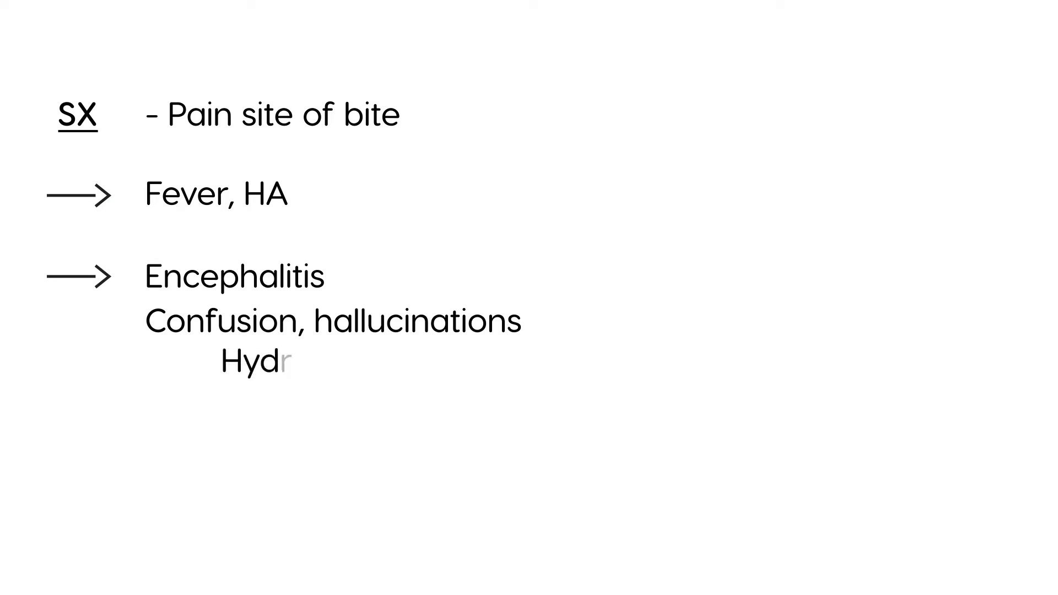
text(ophobia)
text(Paralysi)
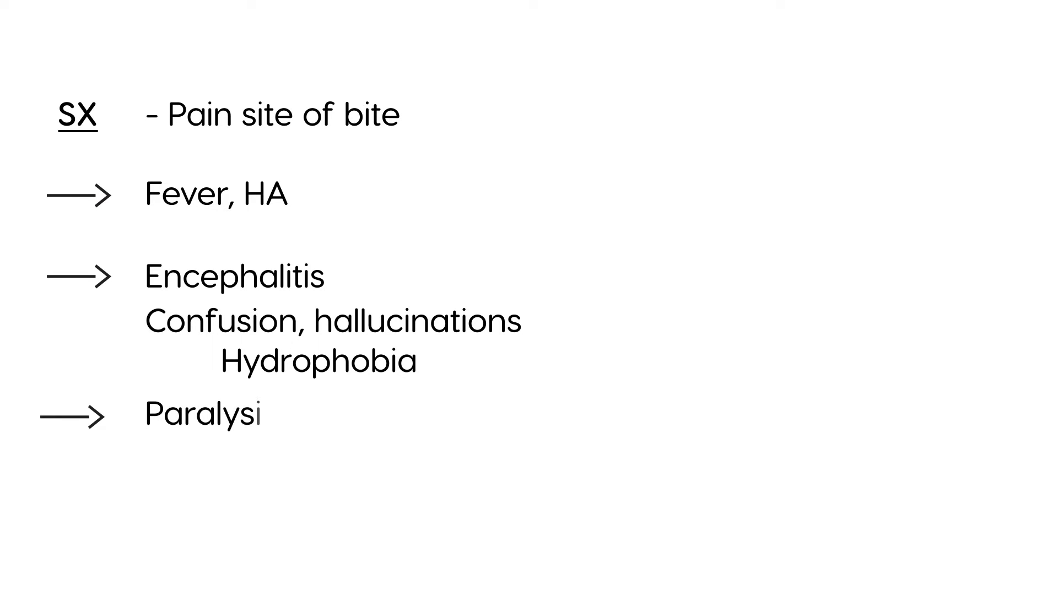
text(s)
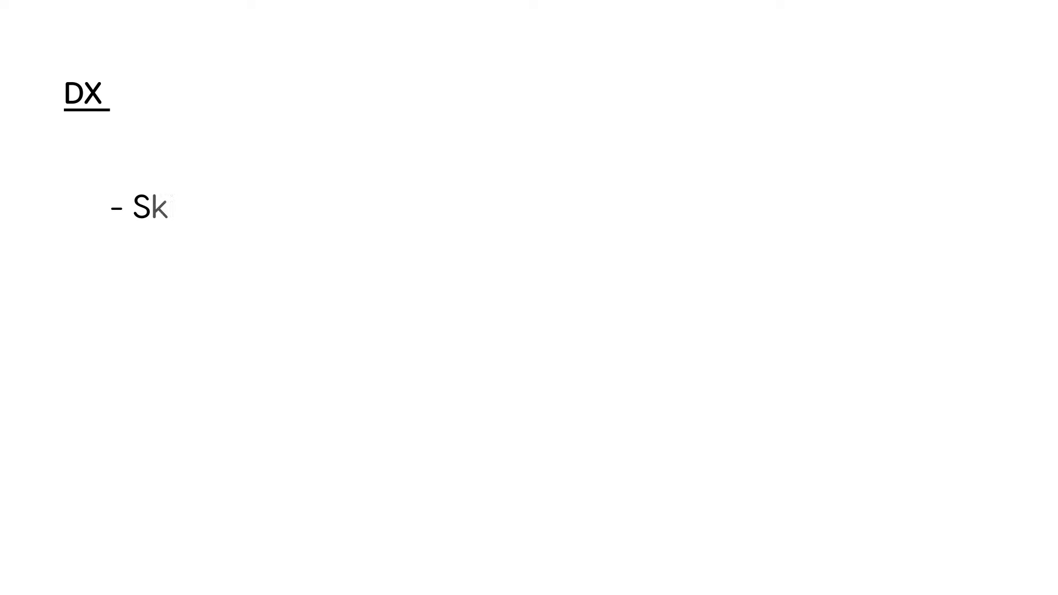
- Under DX, write '- Skin biopsy' from the back of neck and '- Animal tested'
text(in bio)
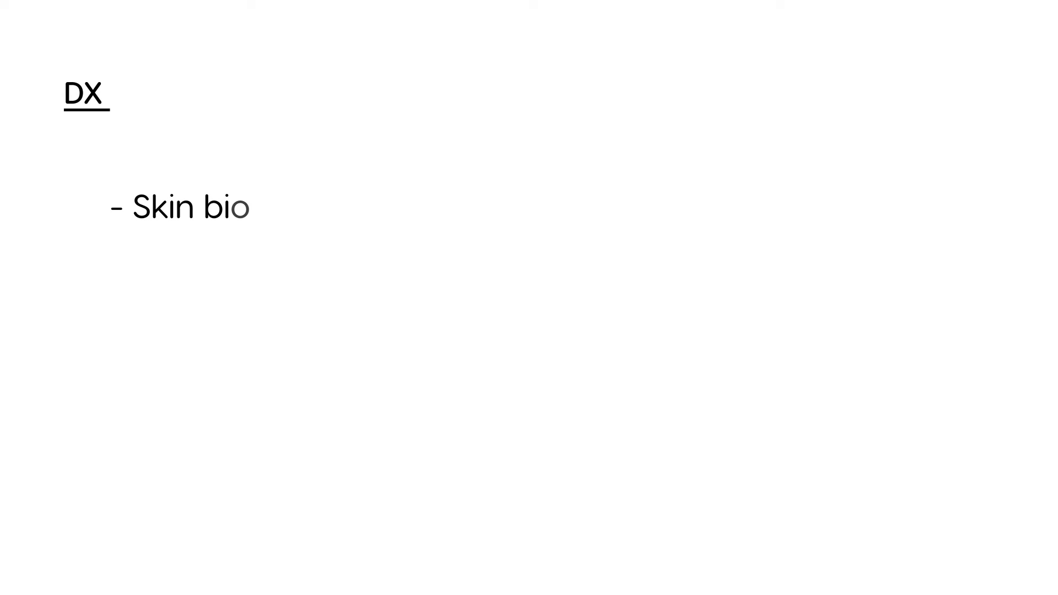
text(psy)
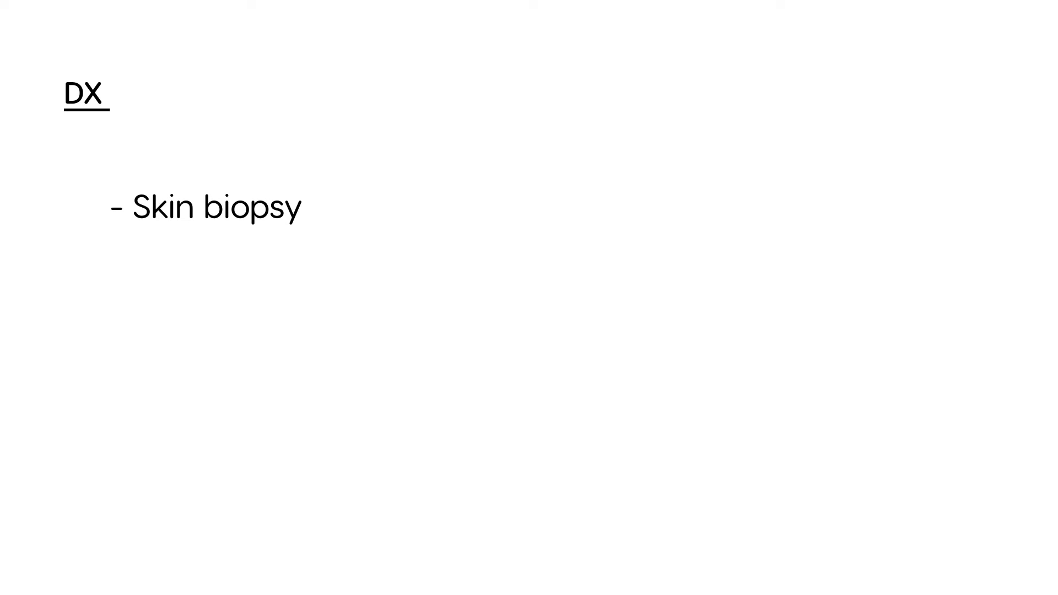
text(Bac)
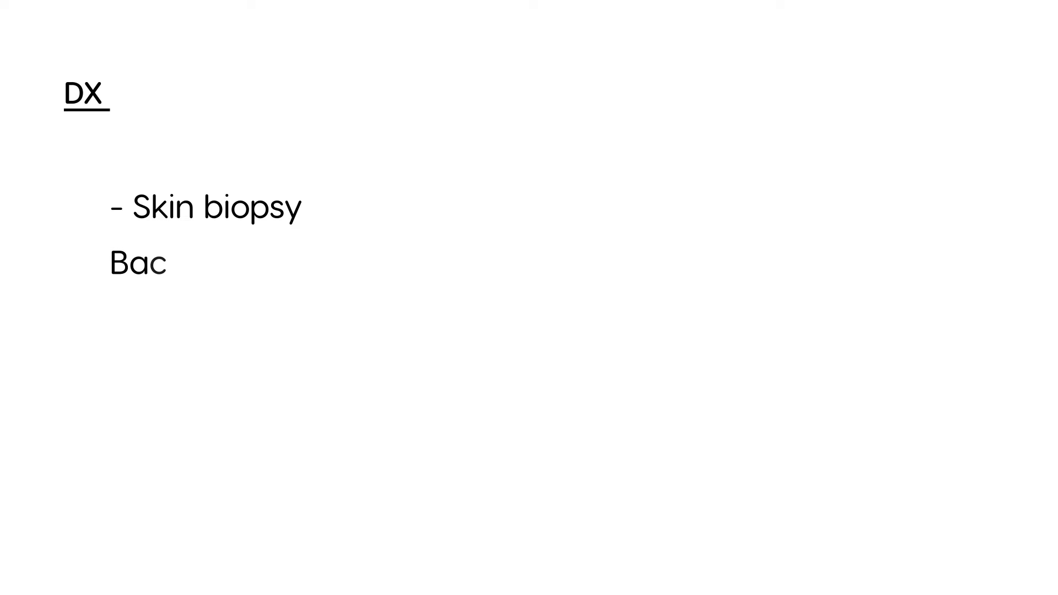
text(k of nec)
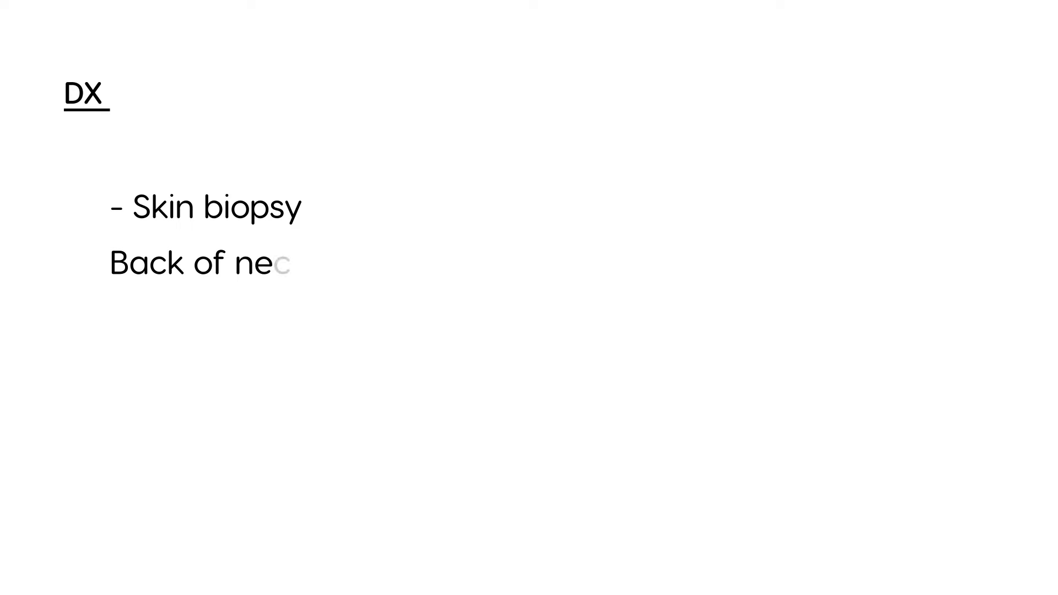
text(ck)
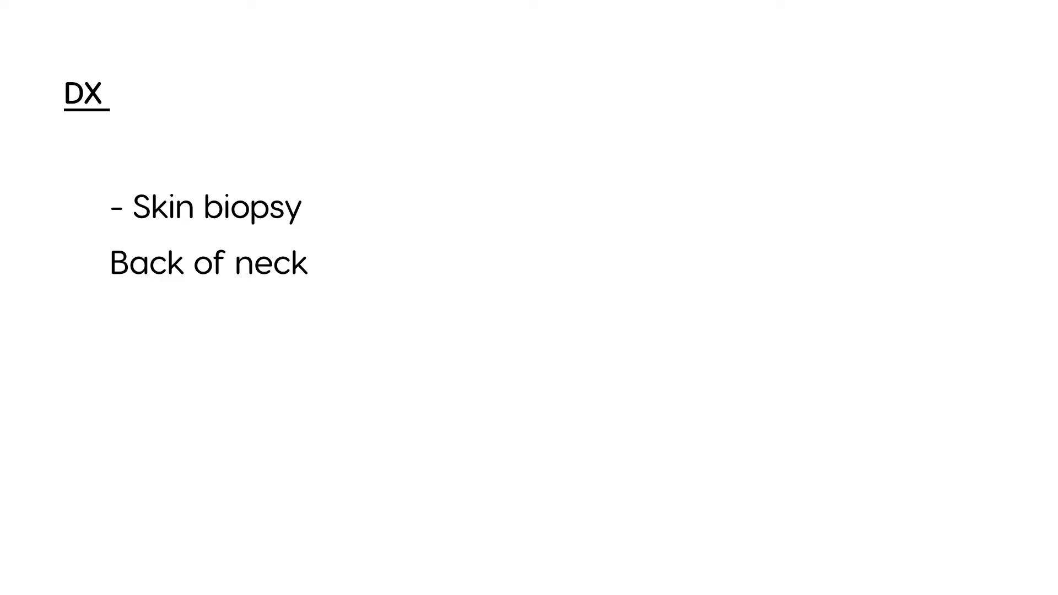
text(-)
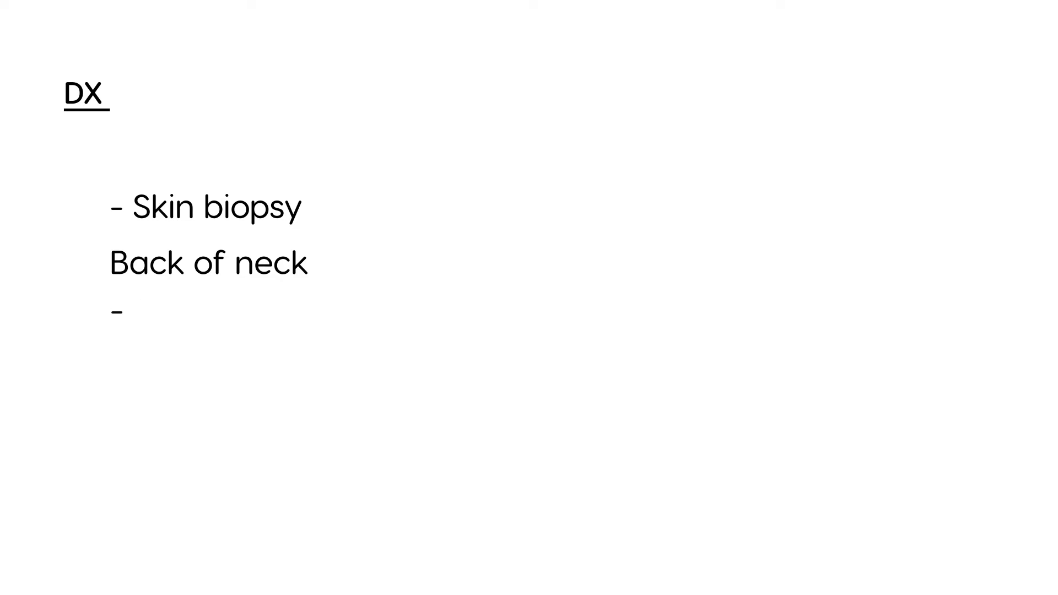
text(Animal)
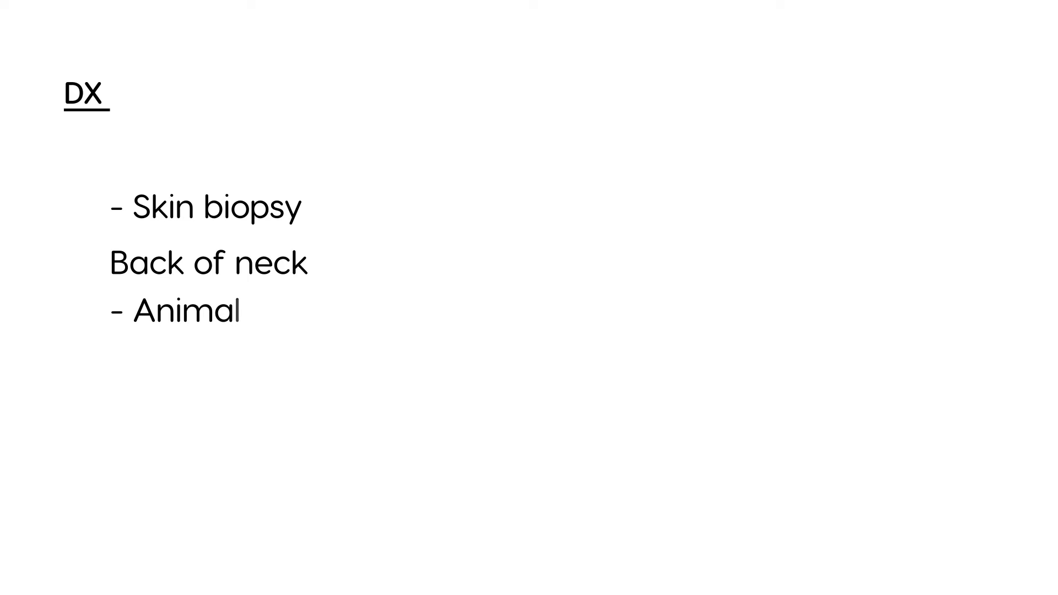
text(tested)
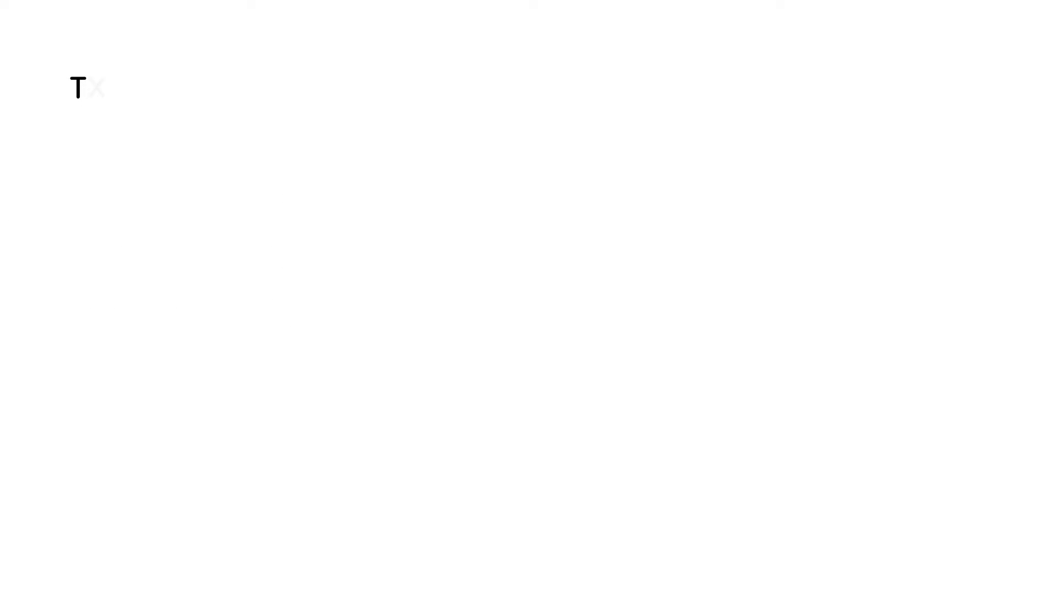
- Write the TX heading with '- Death 3-10 days'
text(X)
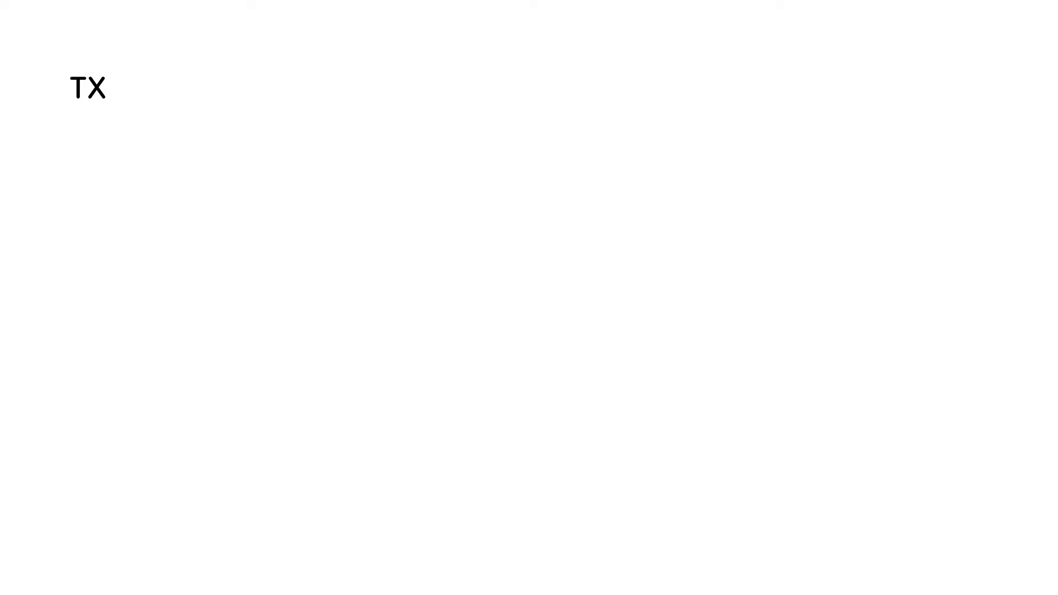
text(- Death 3-10 day)
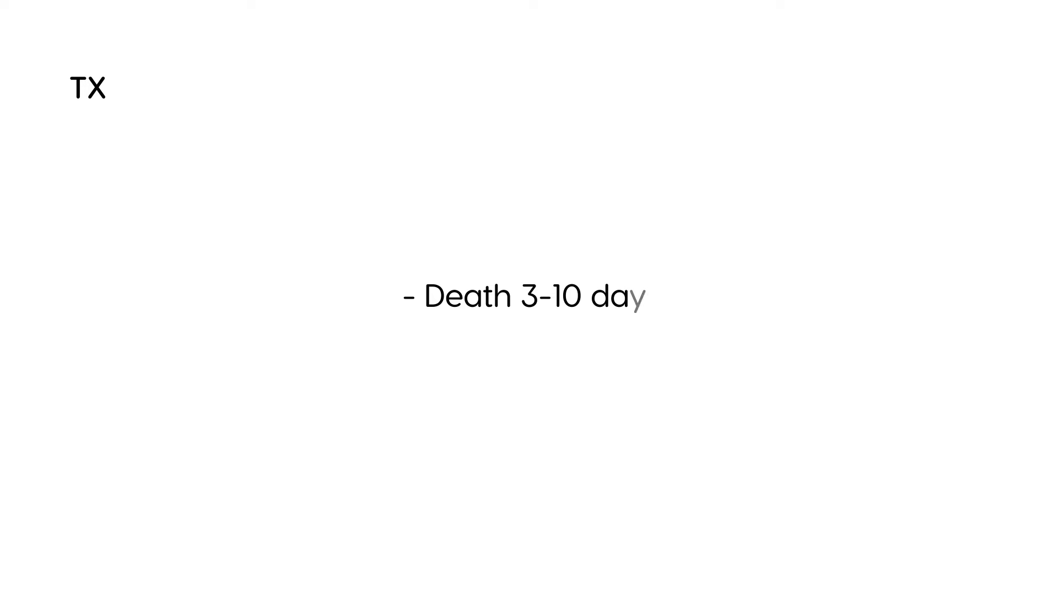
text(s)
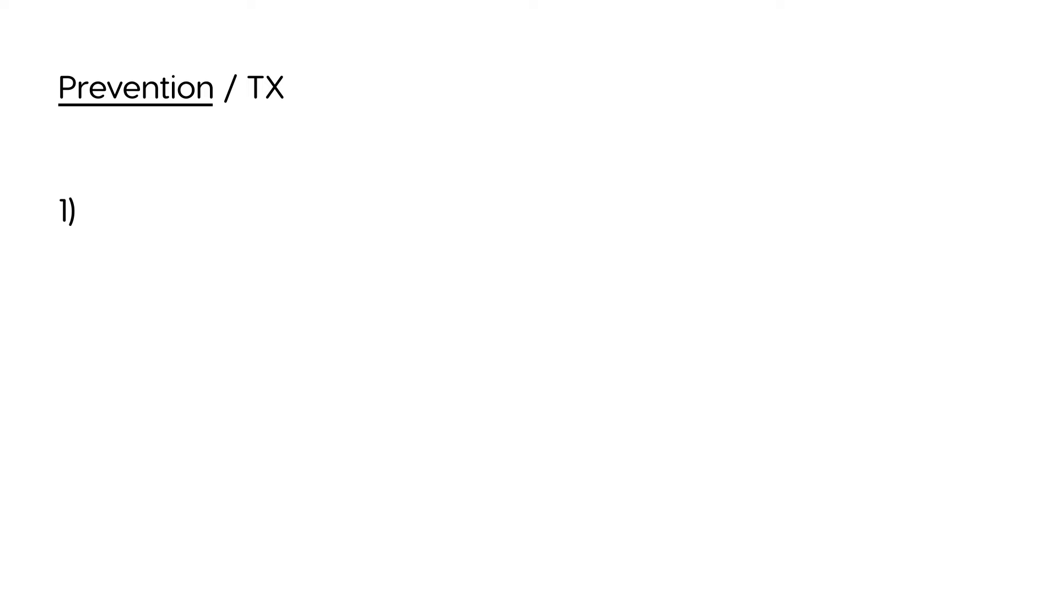
- Under 1) Pre exposure, note high-risk vets, caves, travelers and '- Rabies vaccine'
text(Pre expo)
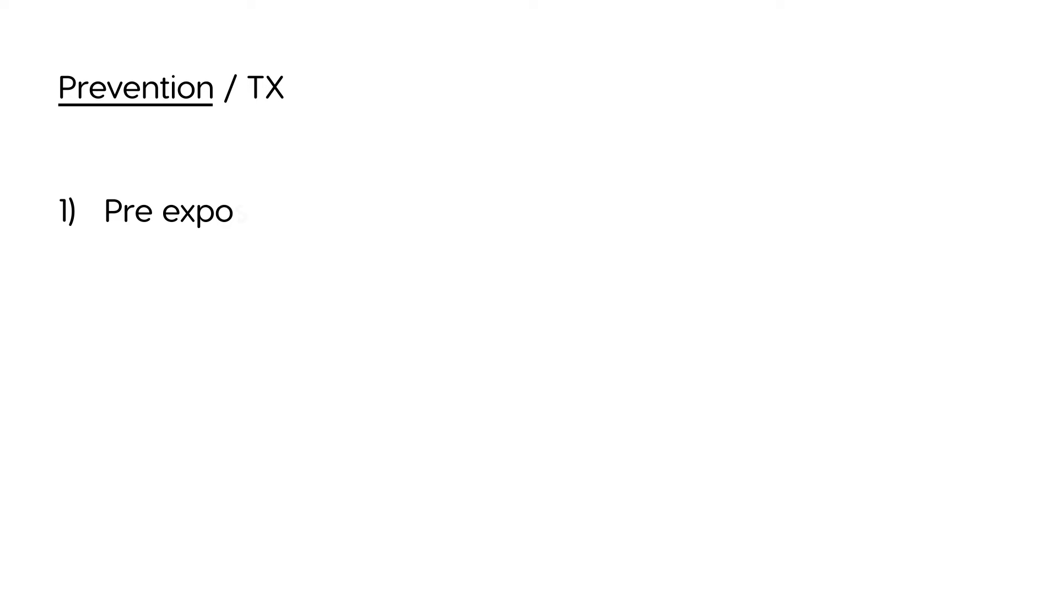
text(sure)
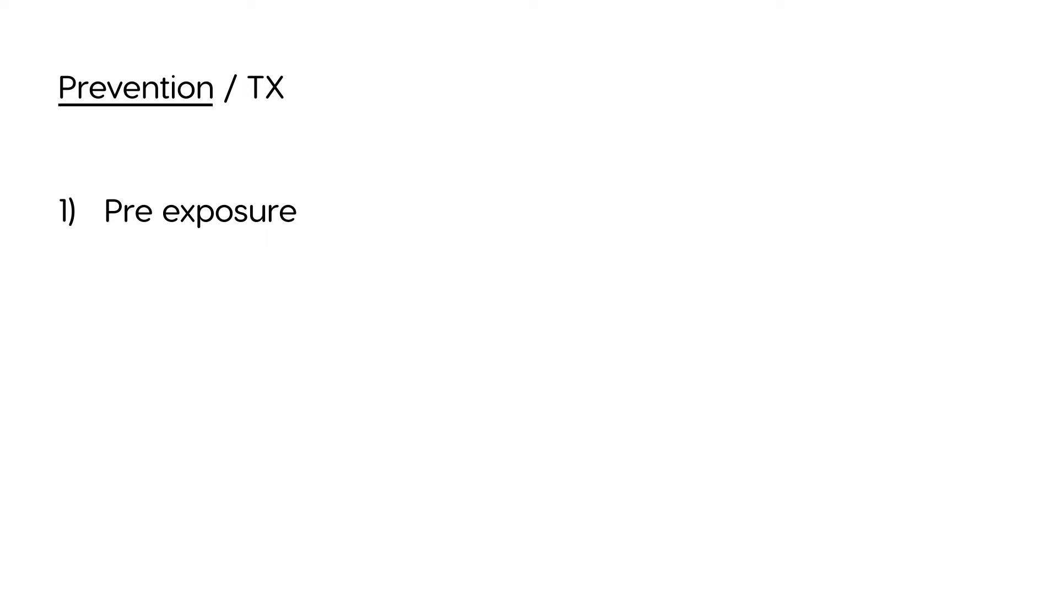
text(h)
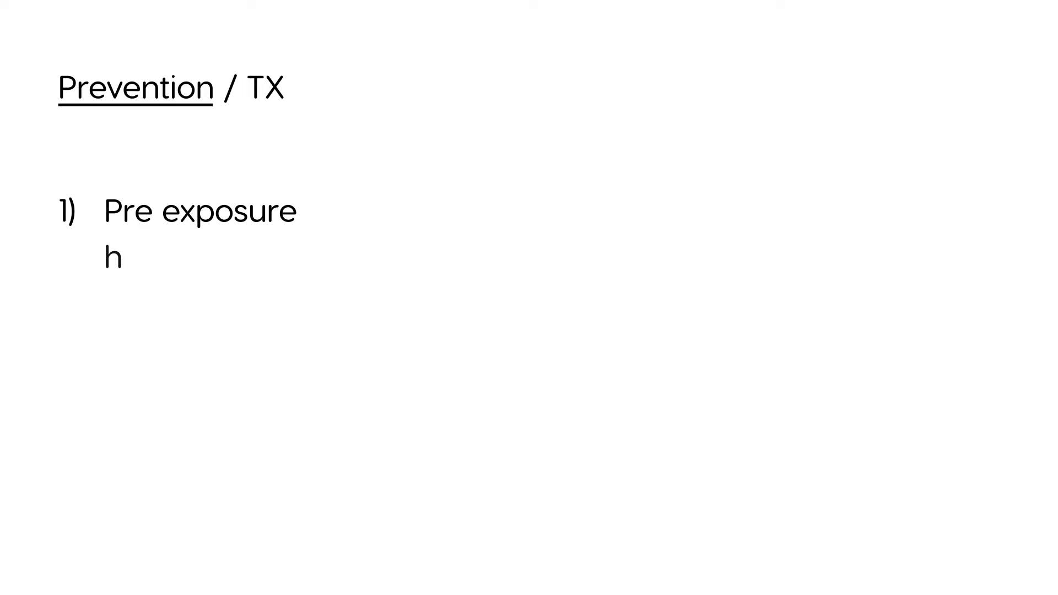
text(igh ri)
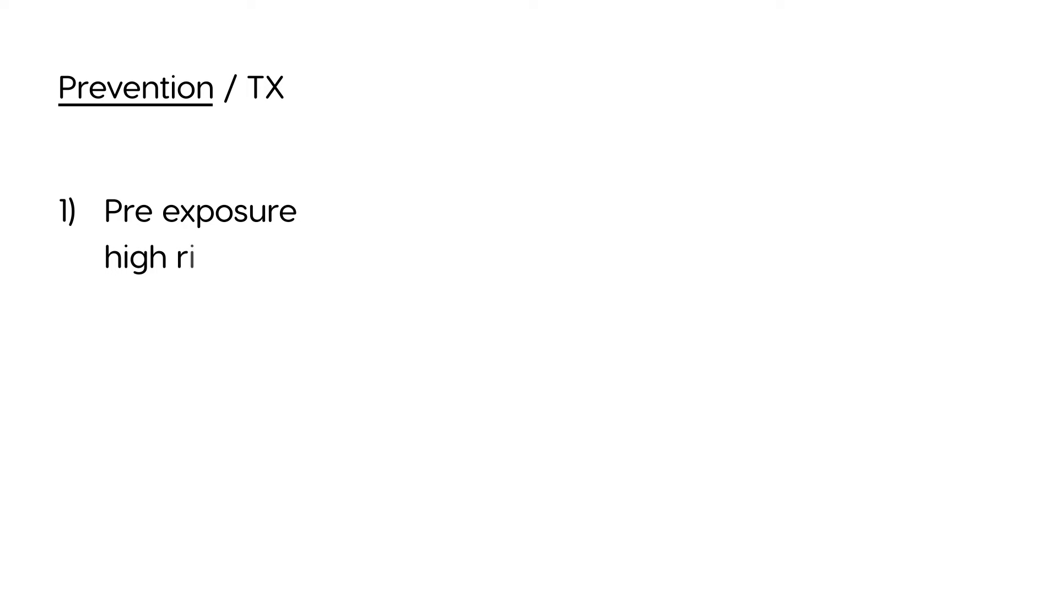
text(sk)
text(Ve)
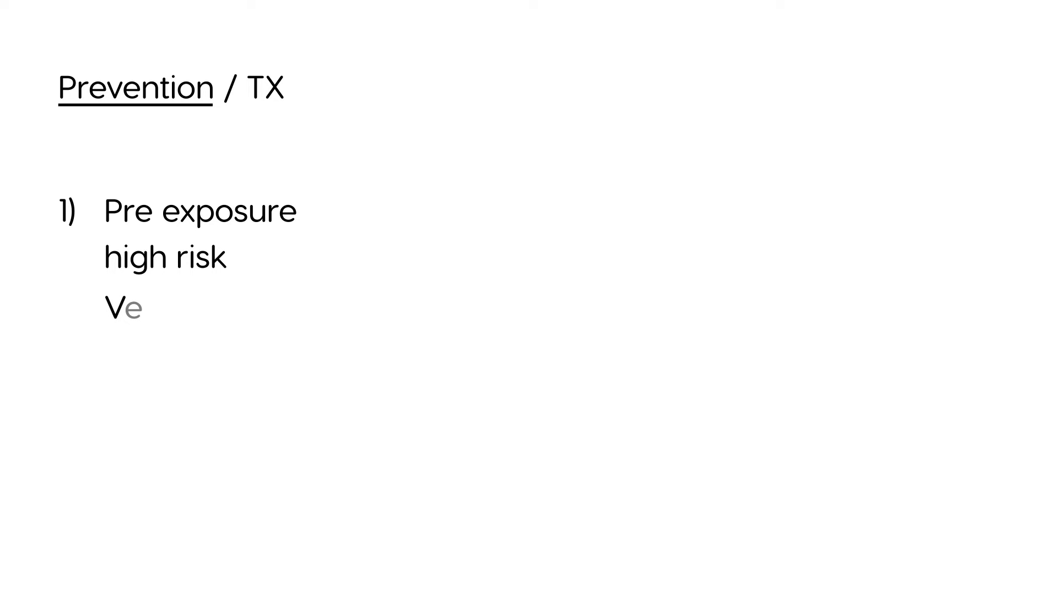
text(ts, c)
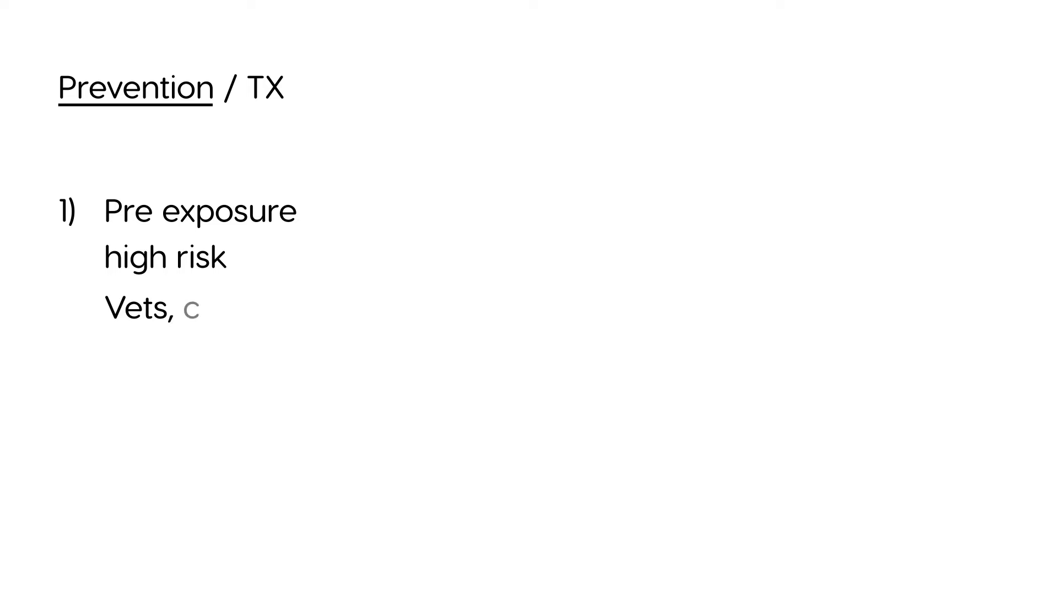
text(aves)
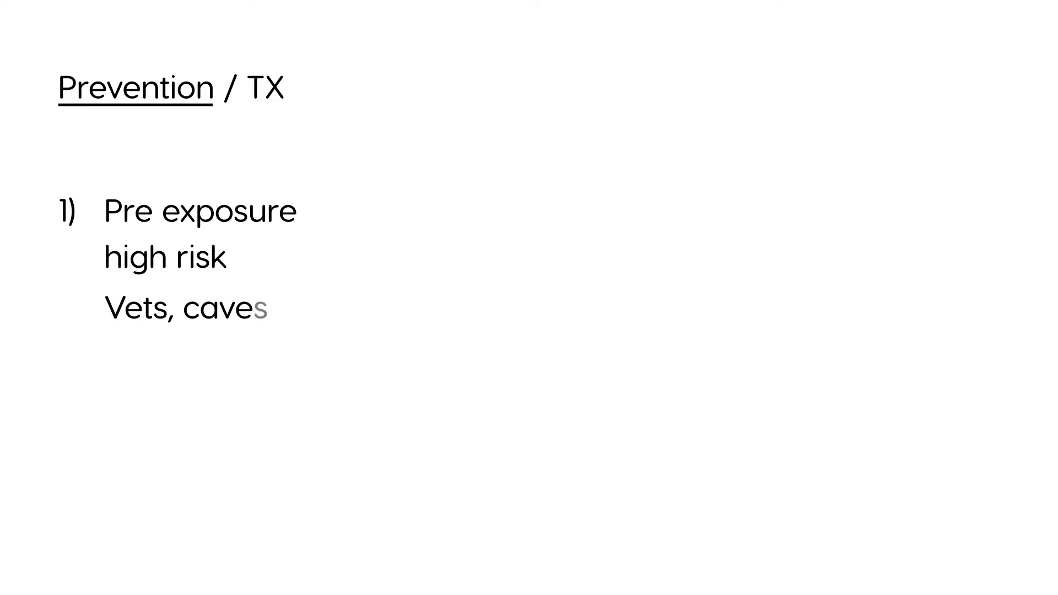
text(trav)
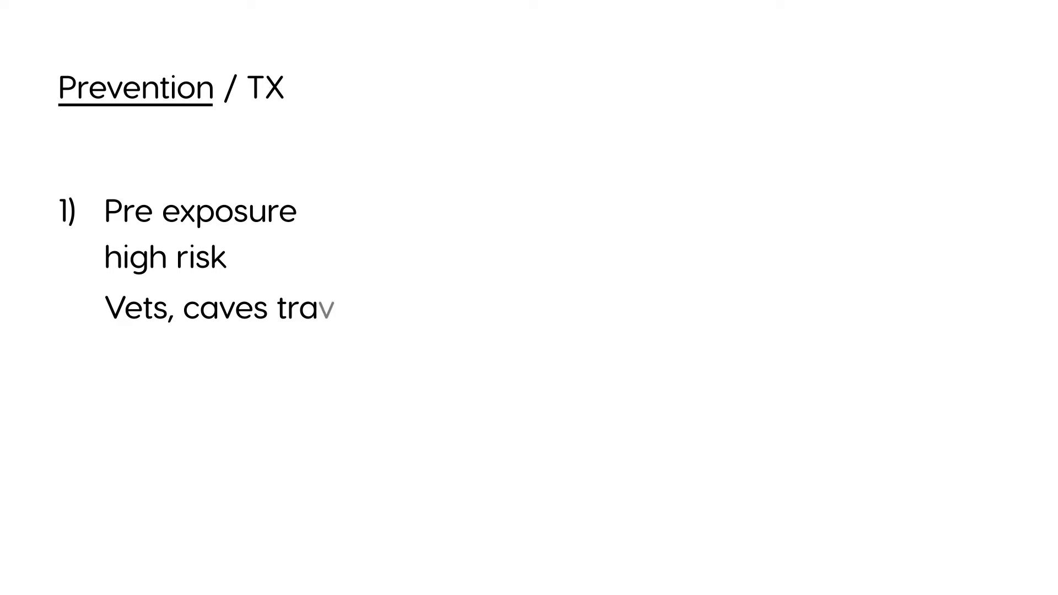
text(eler)
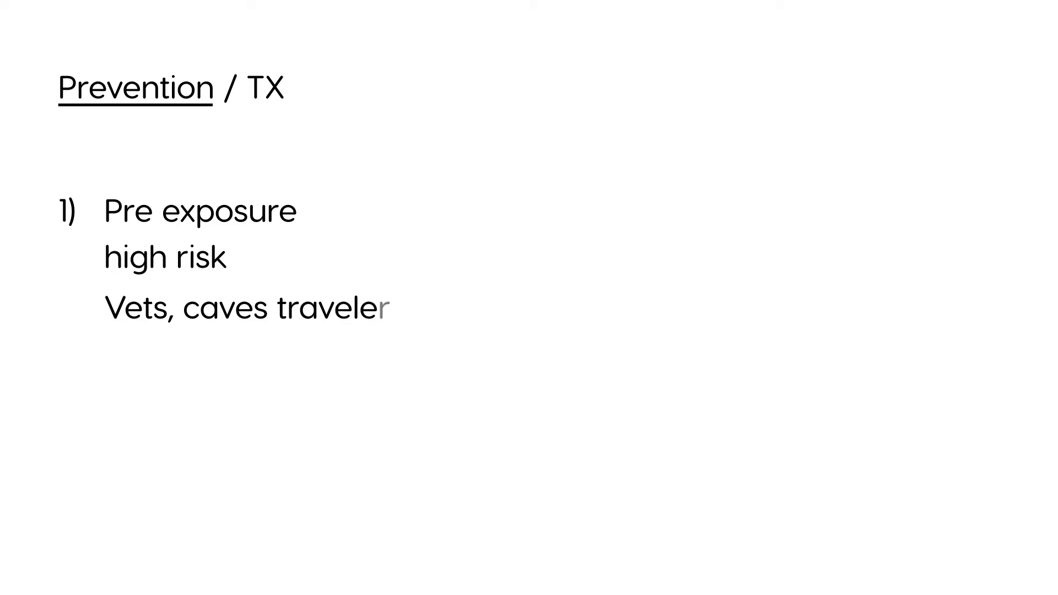
text(s,)
text(- Ra)
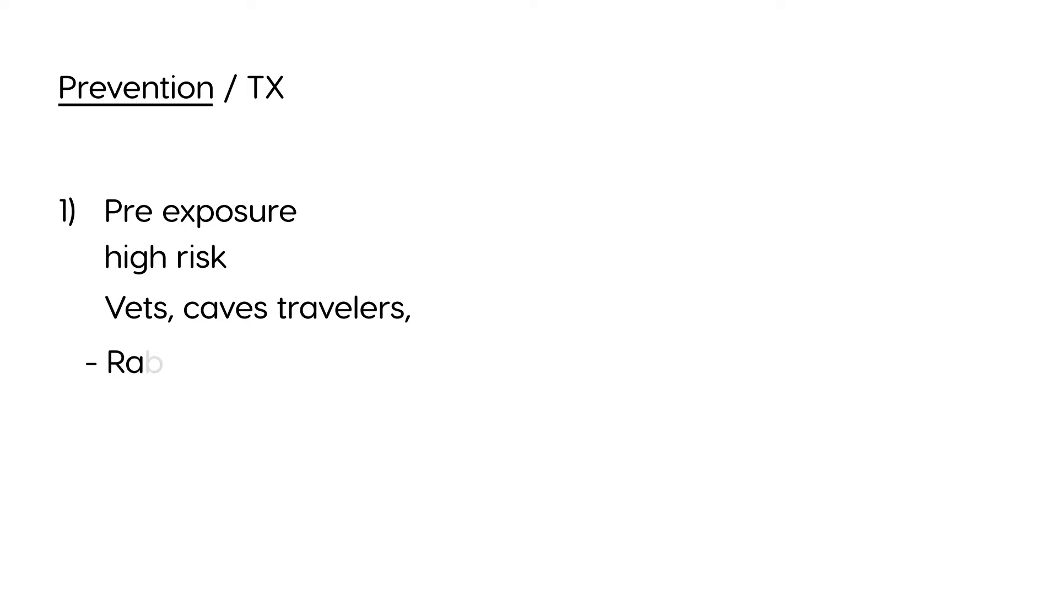
text(bies vac)
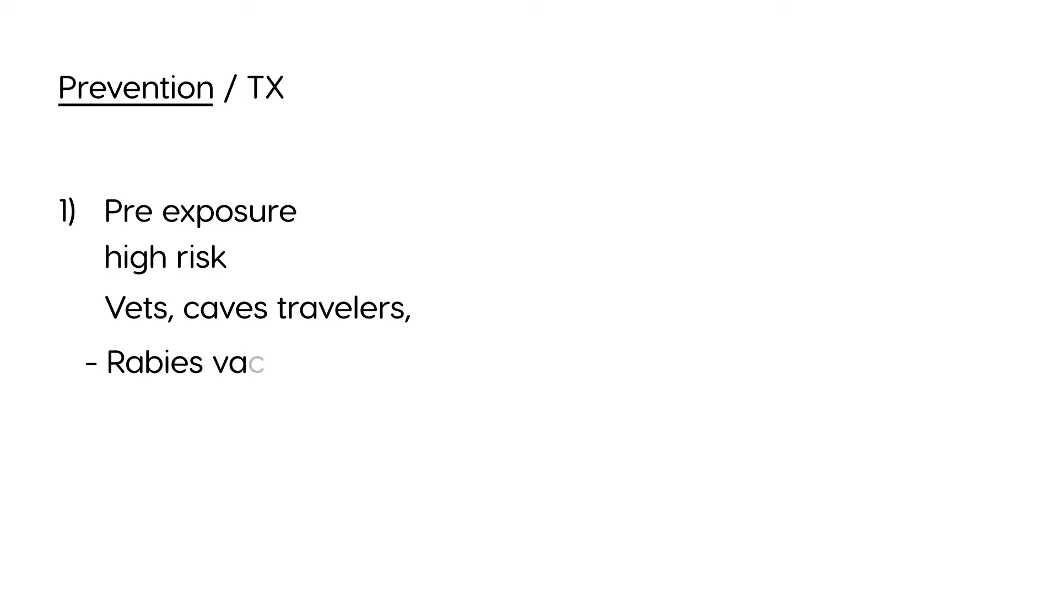
text(ccine)
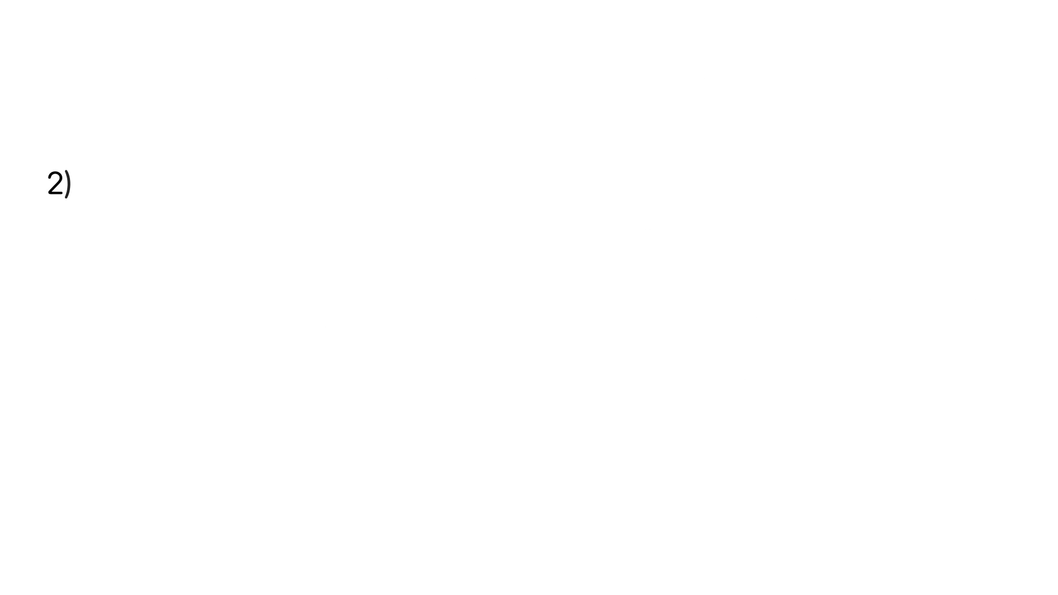
- After 2), write 'Post exposure' with bite cleaned using soap and water
text(Post expo)
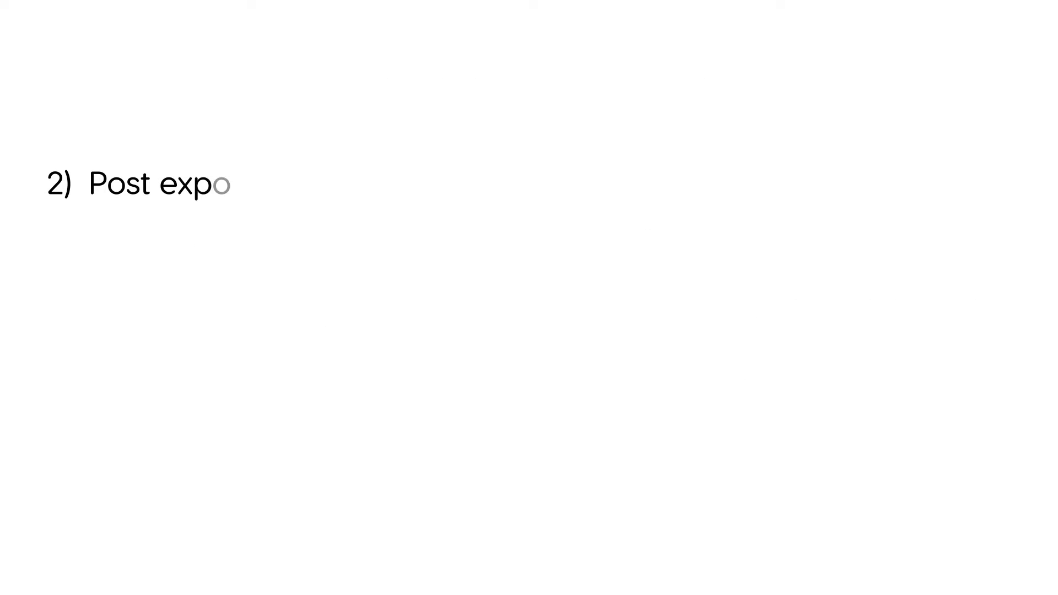
text(sure)
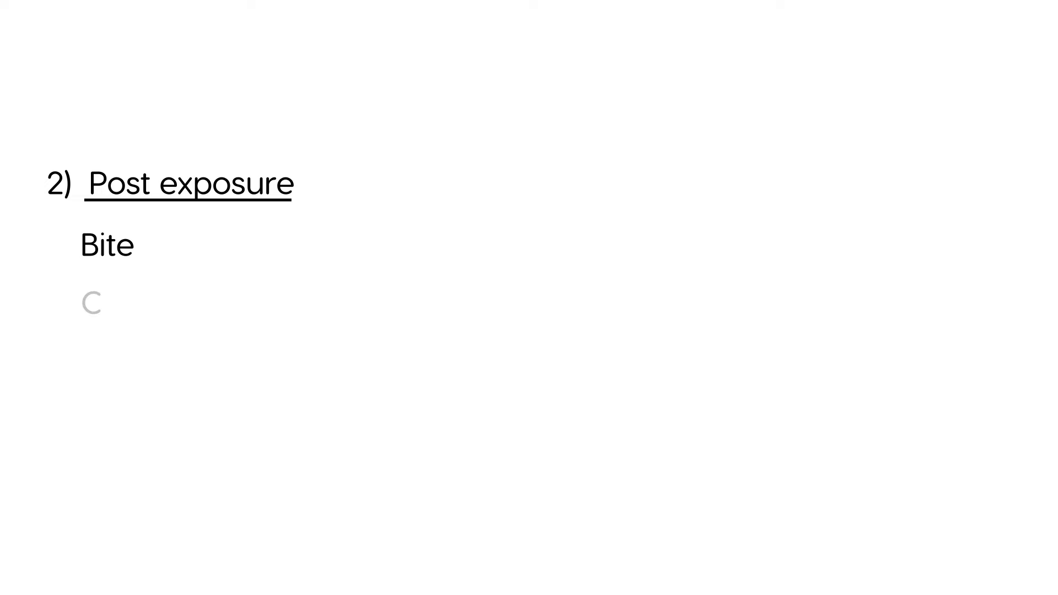
text(Cleane)
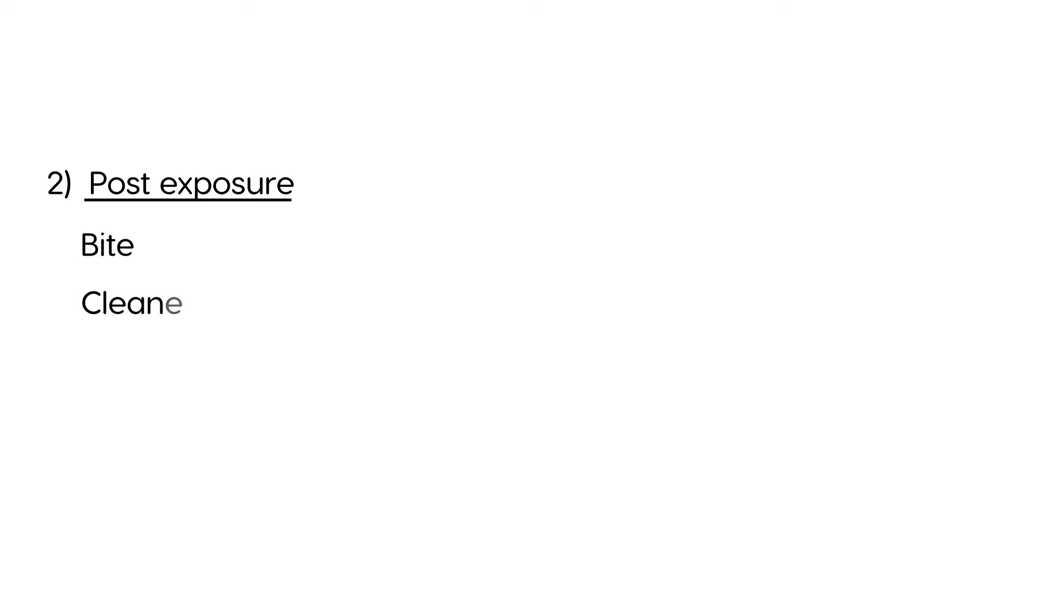
text(ed)
text(Soap,)
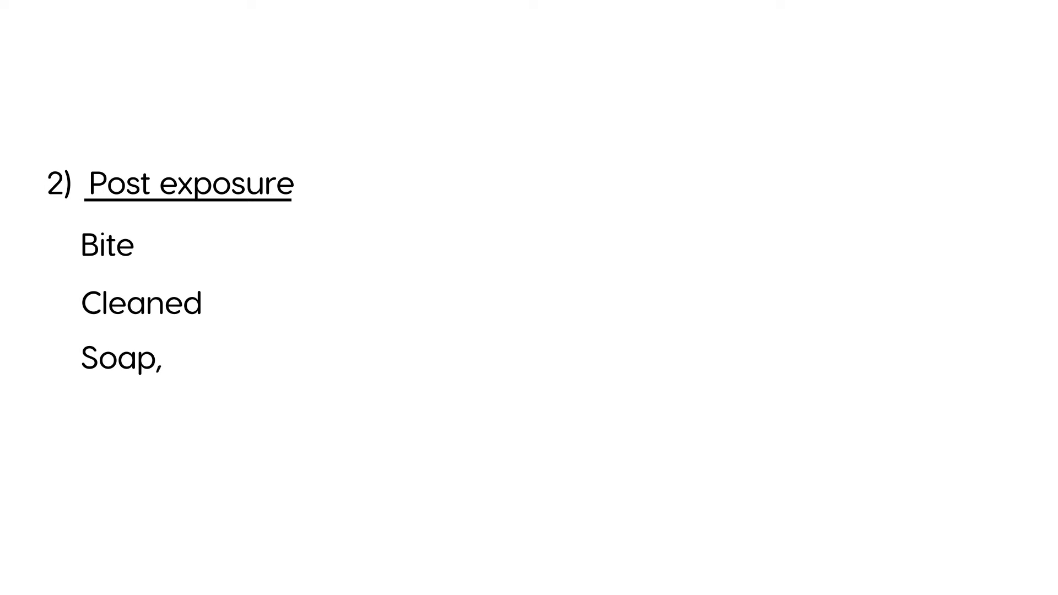
text(water)
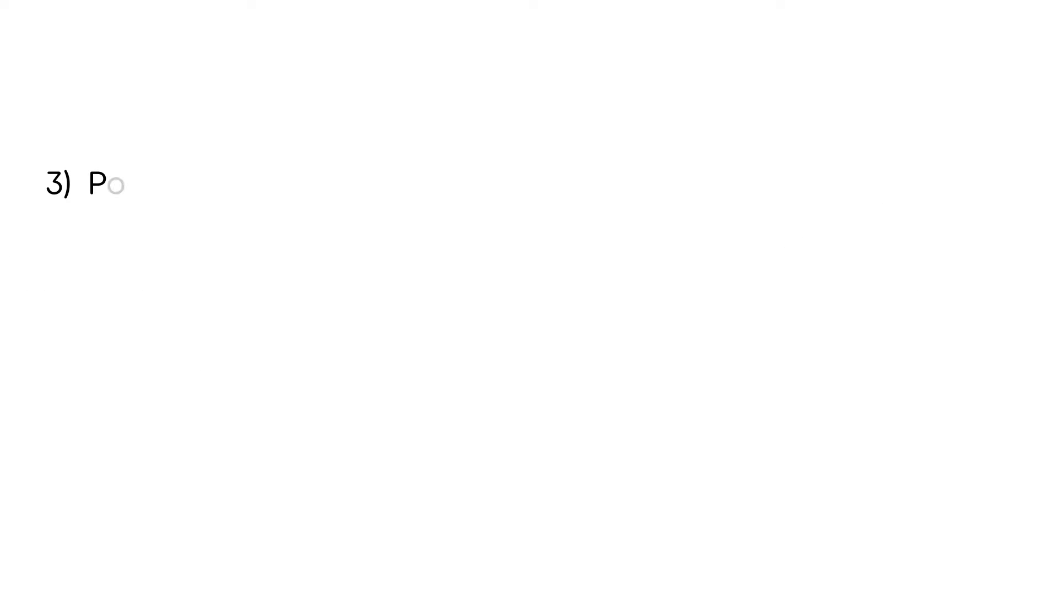
- Write 'Post-Exposure Prophylaxis' as vaccine plus rabies immune globulin under 3)
text(oste x)
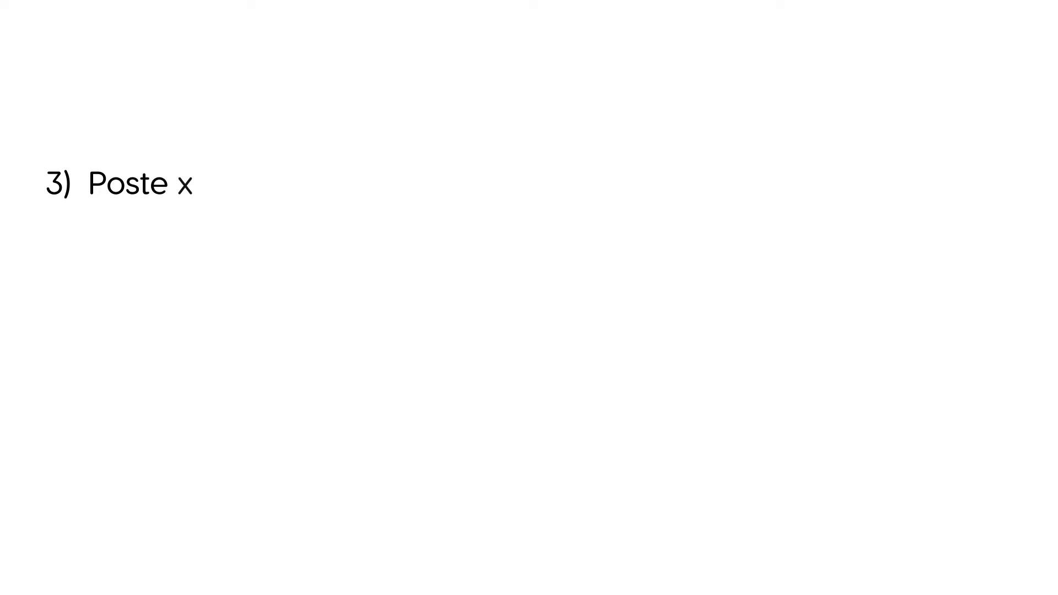
text(posur)
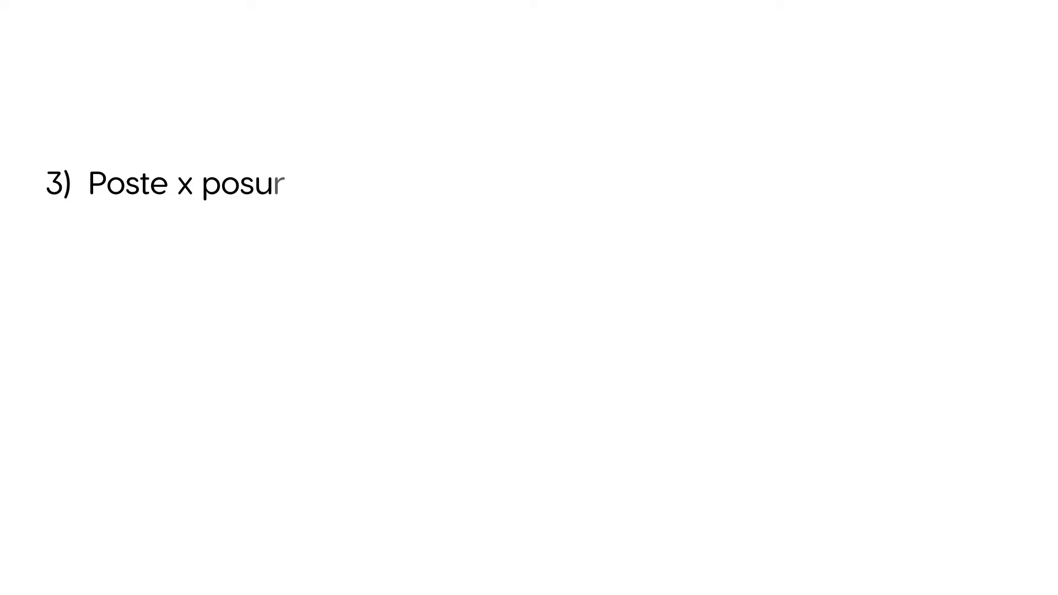
text(e prophylaxis)
text(Post-E)
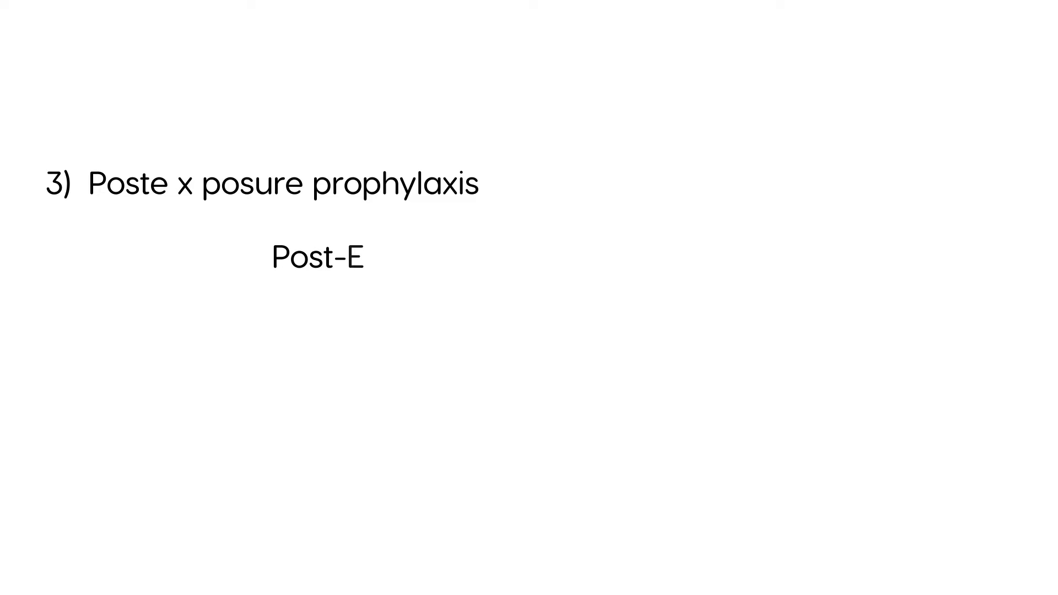
text(xposure Prophylaxis)
text(V)
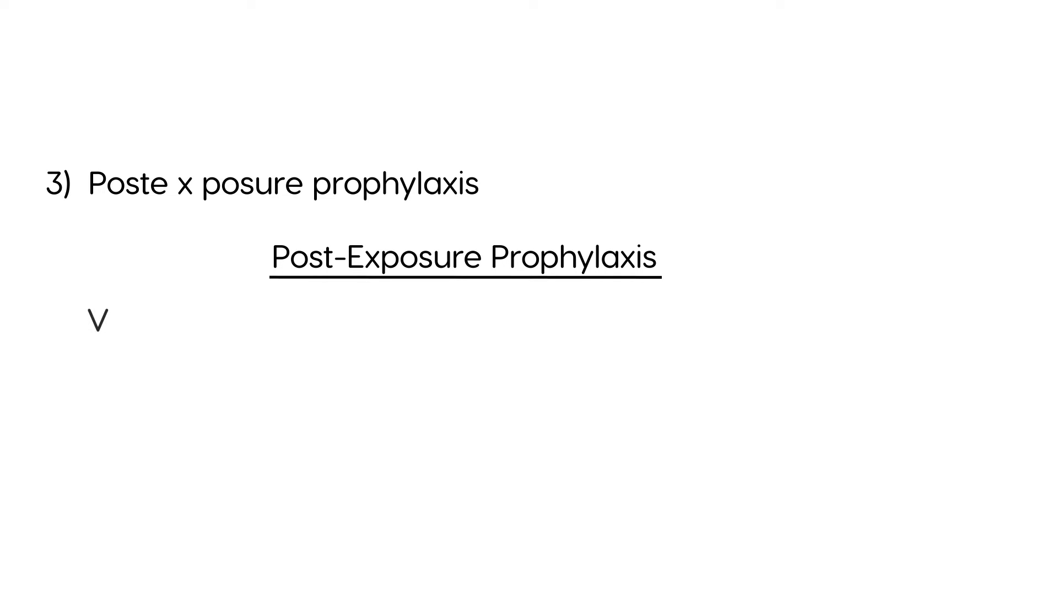
text(accine +)
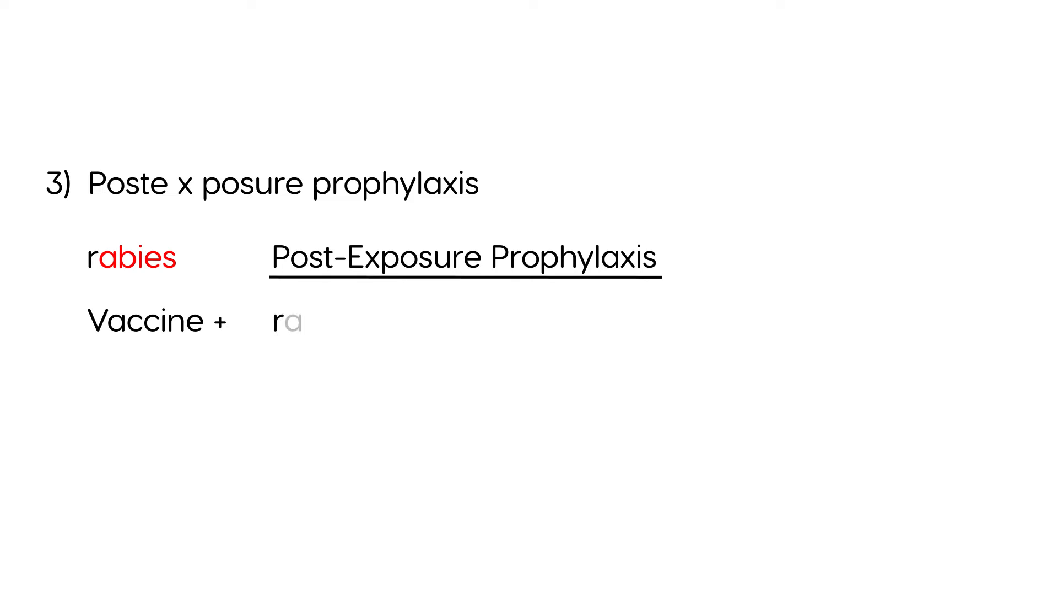
text(bies)
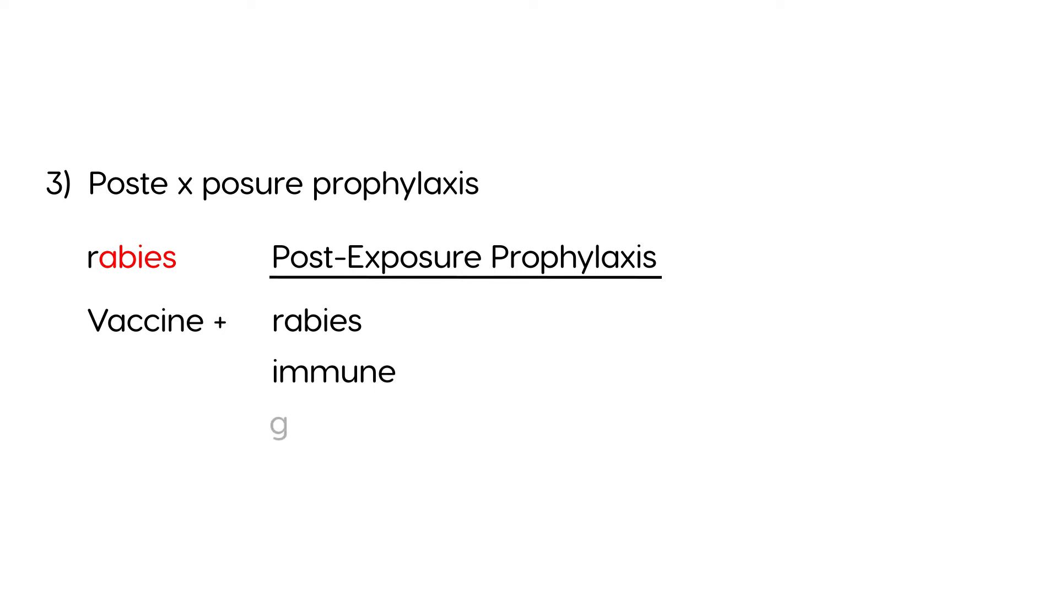
text(globul)
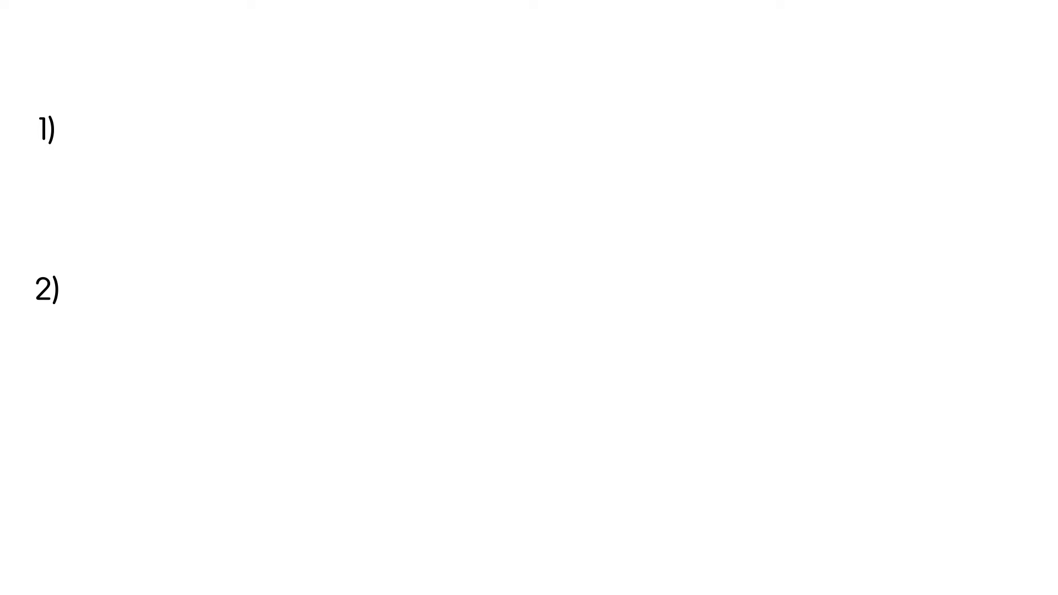
- Write the case 'Domestic animal (pet)' marked as asymptomatic
text(Dom)
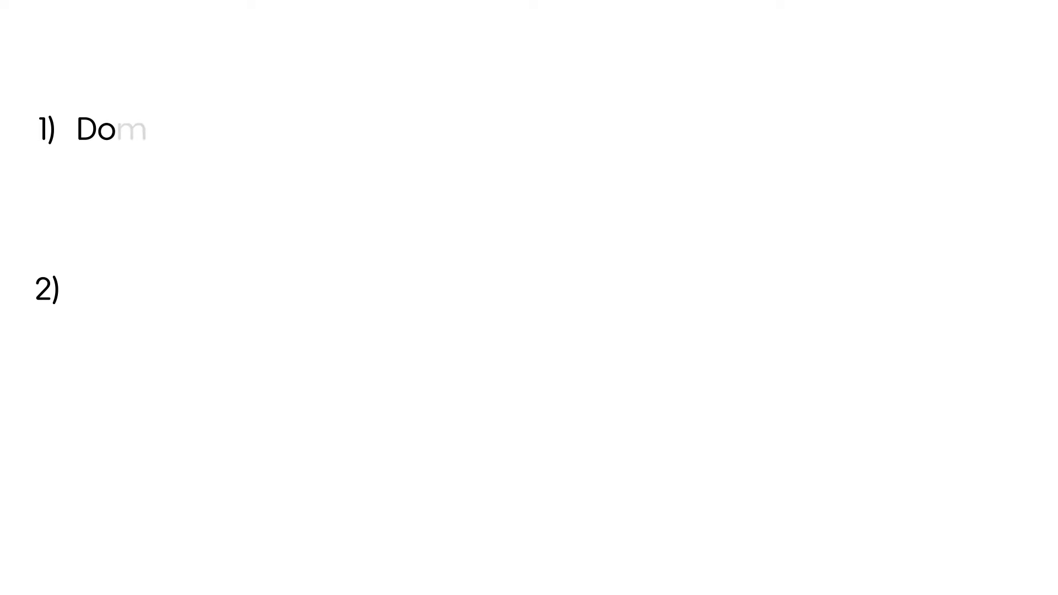
text(estic)
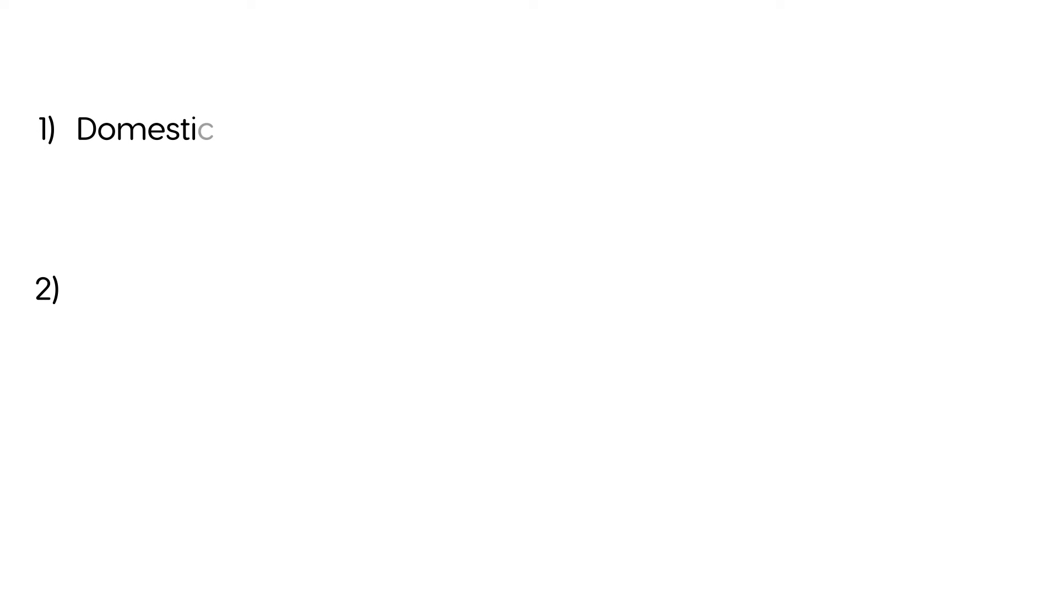
text(anima)
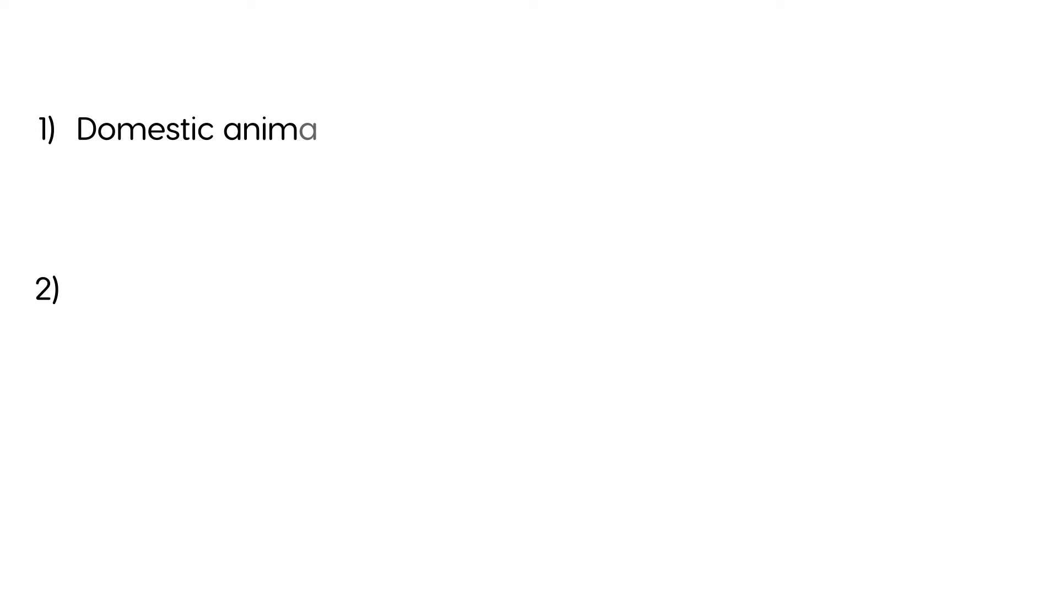
text(l (pet)
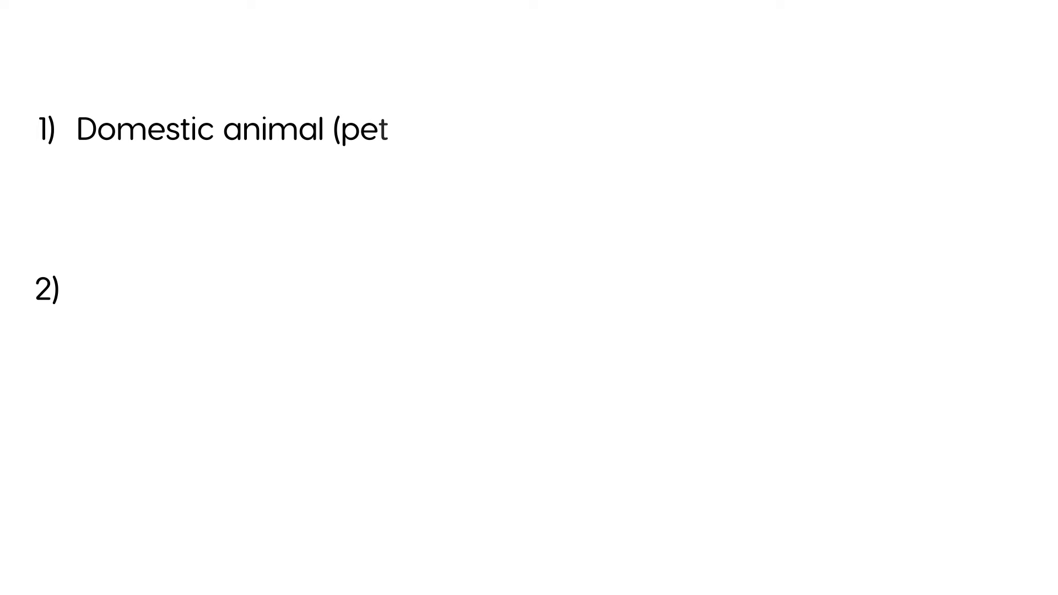
text())
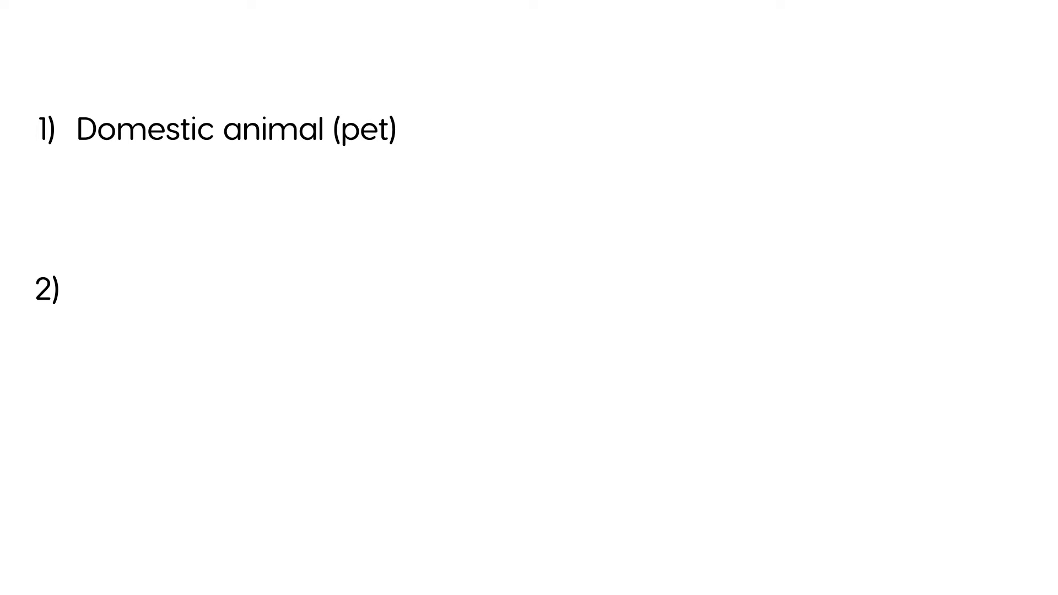
text(Asy)
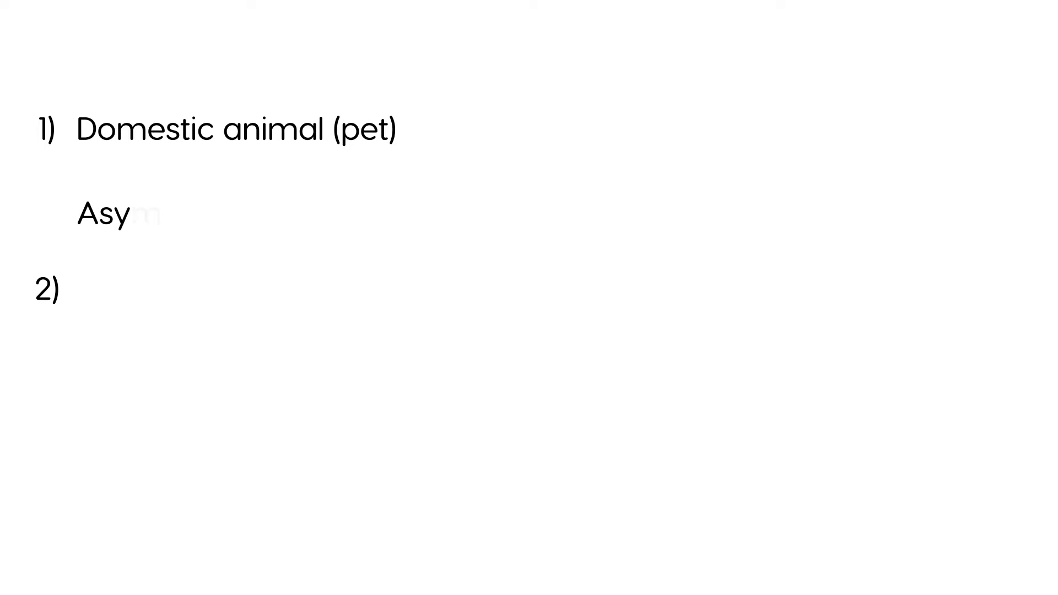
text(mpt)
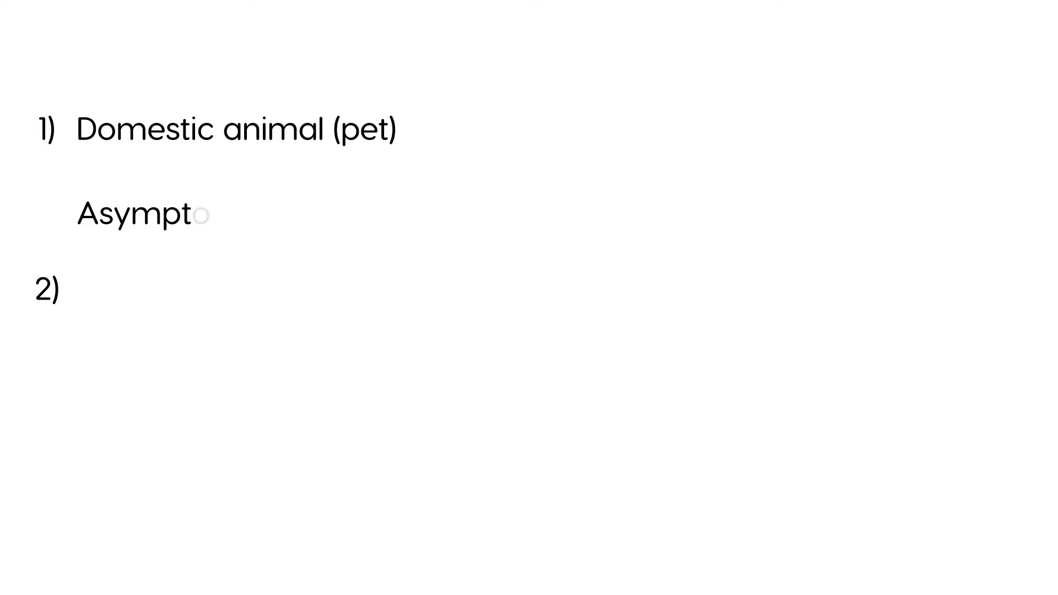
text(omat)
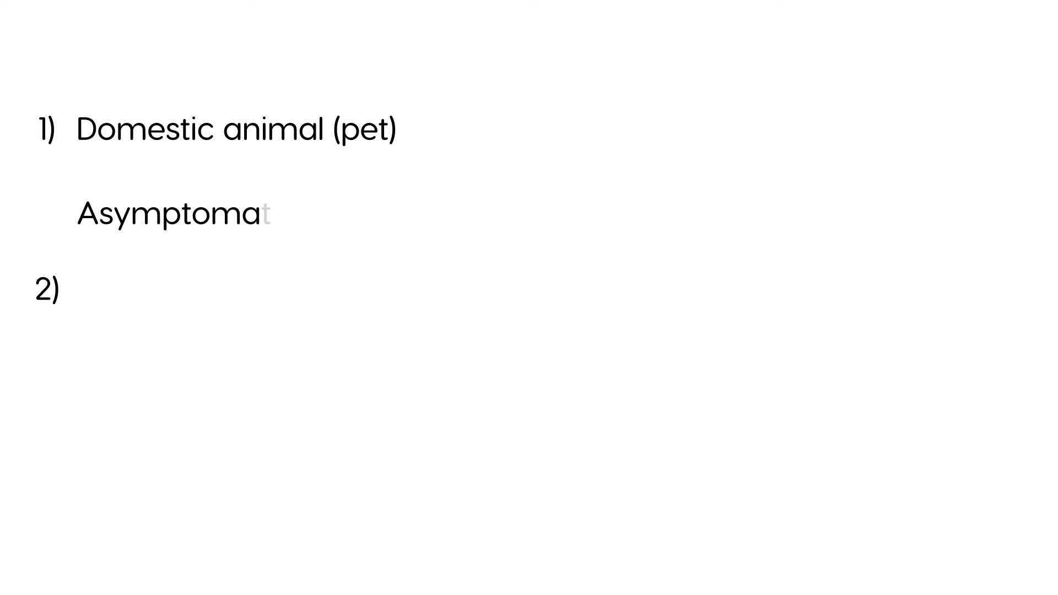
text(ic)
click(103, 51)
text(Bi)
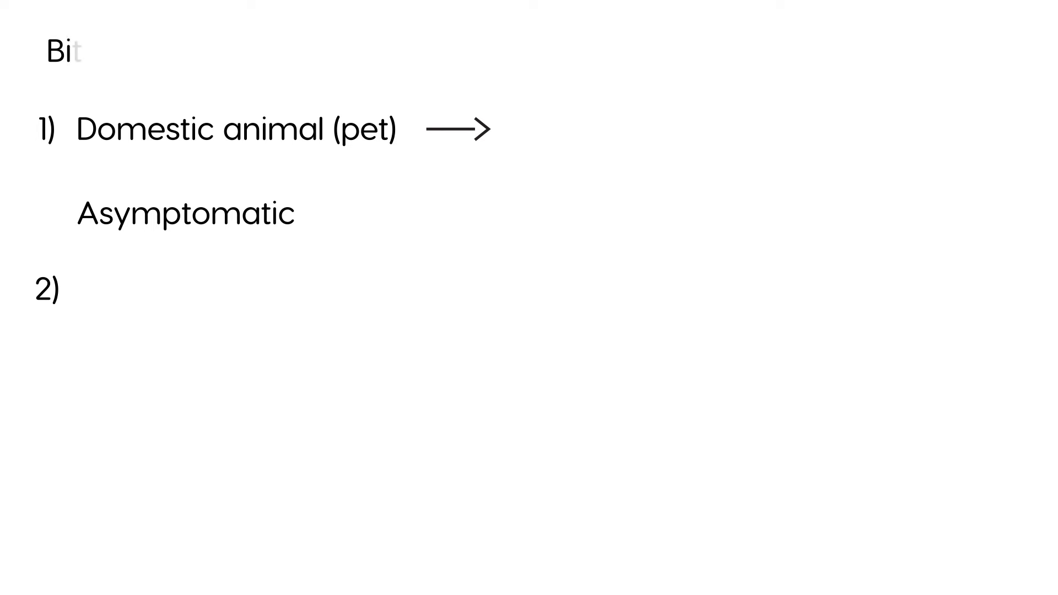
- Add 'Observe animal for 10 days' and '(+) then PEP vaccine + RIG'
text(te)
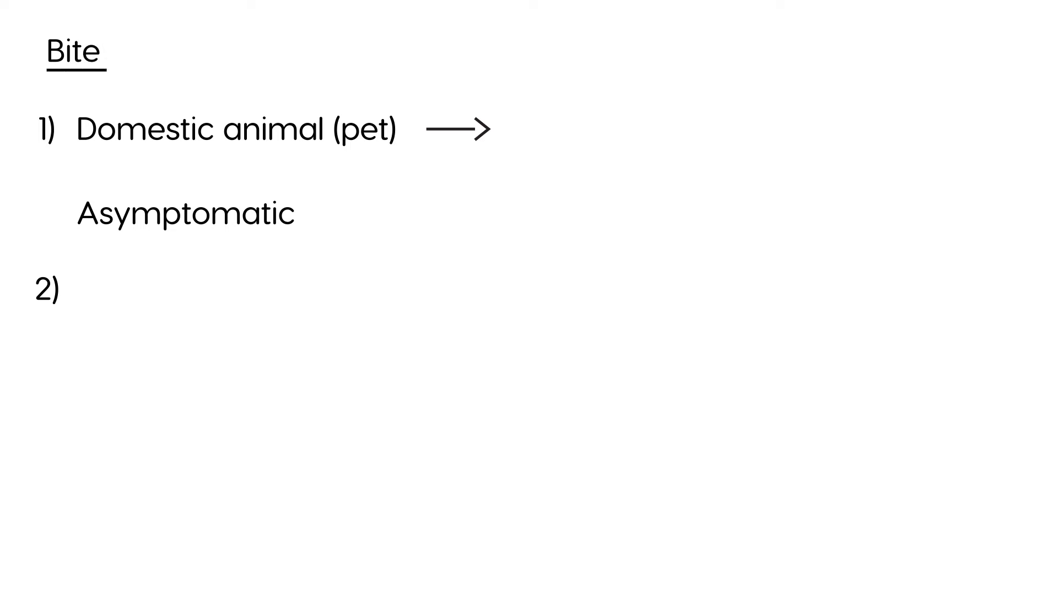
text(O)
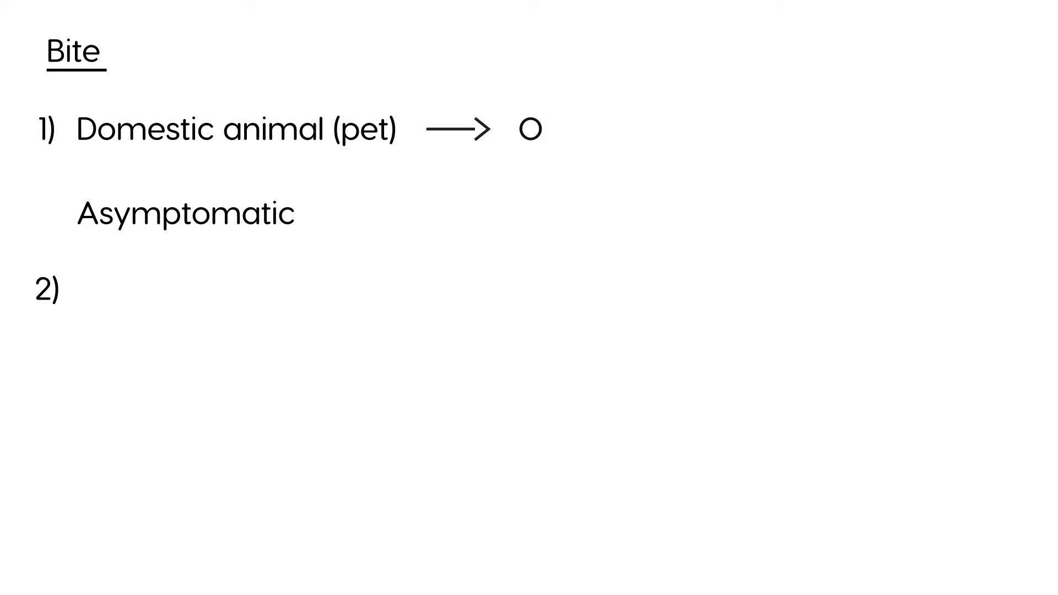
text(bserve animal for 10 d)
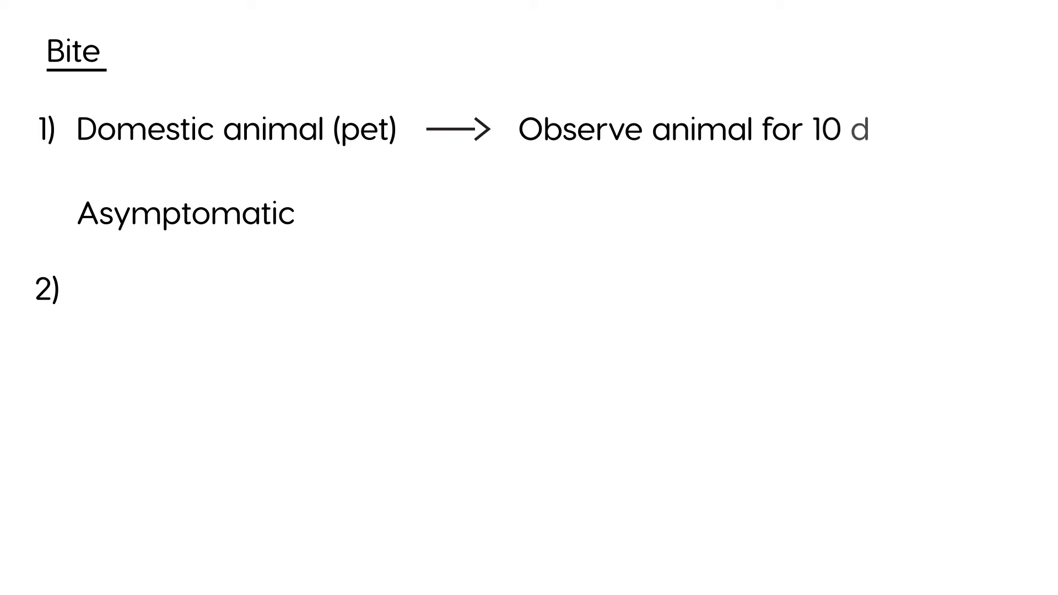
text(ays)
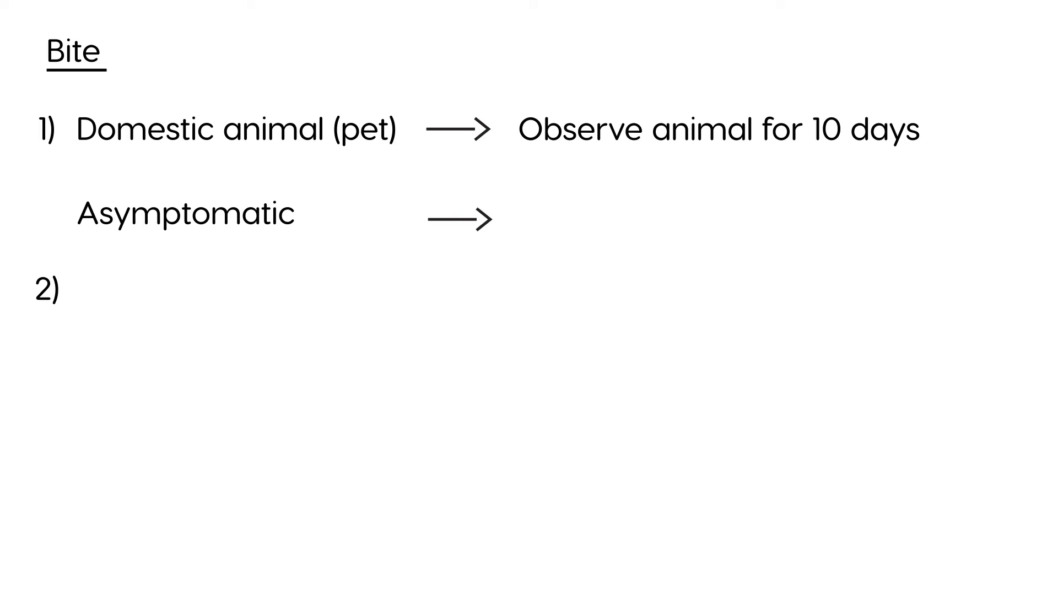
text(()
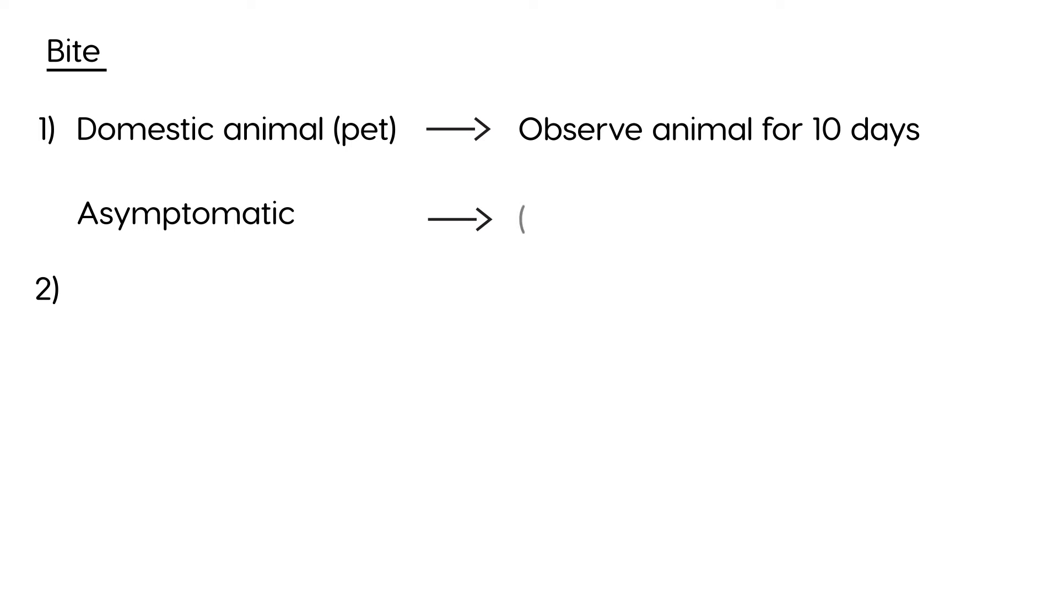
text(+) t)
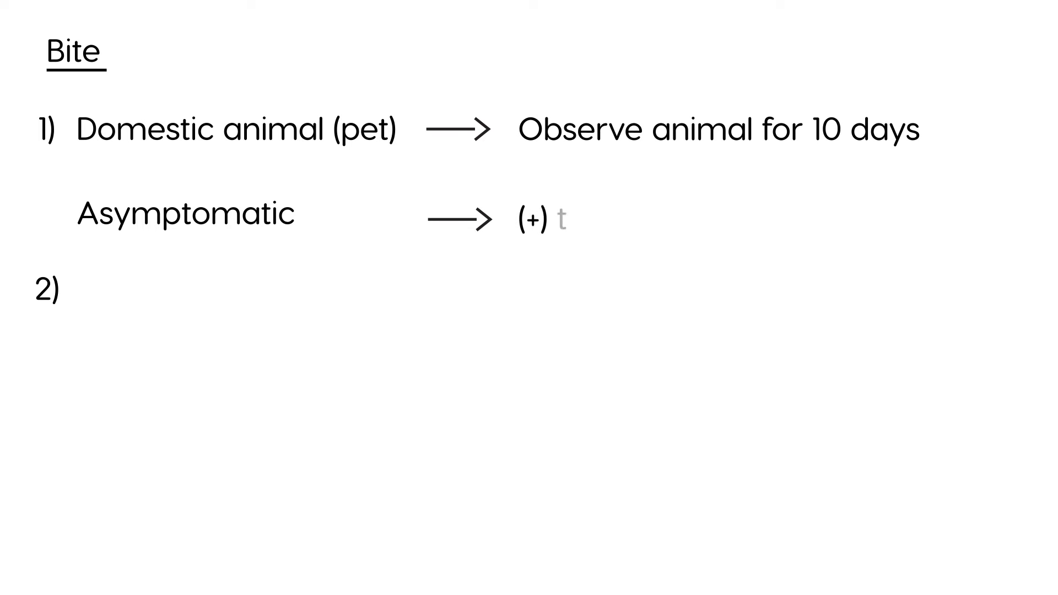
text(hen PEP va)
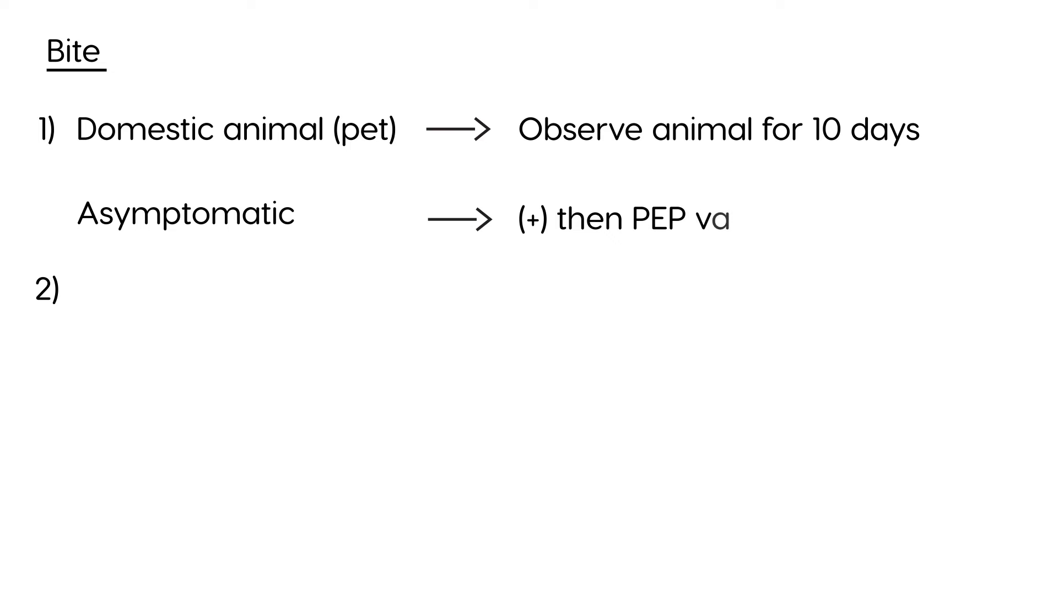
text(ccine + RIG)
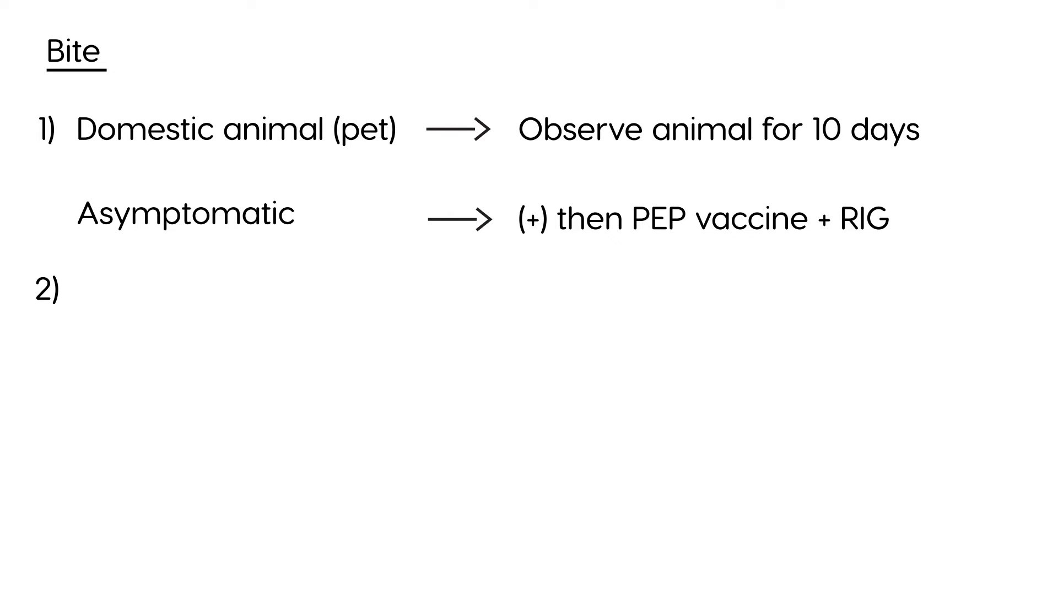
- After 2), write 'Domestic pet' marked as symptomatic
text(Dom)
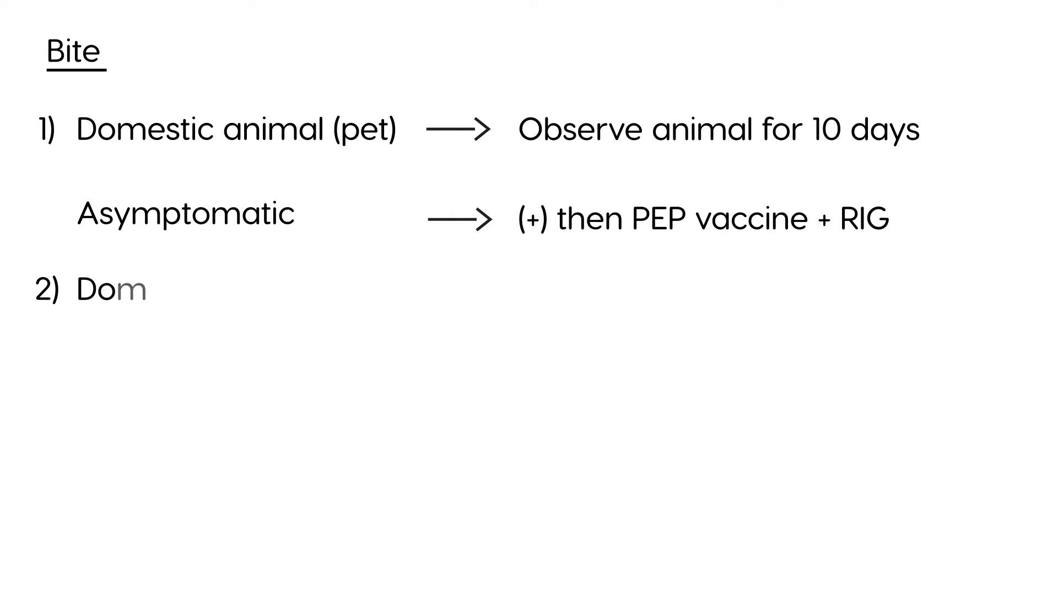
text(estic pet)
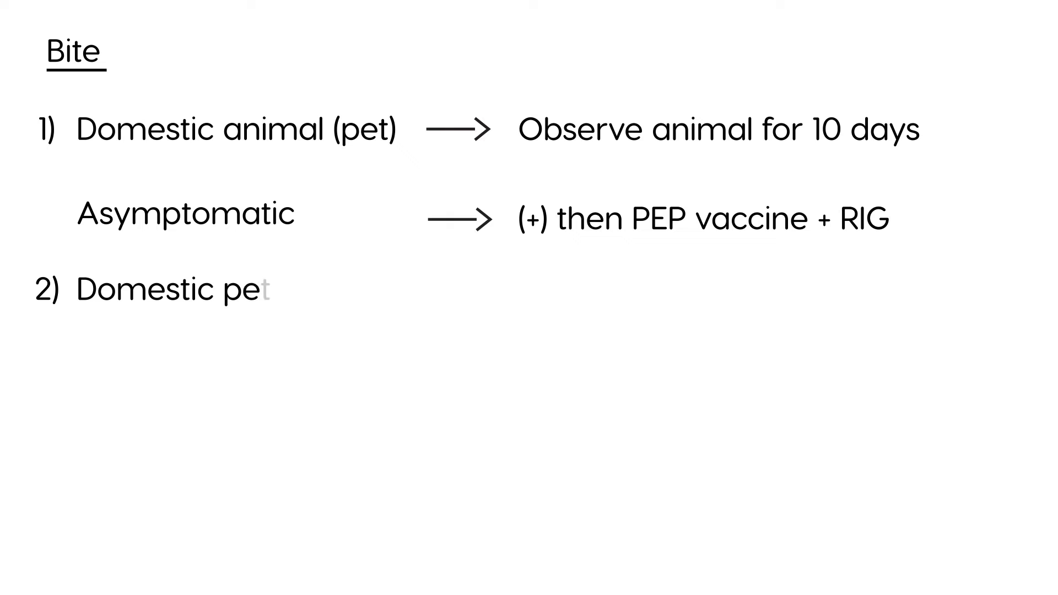
text(Symp)
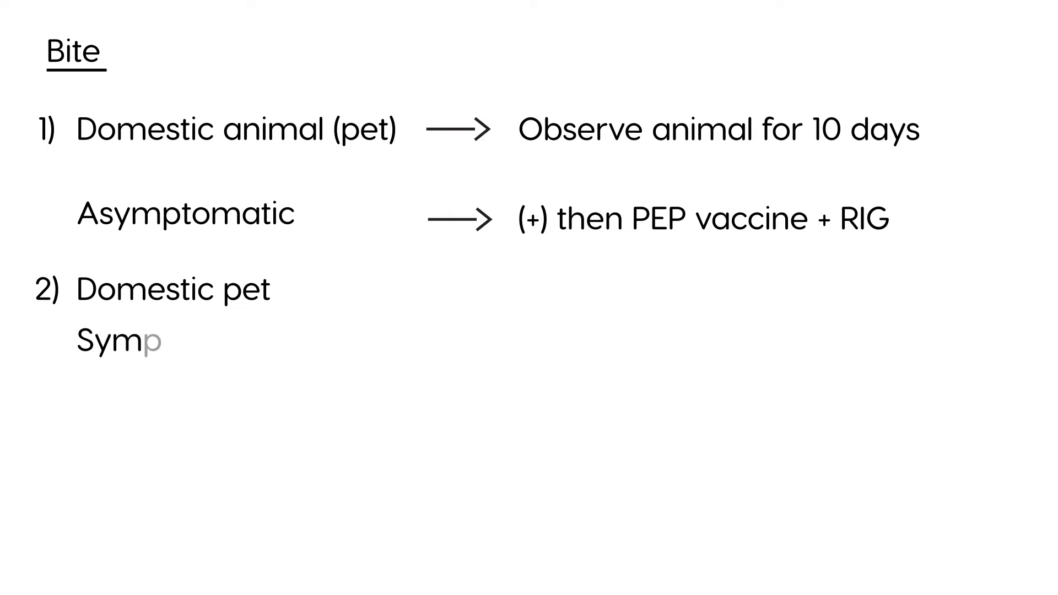
text(tomatic)
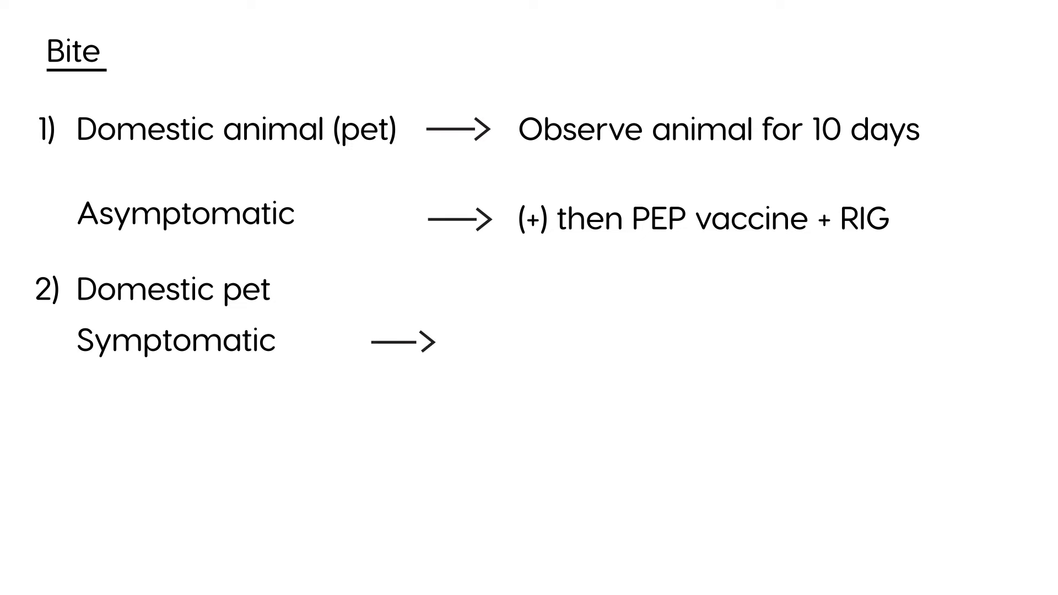
- Add 'Vet check animal signs of rabies', then 'PEP' and 'Die 10 days'
text(Vet ch)
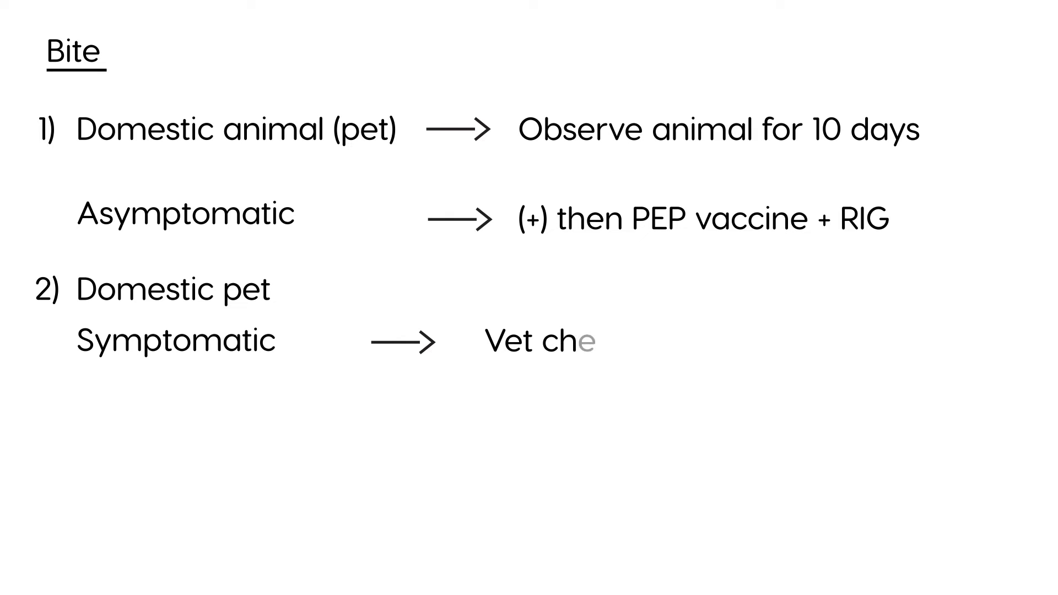
text(eck an)
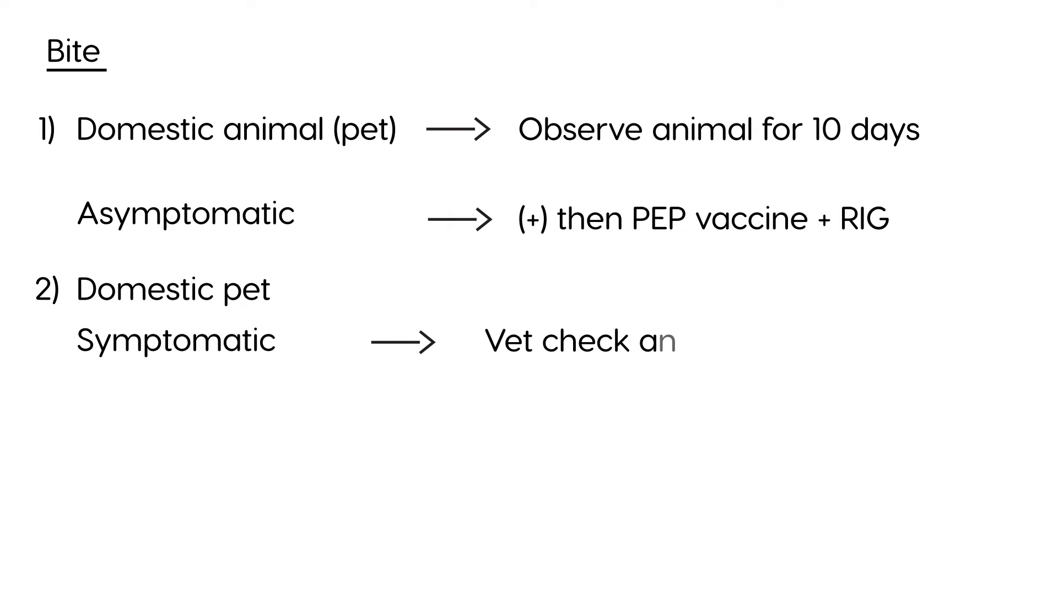
text(imal)
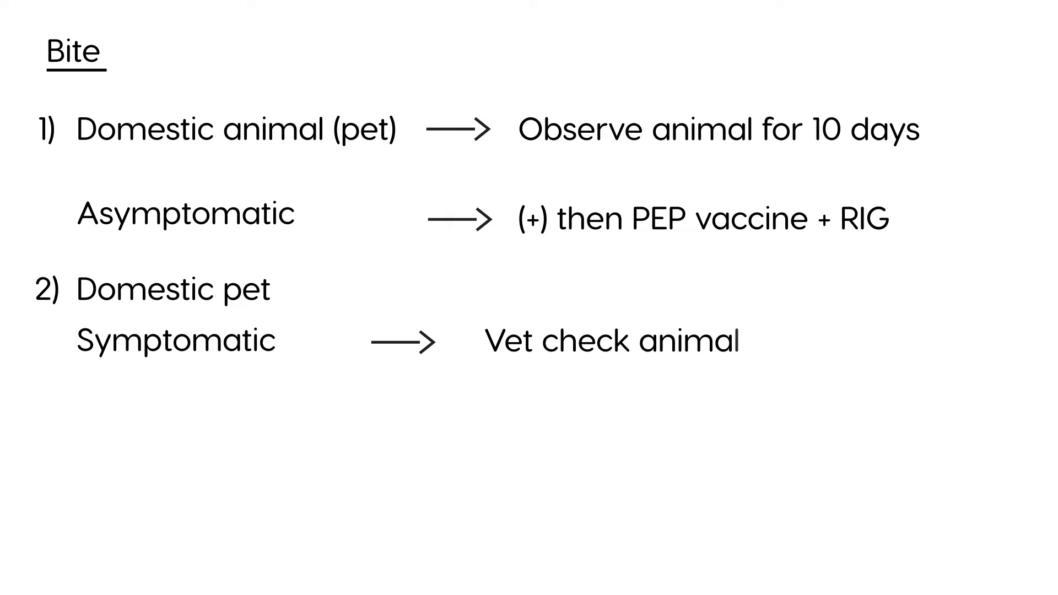
text(sign)
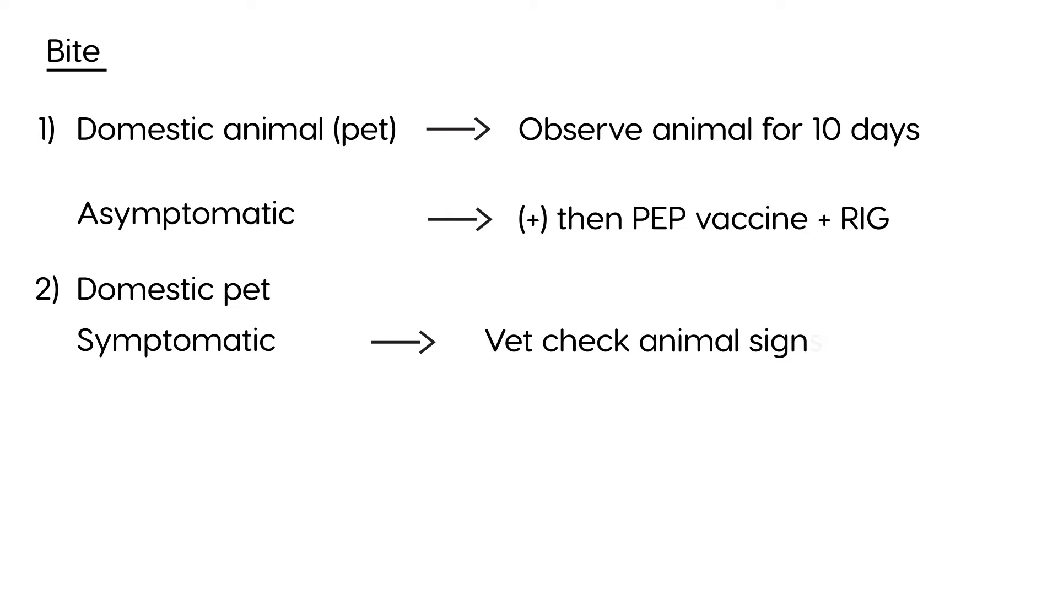
text(s of ra)
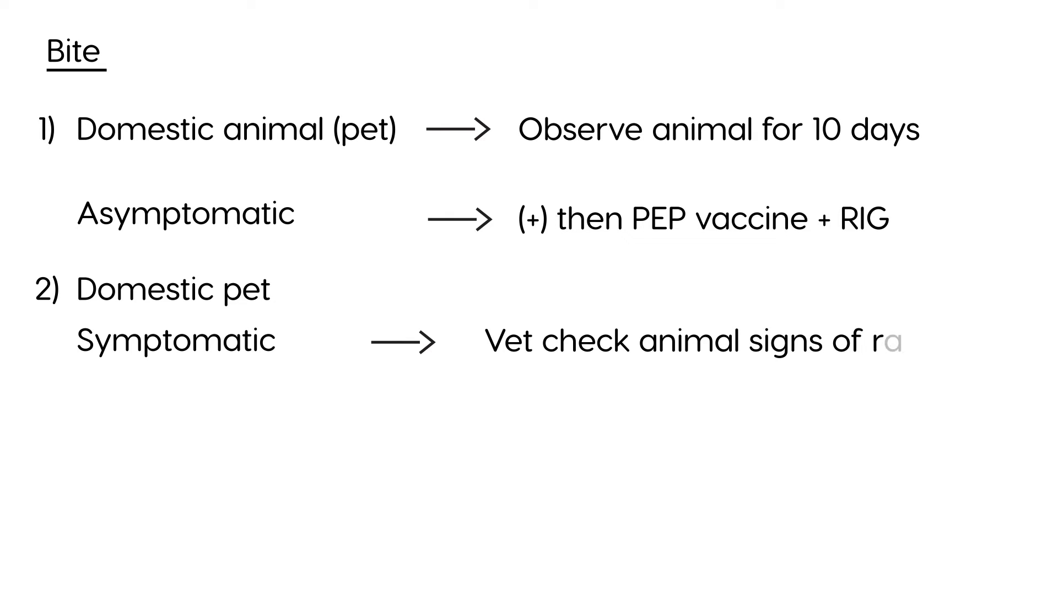
text(bies)
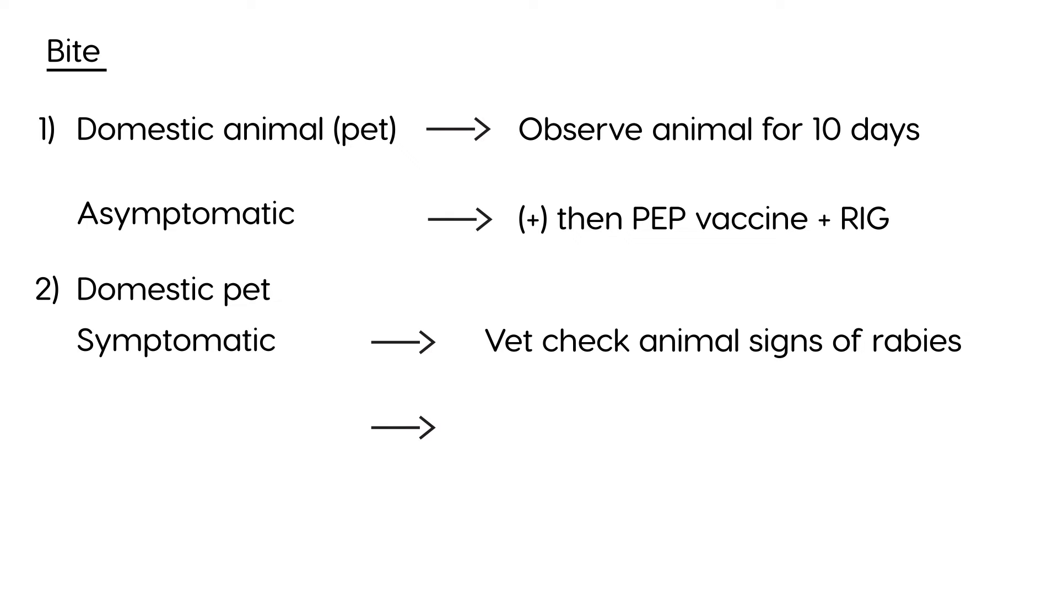
text(PE)
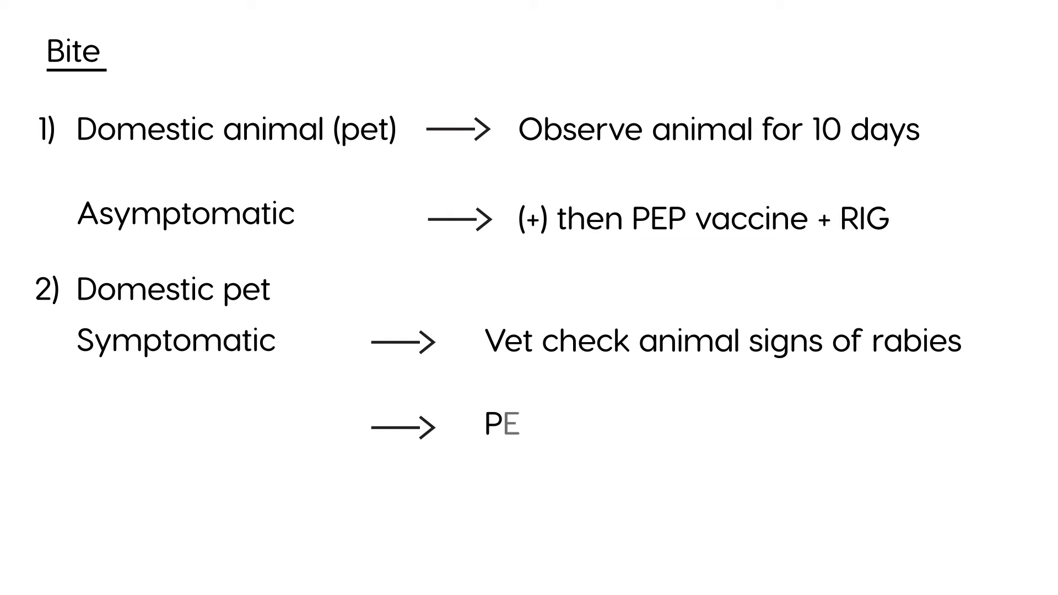
text(P)
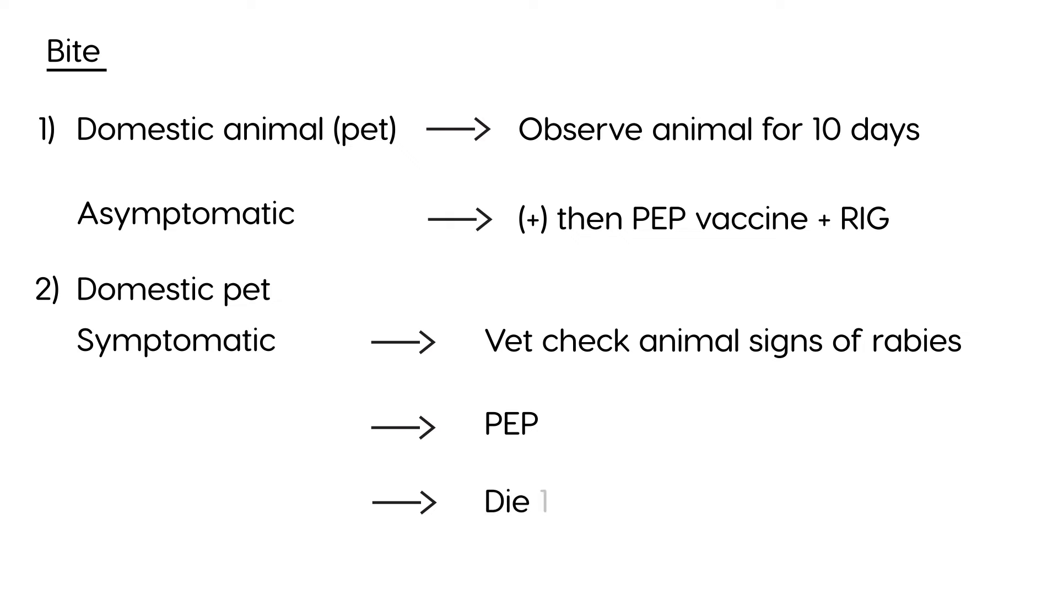
text(10 days)
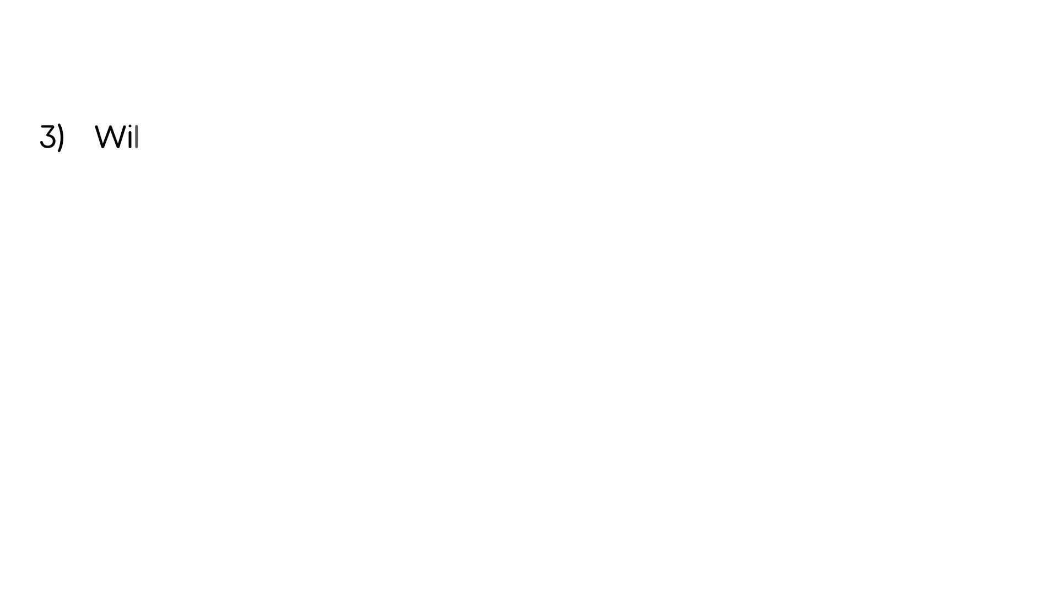
- Type note 3: wild animal euthanized, brain tested, (+) → PEP, painful, risks
text(d anim)
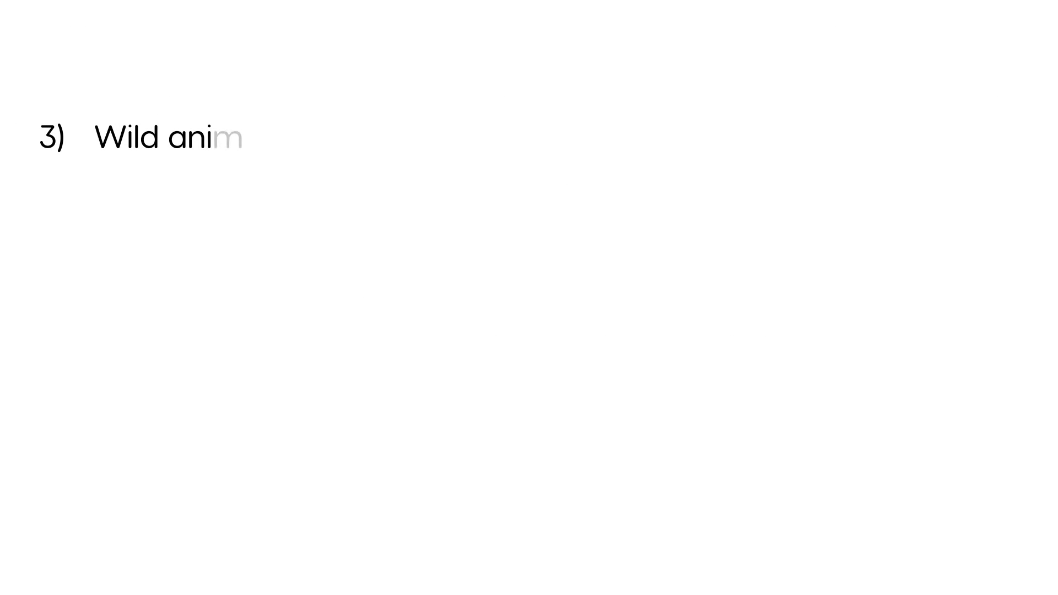
text(al)
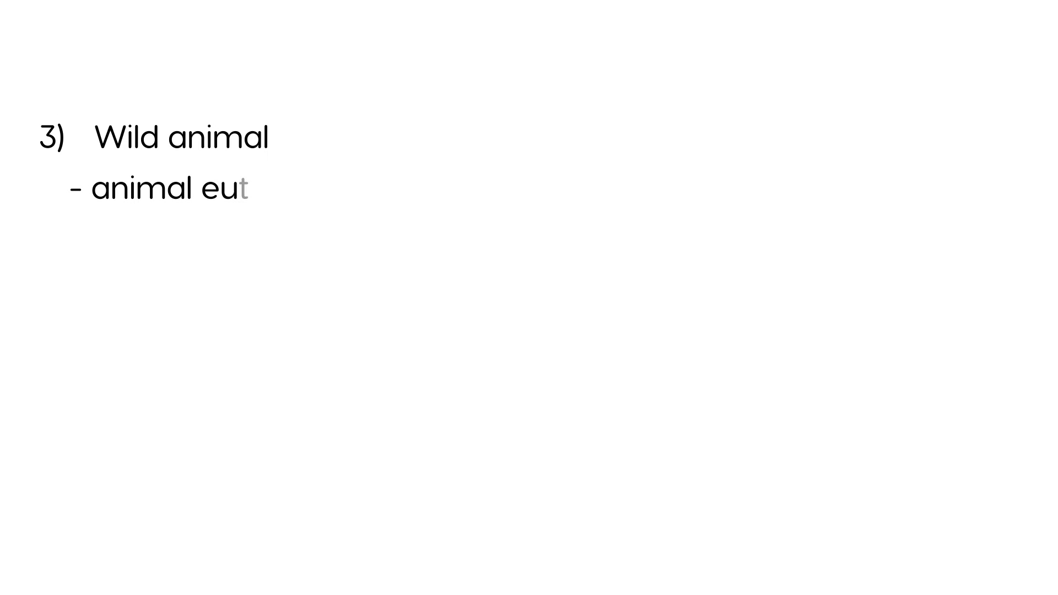
text(thaniz)
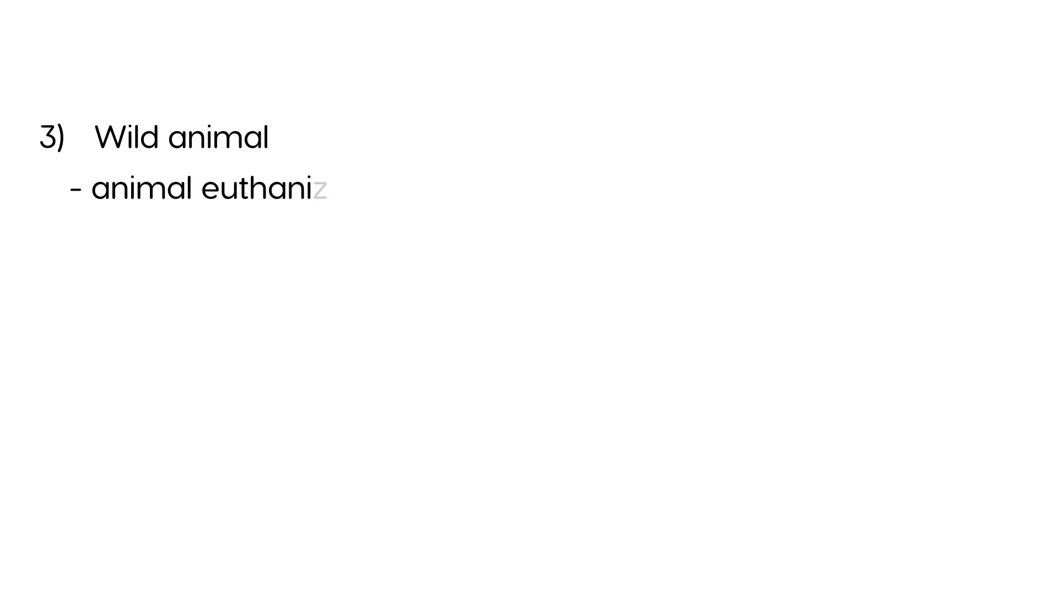
text(ed and tested (brain)
text(—>)
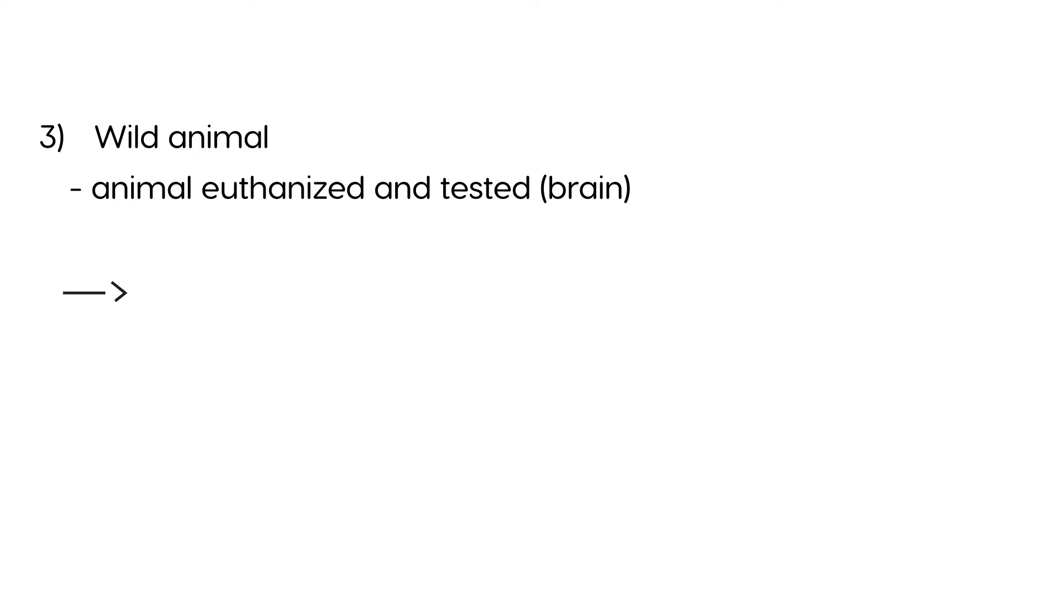
text((+) —> PEP)
text(Painf)
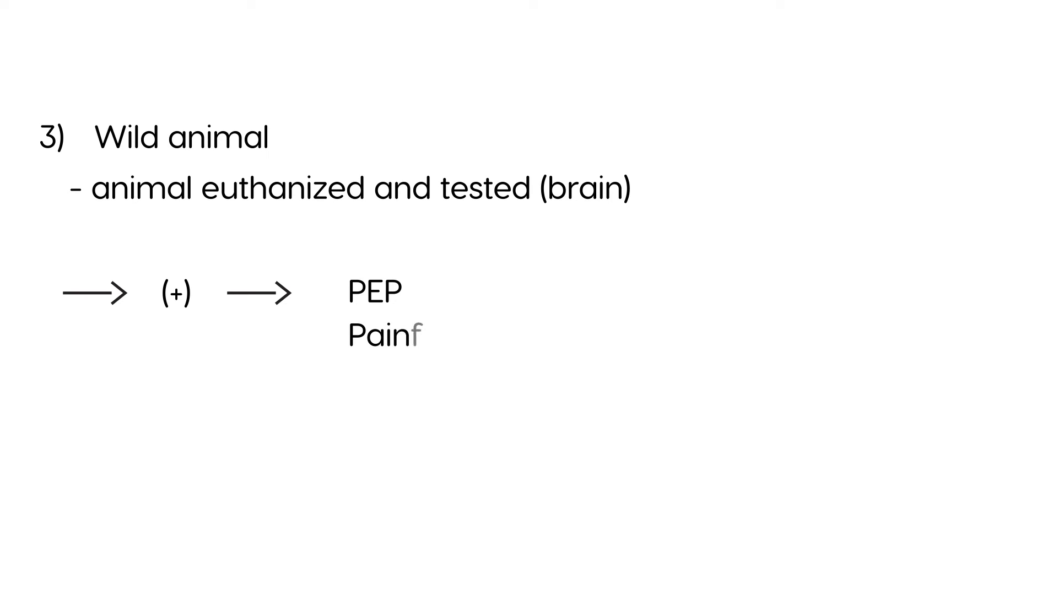
text(ul, ri)
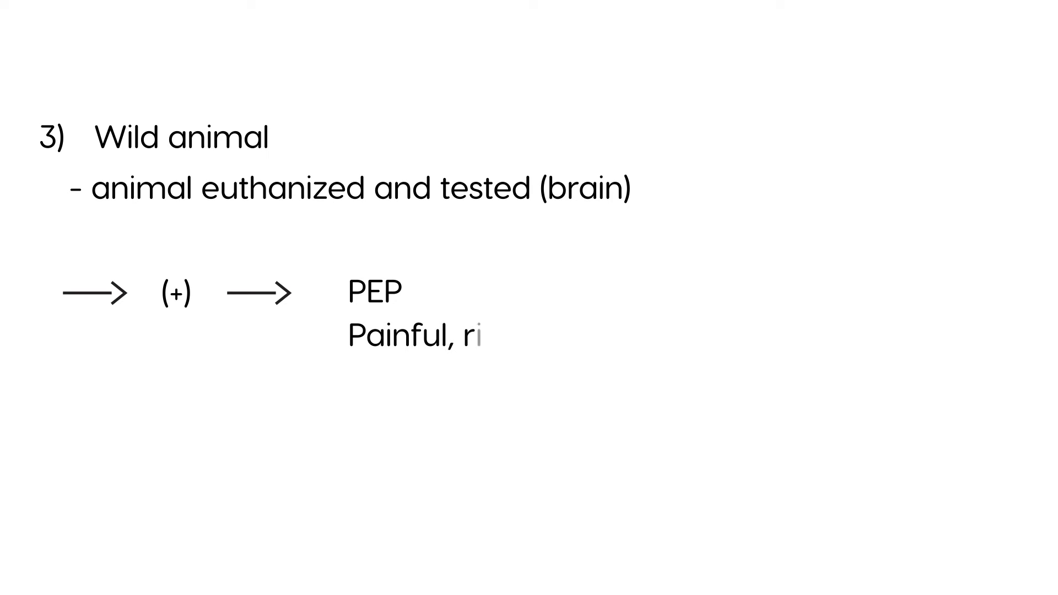
text(sks)
text(4))
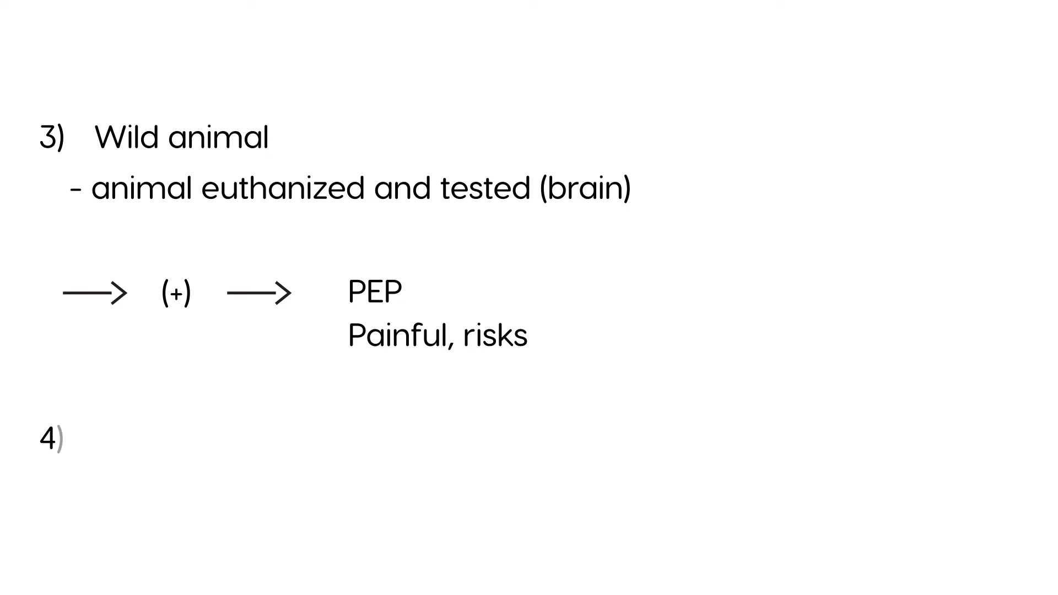
- Type item 4 as 'Animal is not available'
text(Animal is not avai)
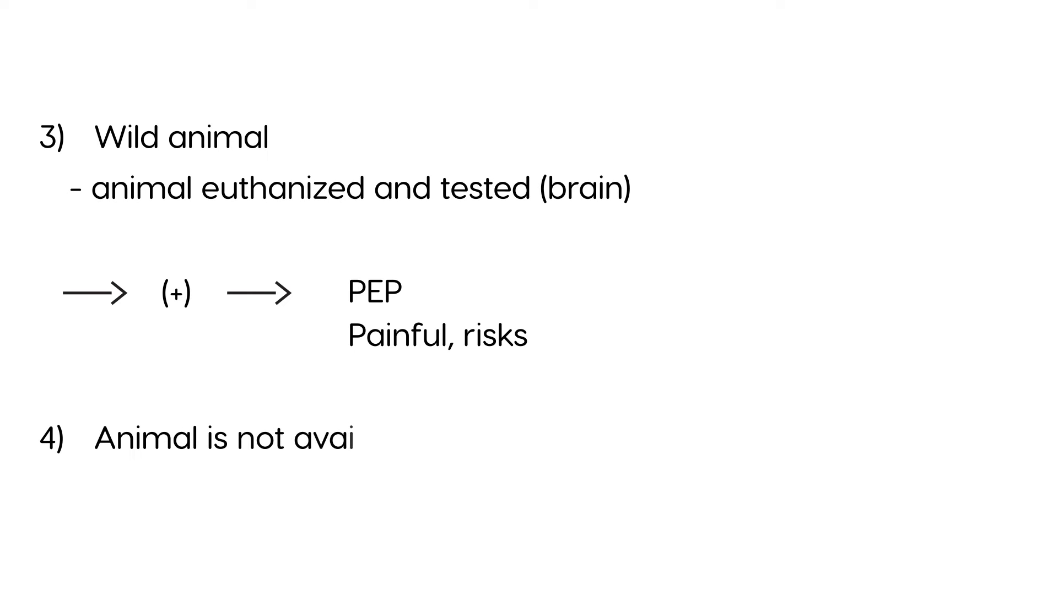
text(lable)
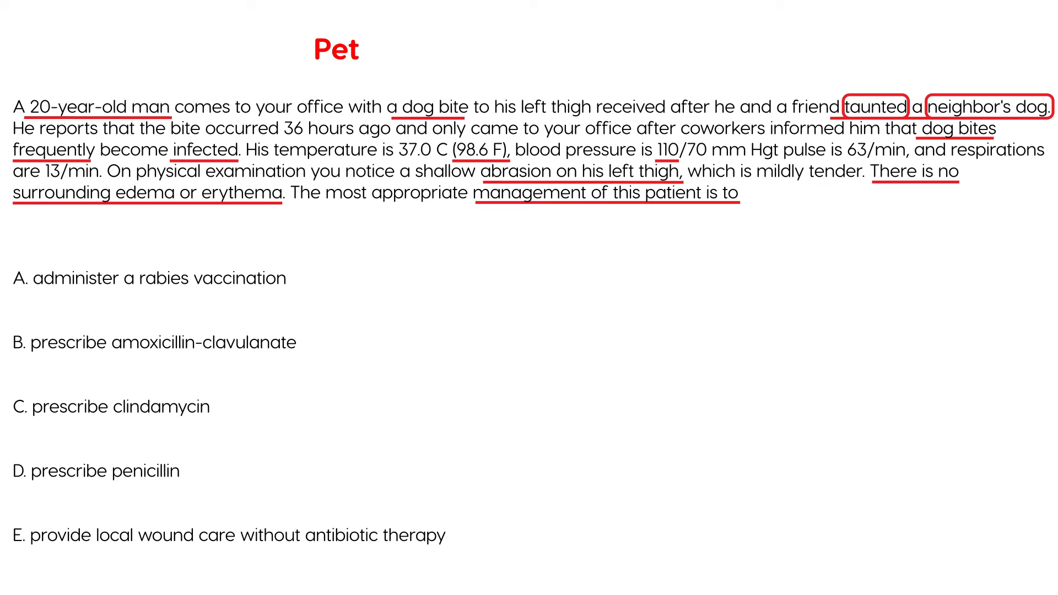
- Type the red label 'no SX' next to 'Pet' on the dog-bite vignette
text(no)
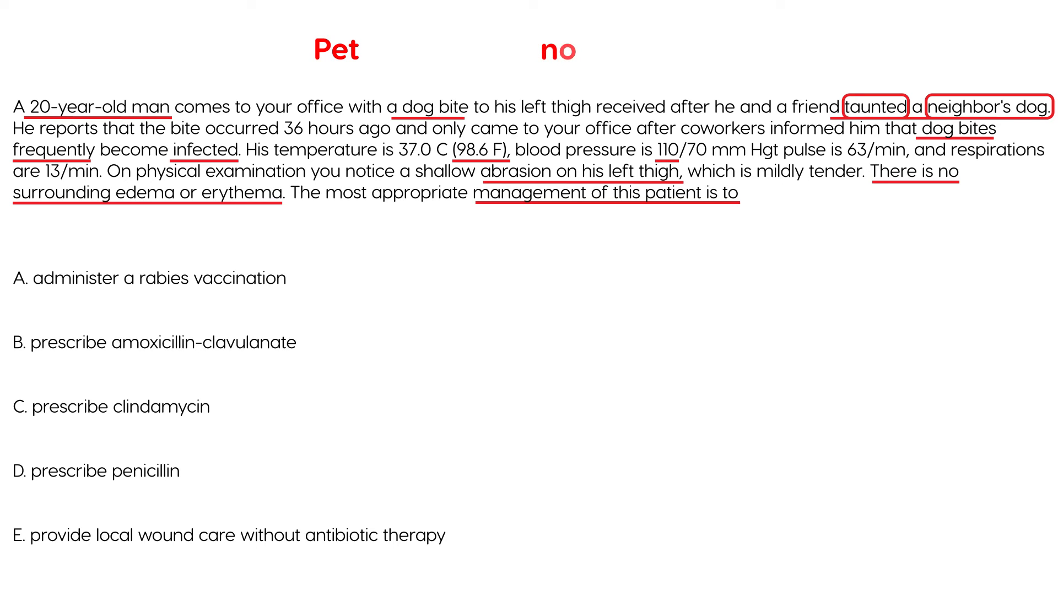
text(SX)
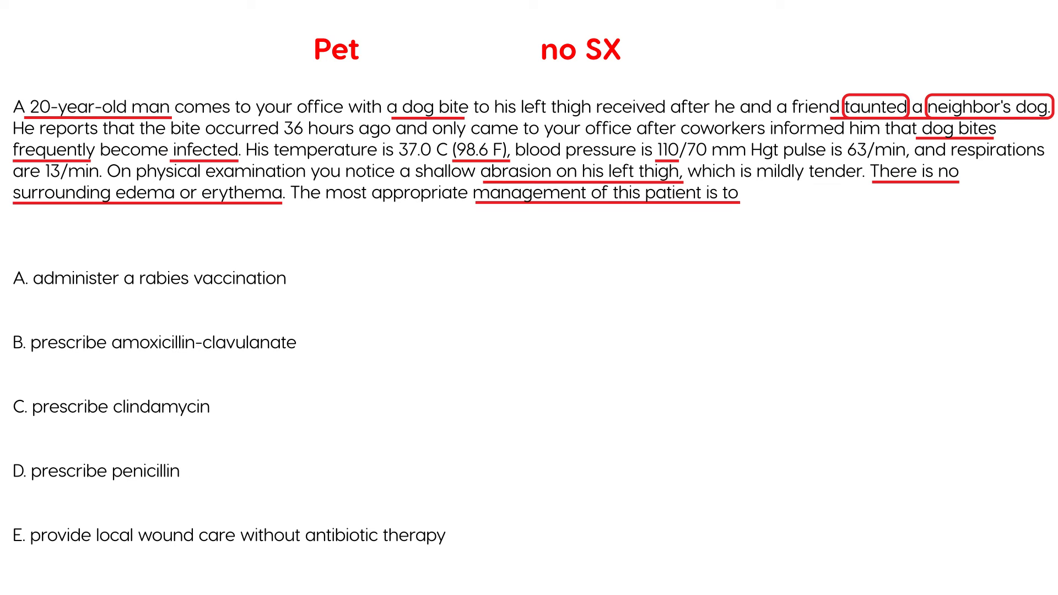
click(149, 278)
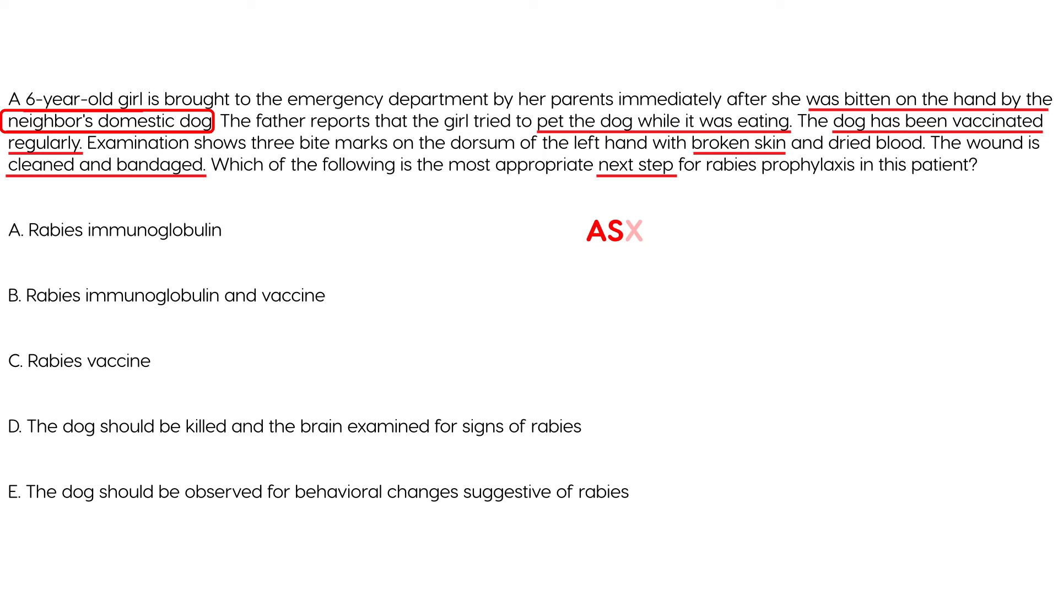
- Append 'pet' to the ASX label and pick the pen tool for strike-throughs
text(pet)
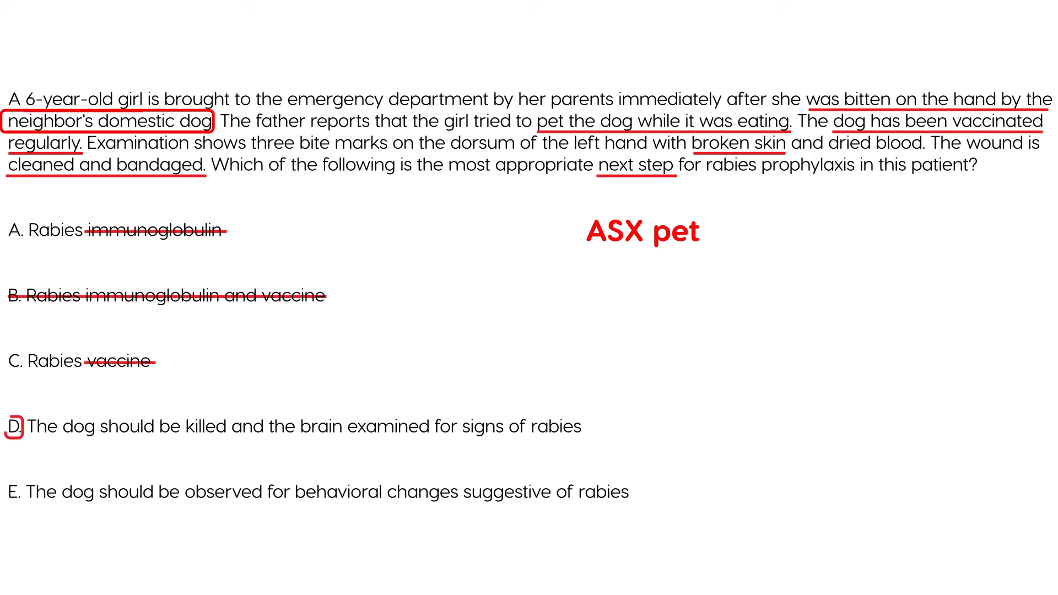
click(14, 491)
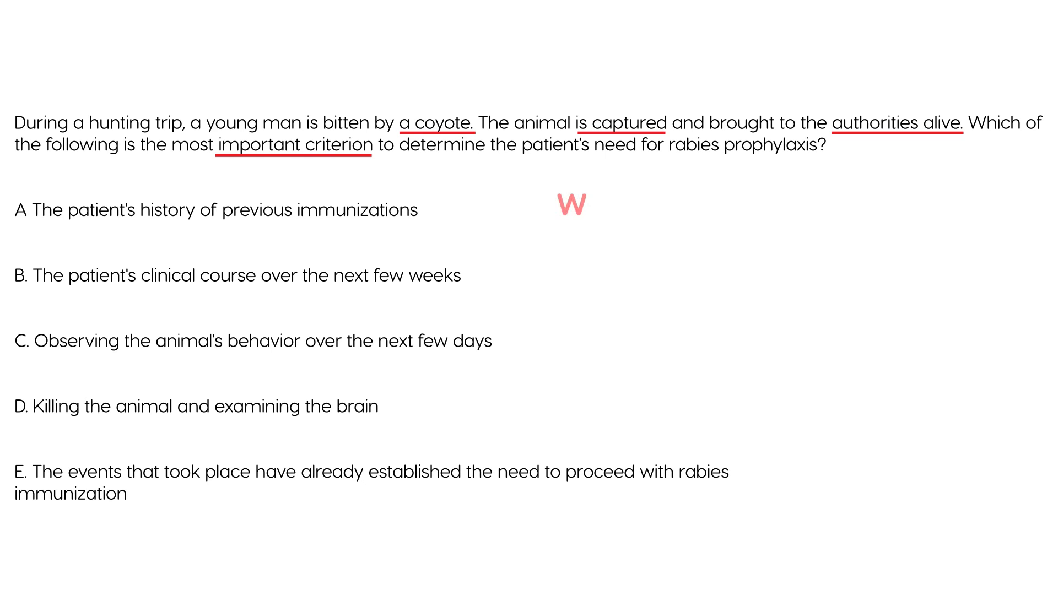
- Type red notes 'Wild', '- Killed', '- brain tested', '(+) rabies → PEP' on the coyote slide
text(il)
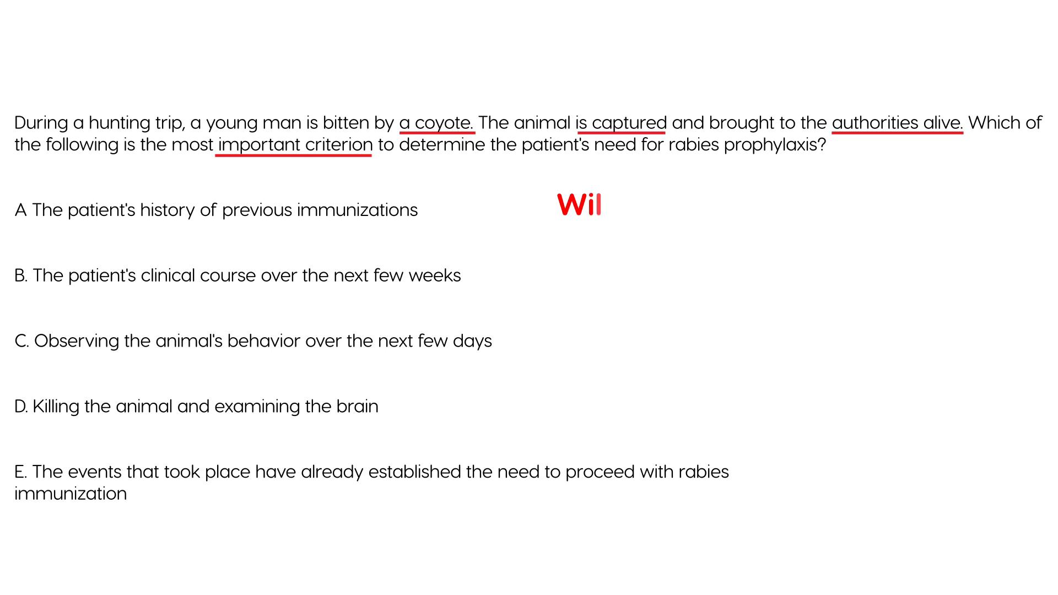
text(ld)
text((+)
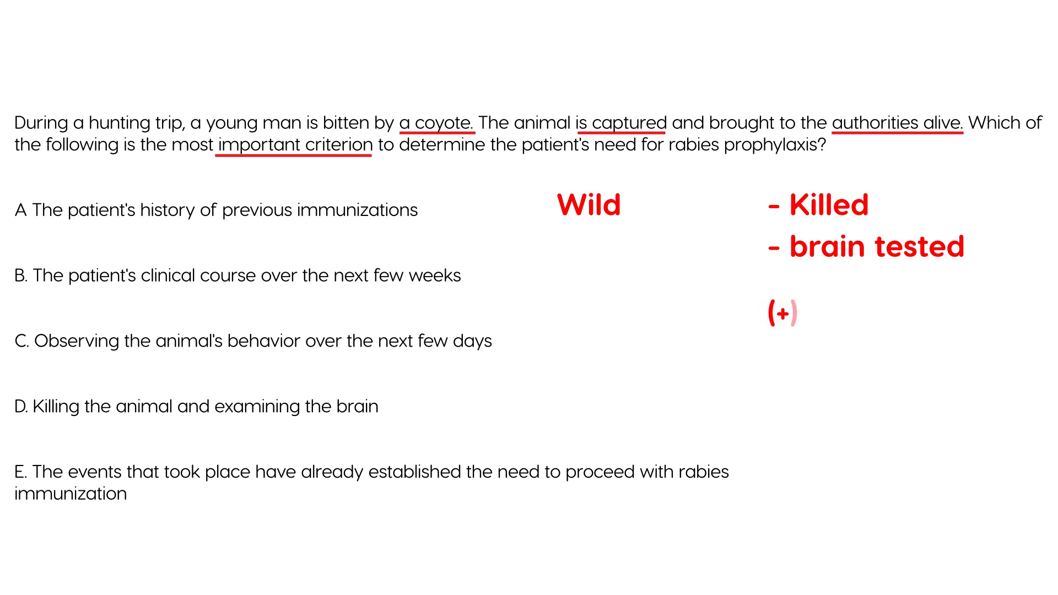
text(rabies)
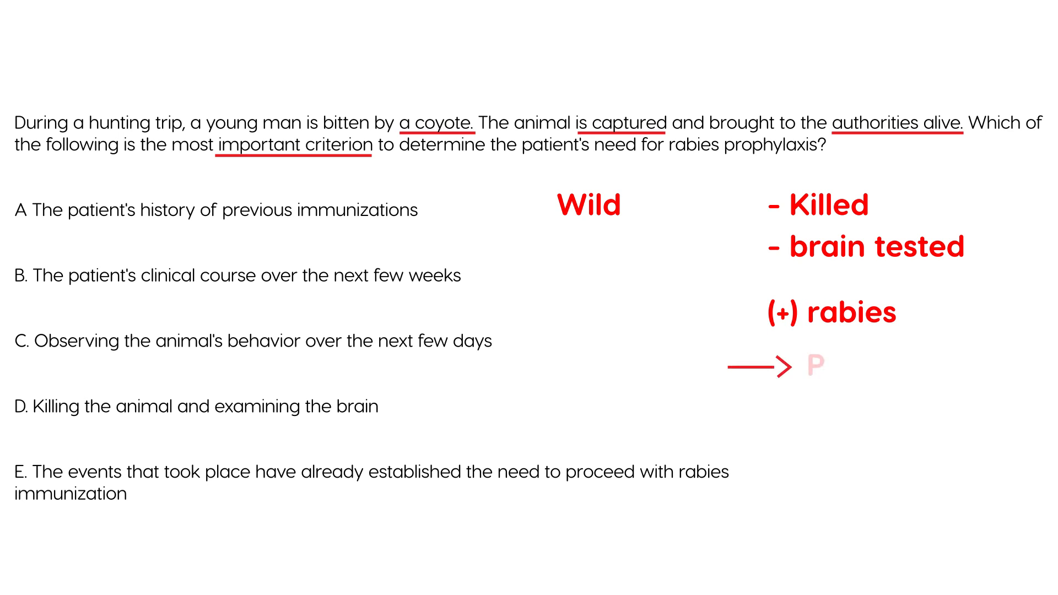
text(EP)
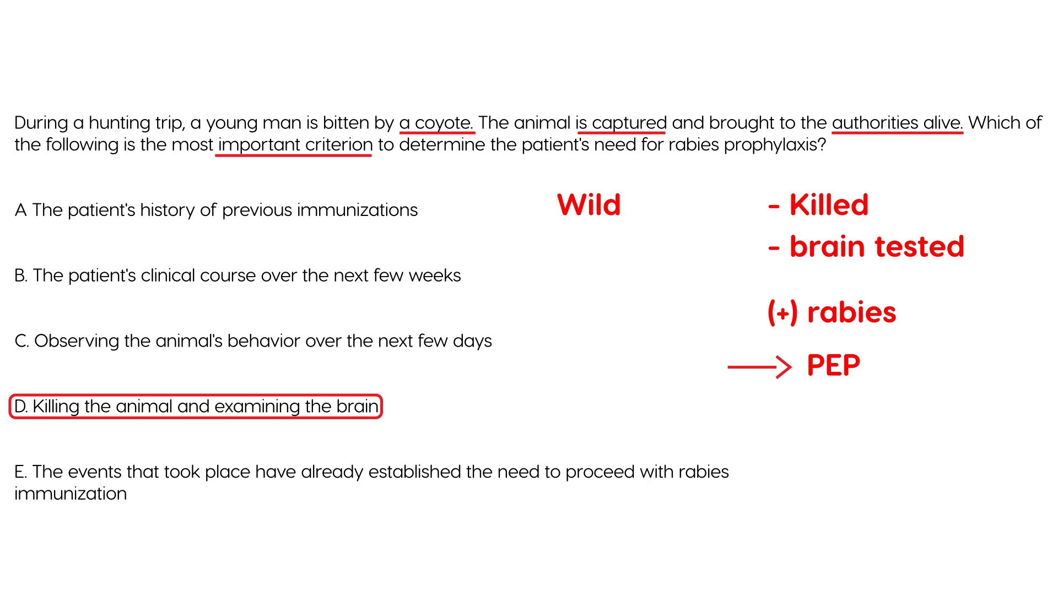
- Label the arrow beside option C 'Domestic' in red bold text
click(19, 472)
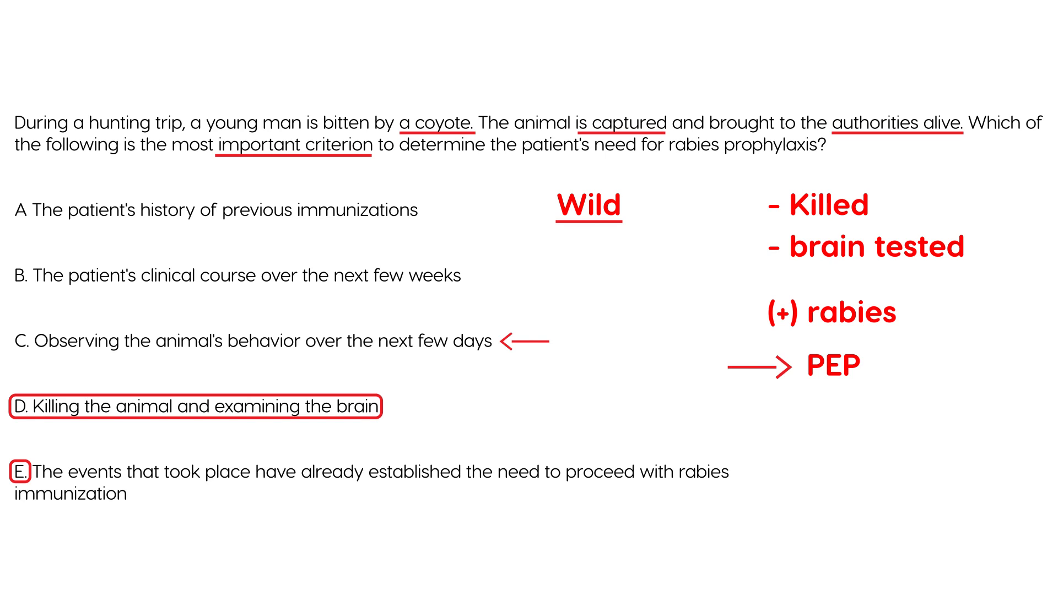
text(D)
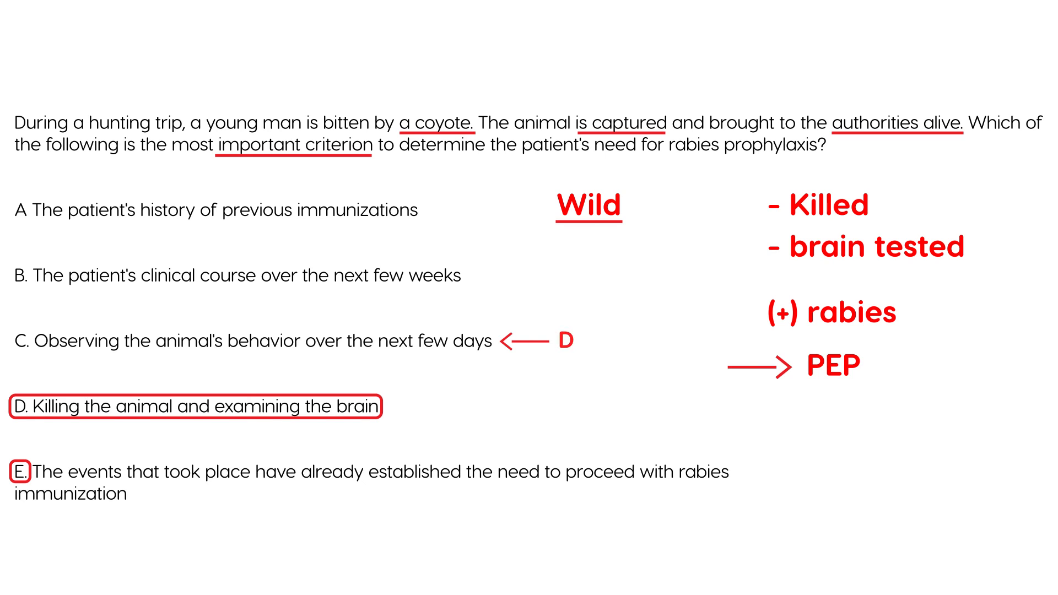
text(Domestic)
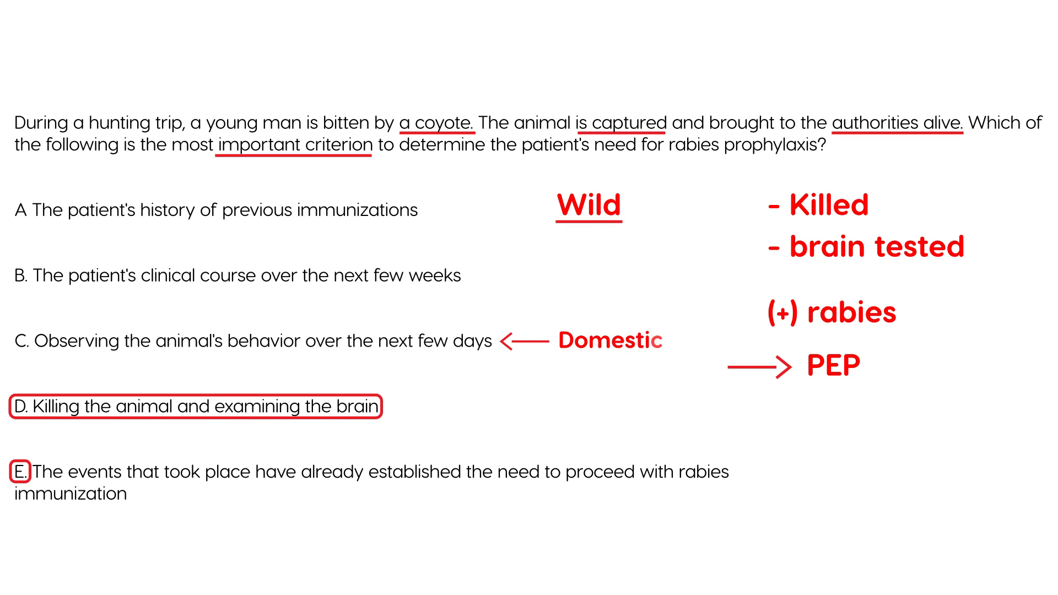